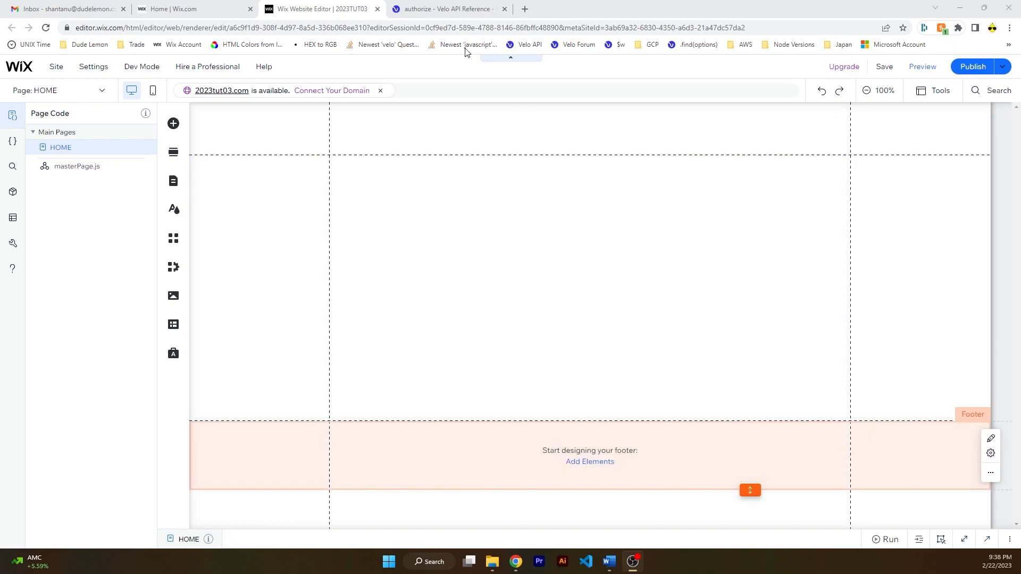
# Step: Check the CAPTCHA authorize() reference page and return to the site editor
pyautogui.click(448, 8)
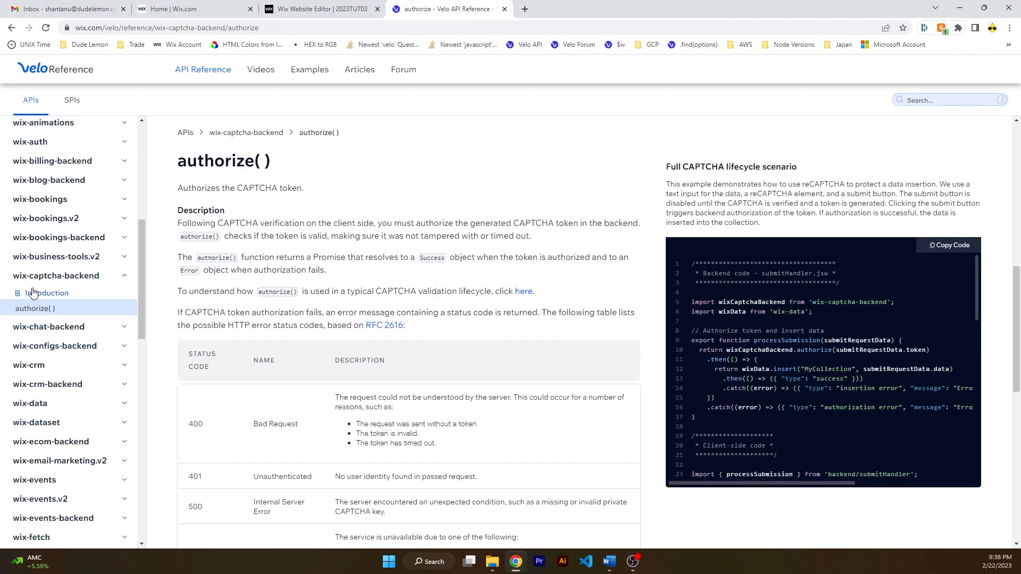
pyautogui.moveTo(417, 353)
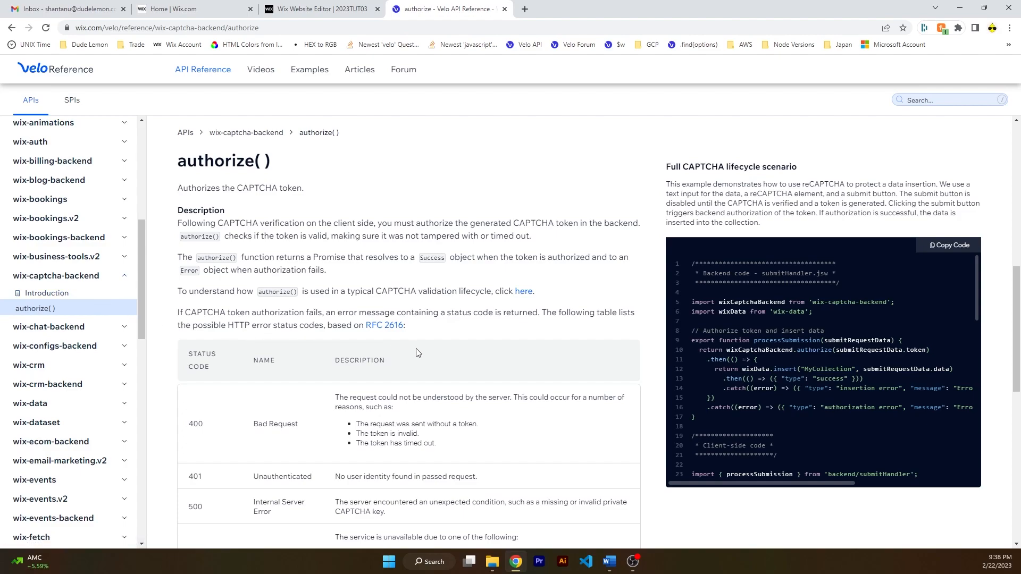
pyautogui.moveTo(434, 351)
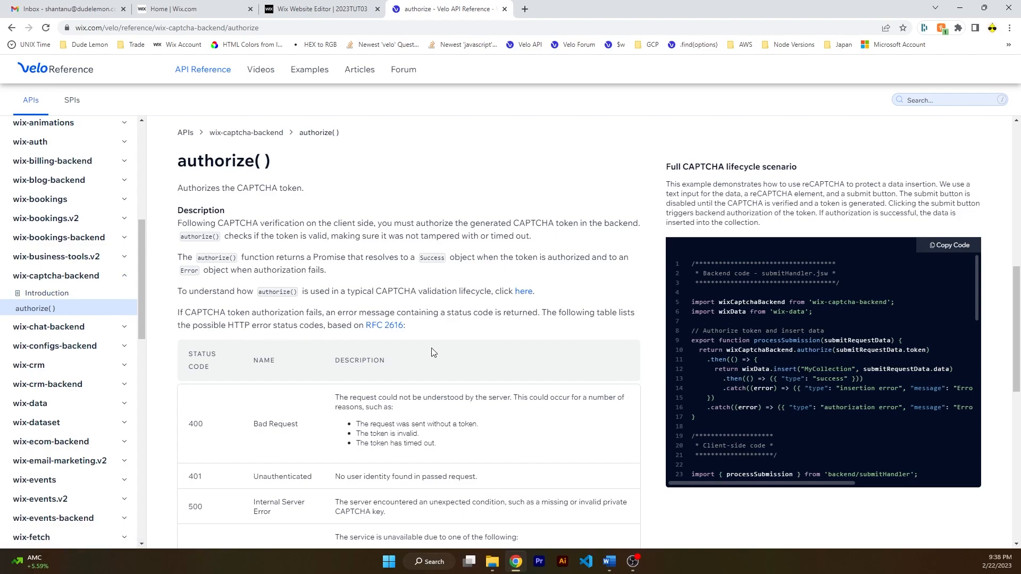
pyautogui.click(329, 8)
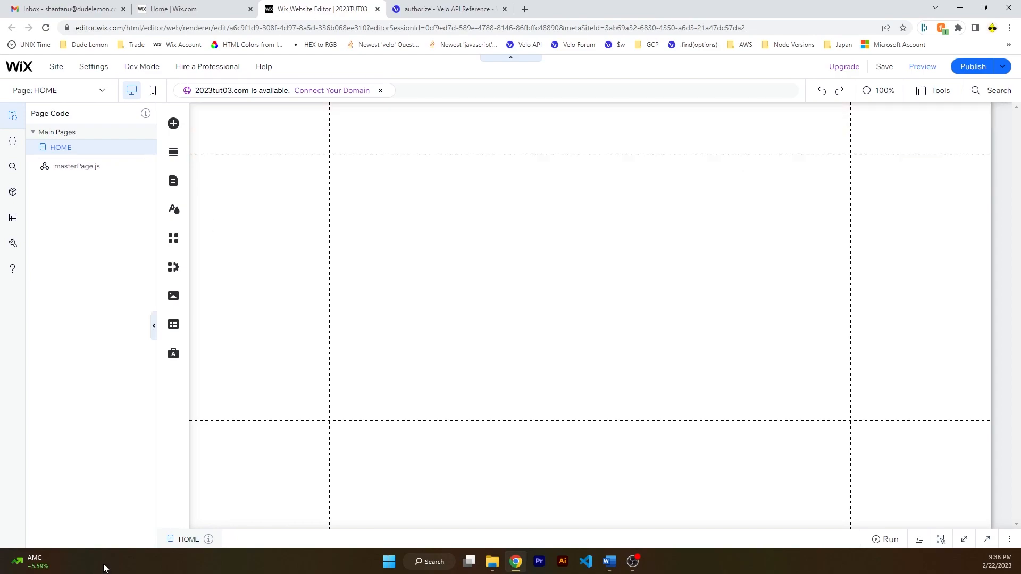
pyautogui.moveTo(156, 200)
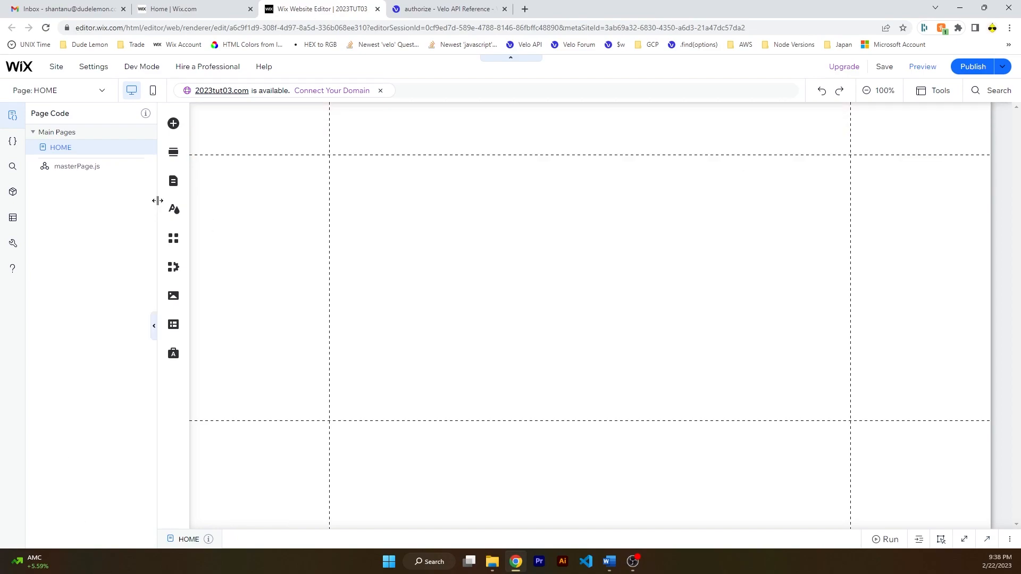
pyautogui.moveTo(172, 123)
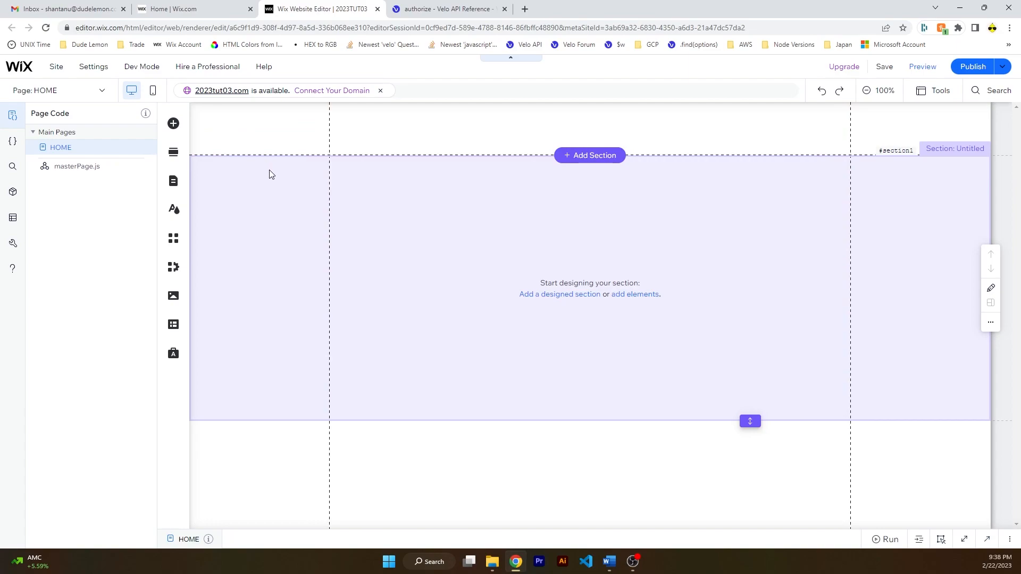
# Step: Delete the sample comment lines from the HOME page code, leaving an empty onReady, and put the code away
pyautogui.click(141, 65)
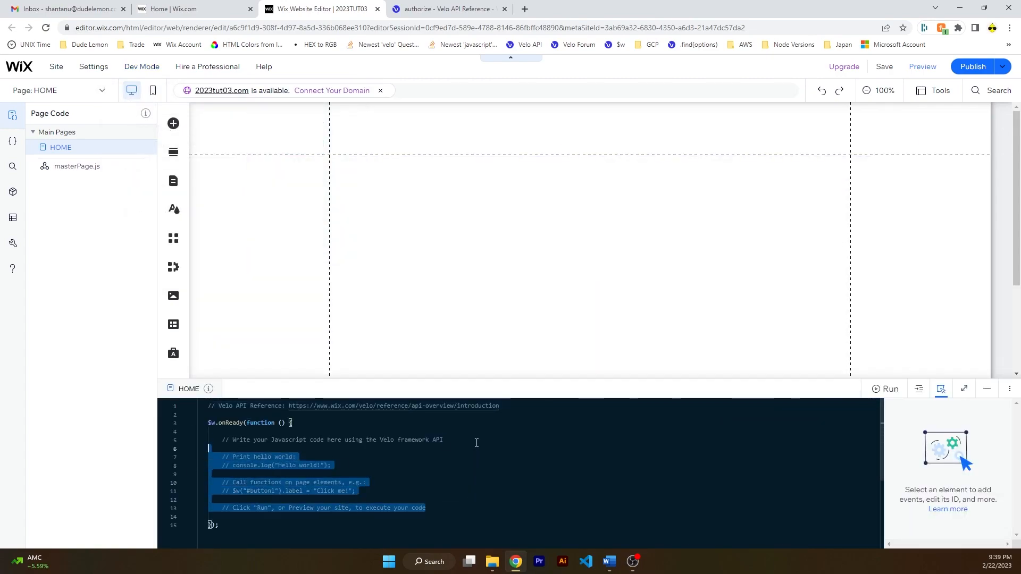
pyautogui.press('Delete')
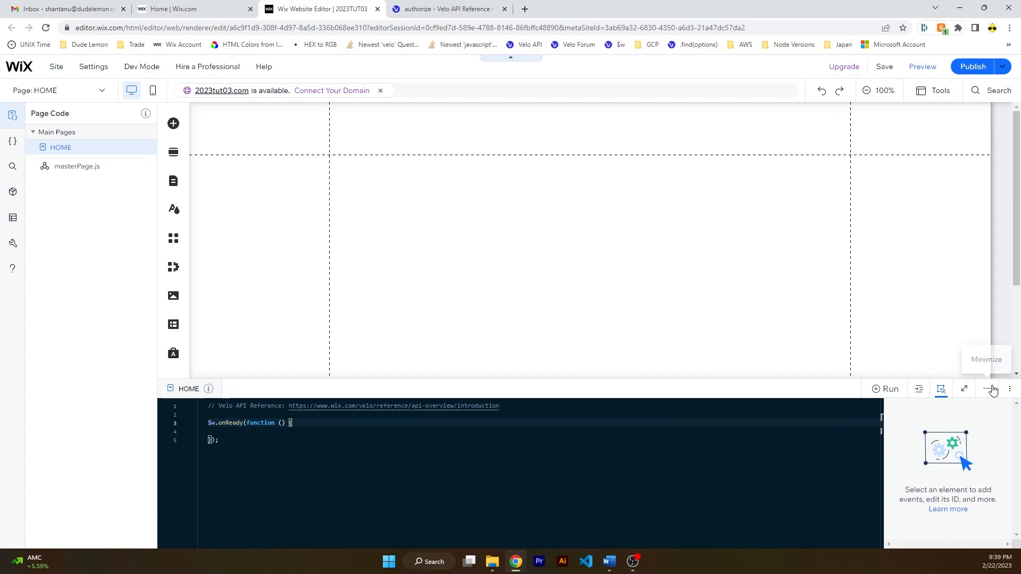
pyautogui.click(991, 389)
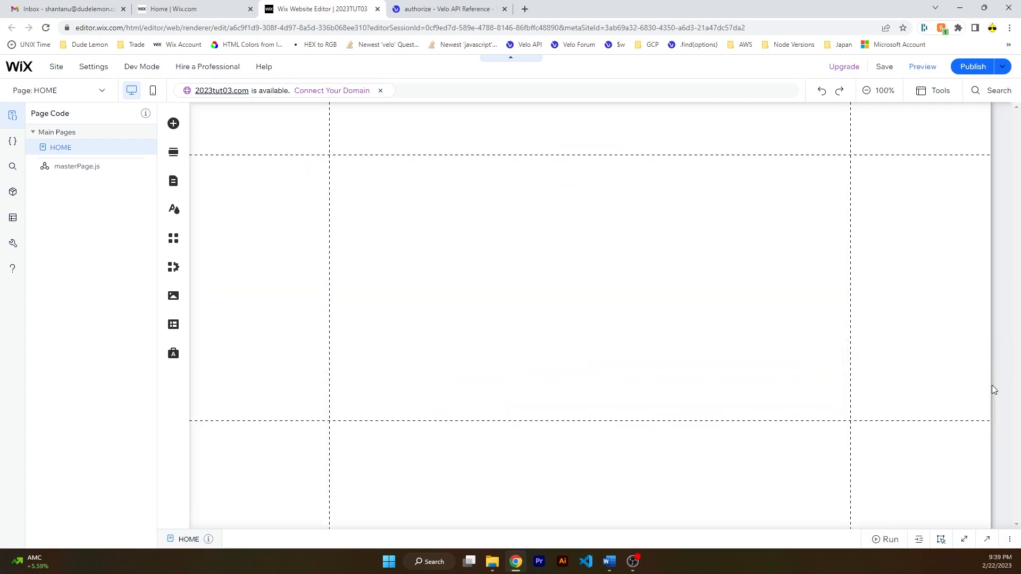
pyautogui.moveTo(172, 124)
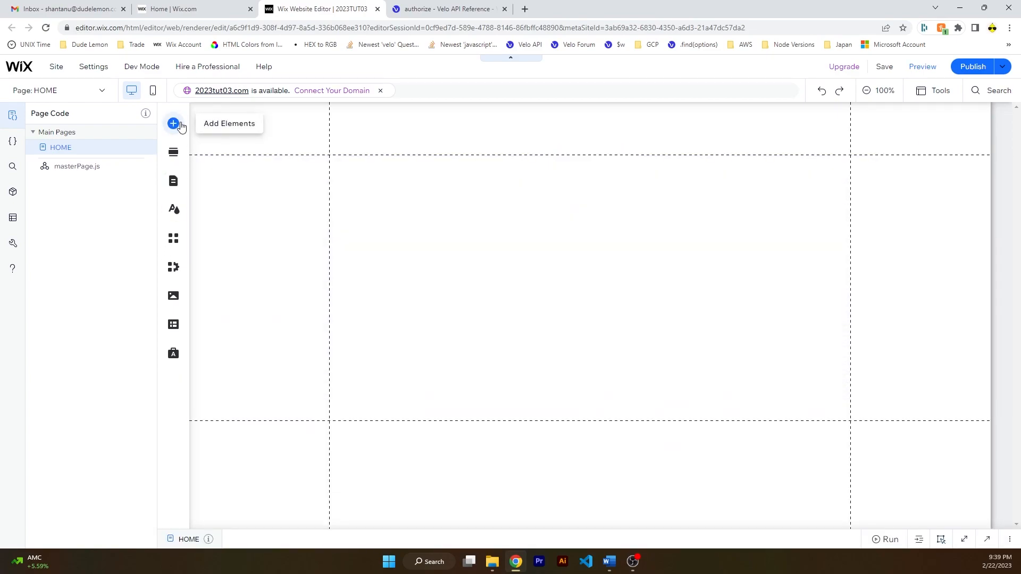
# Step: Add text input fields from Add Elements > Input and arrange four of them in the section
pyautogui.click(172, 123)
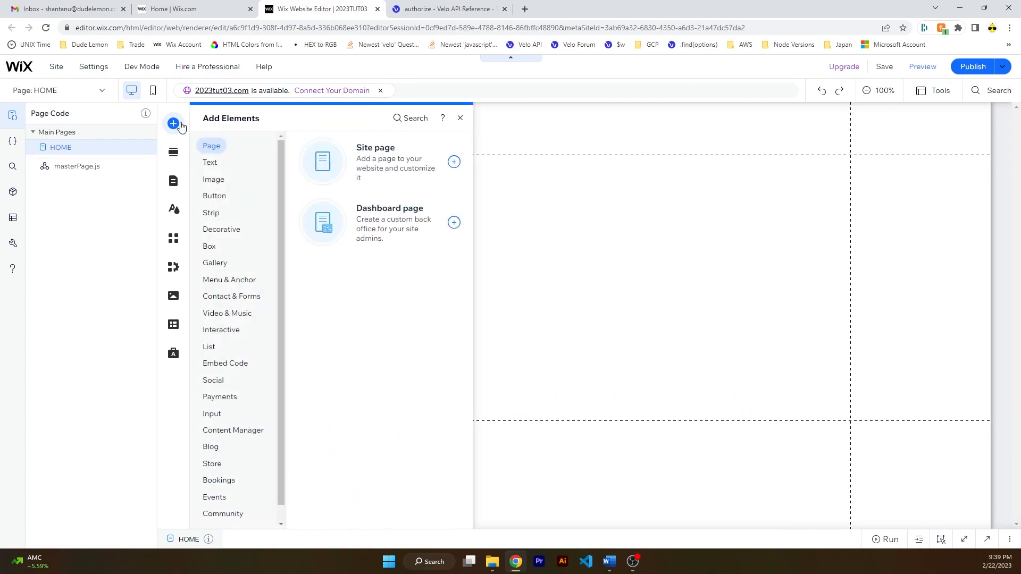
pyautogui.click(230, 296)
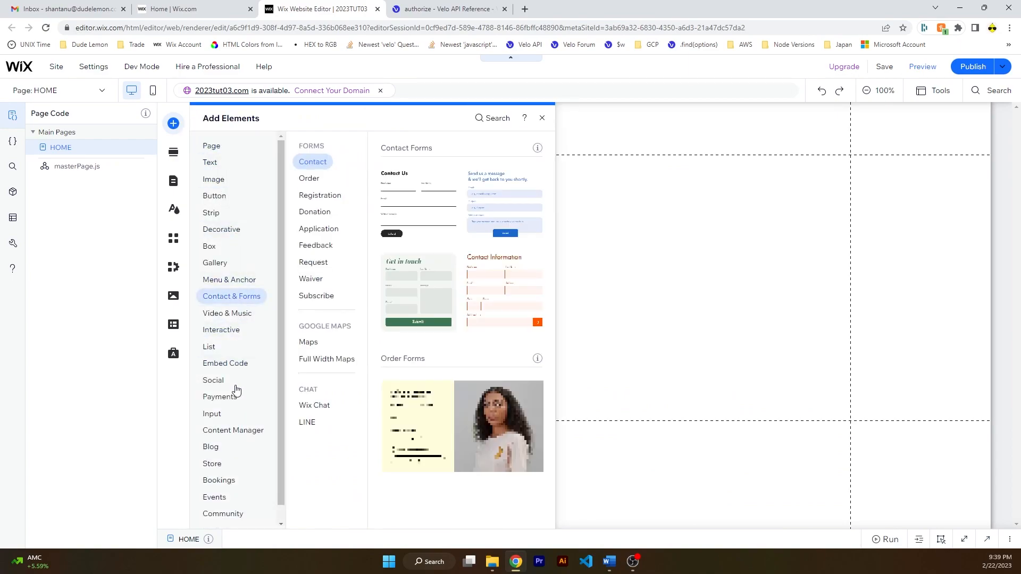
pyautogui.click(211, 414)
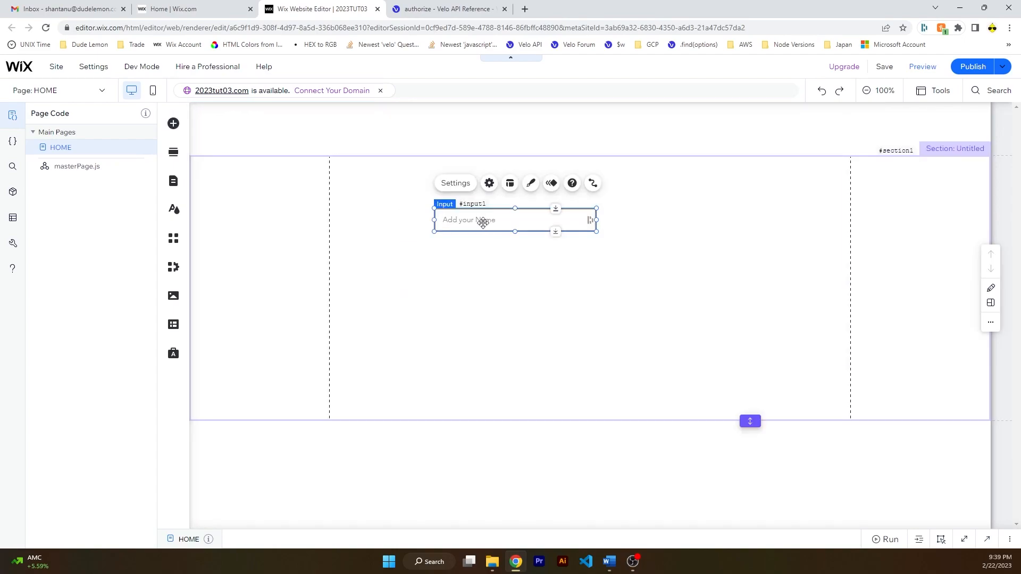
pyautogui.moveTo(482, 220); pyautogui.dragTo(659, 220)
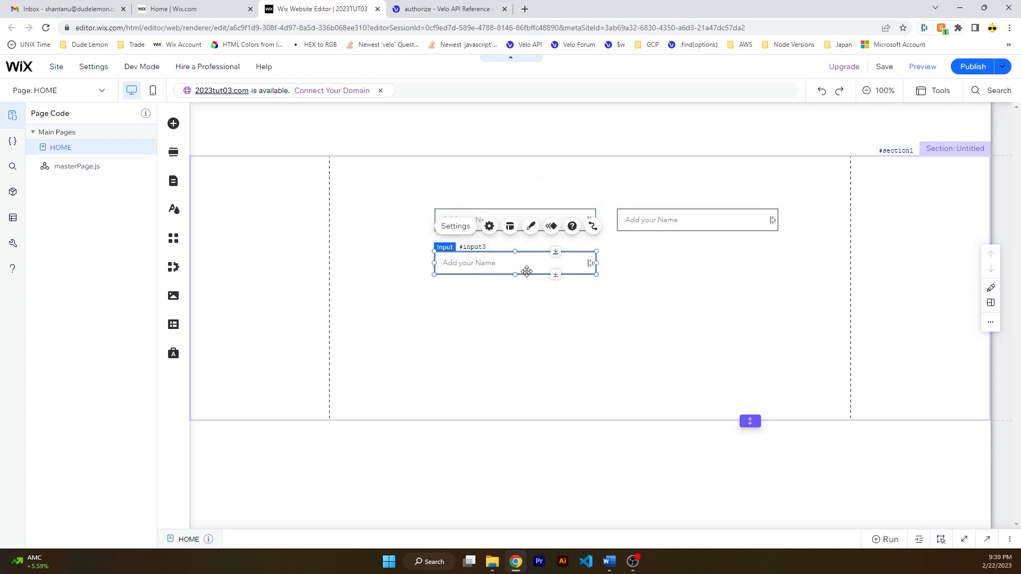
pyautogui.moveTo(527, 267); pyautogui.dragTo(641, 266)
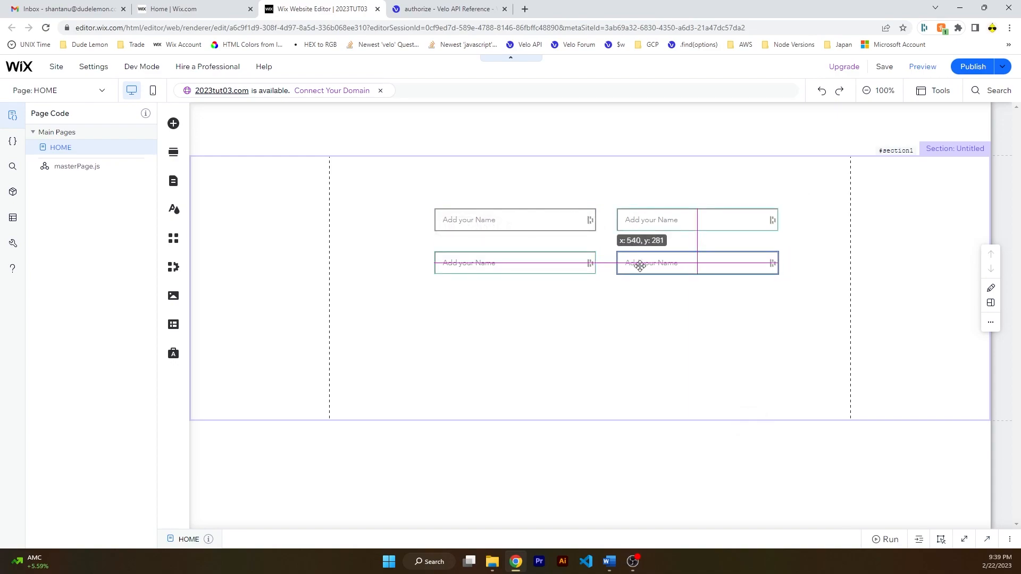
# Step: Add a flavour dropdown under the fields and look for a checkbox group to add
pyautogui.click(172, 123)
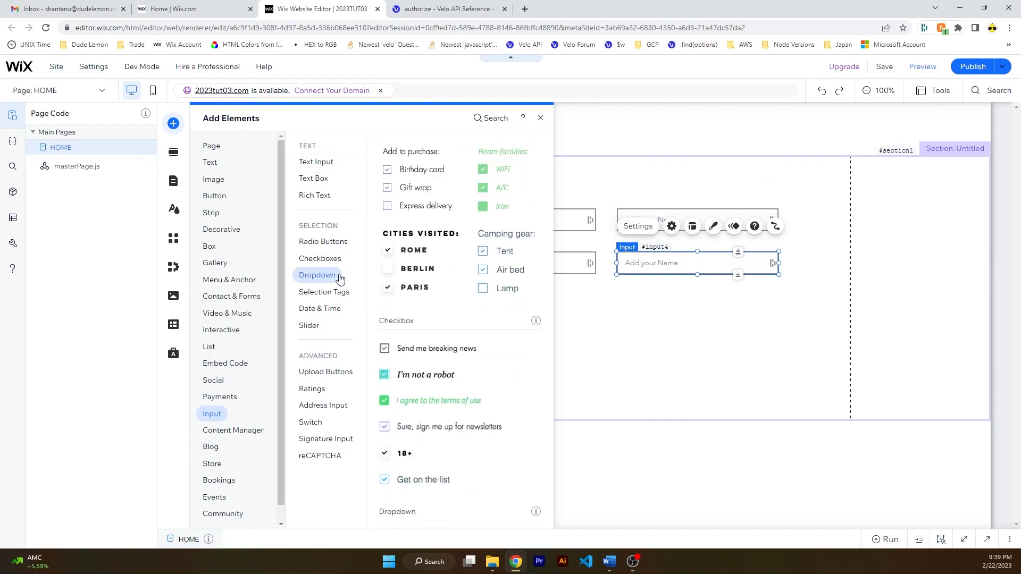
pyautogui.click(317, 274)
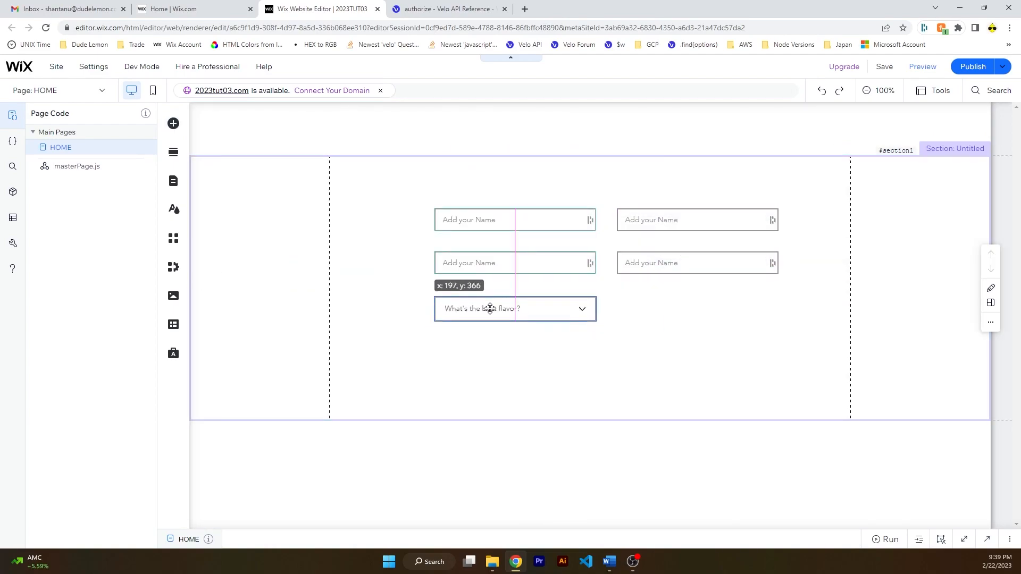
pyautogui.click(515, 309)
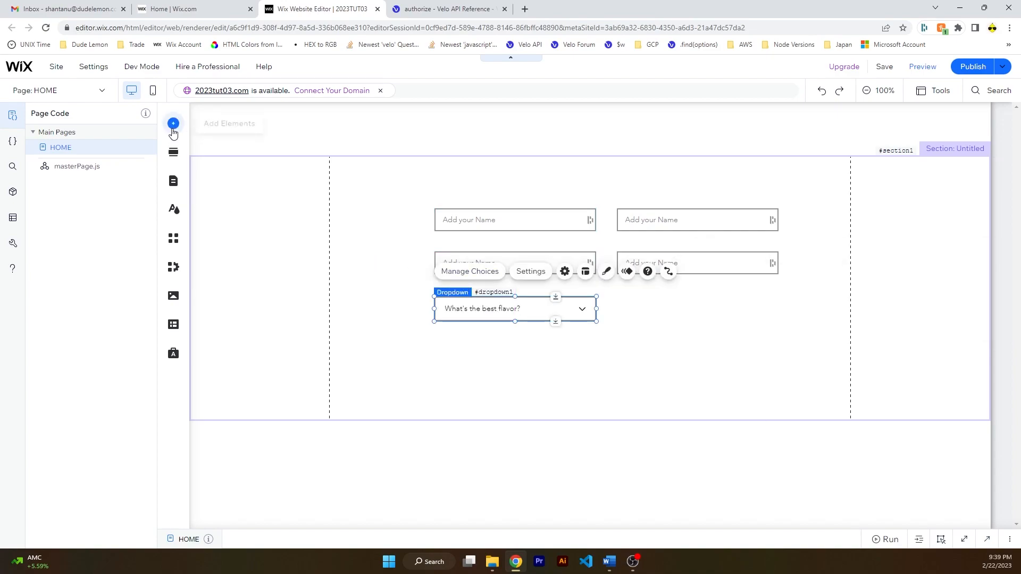
pyautogui.click(172, 123)
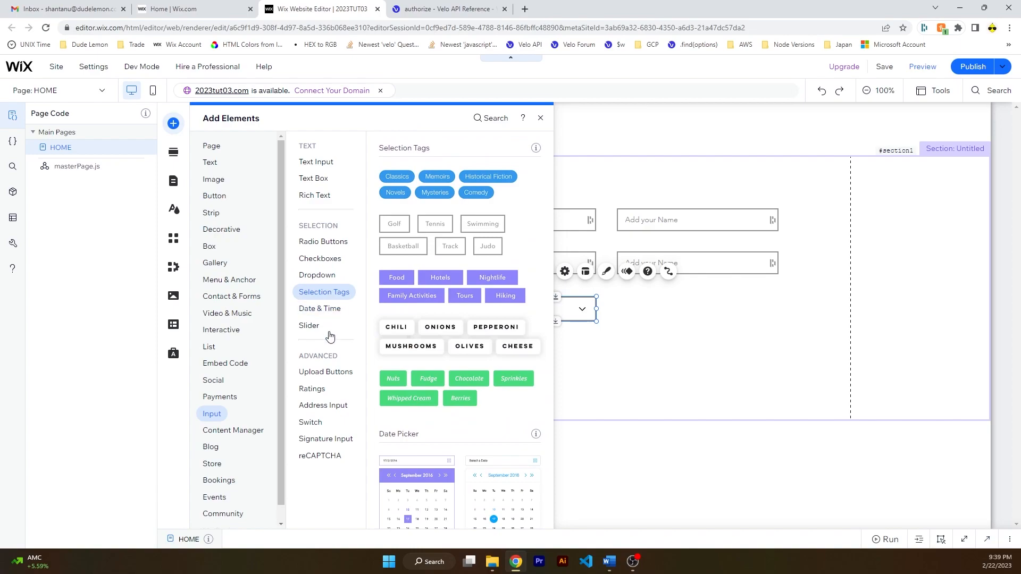
pyautogui.click(319, 258)
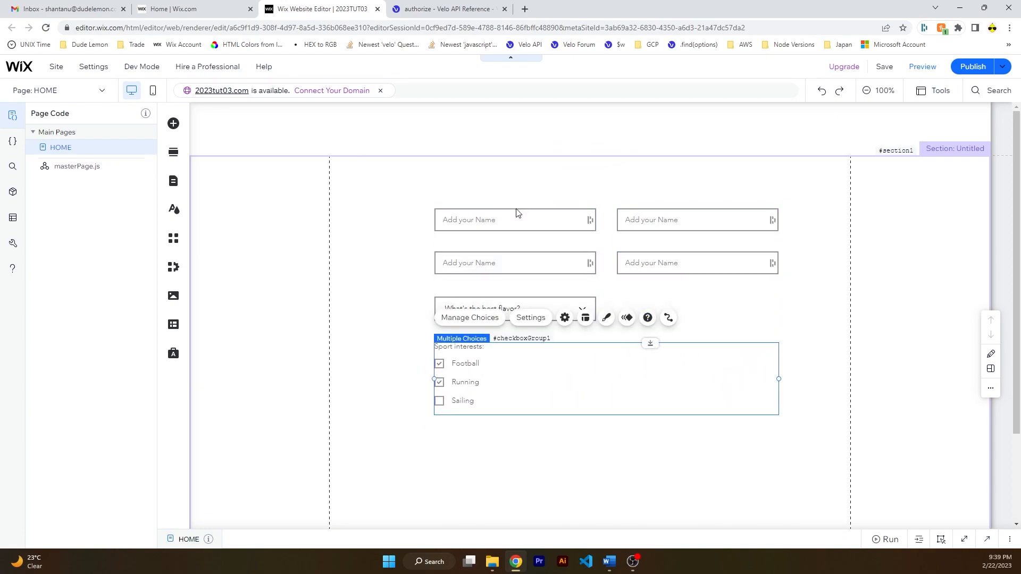
# Step: Title the first two text fields First Name and Last Name
pyautogui.click(515, 219)
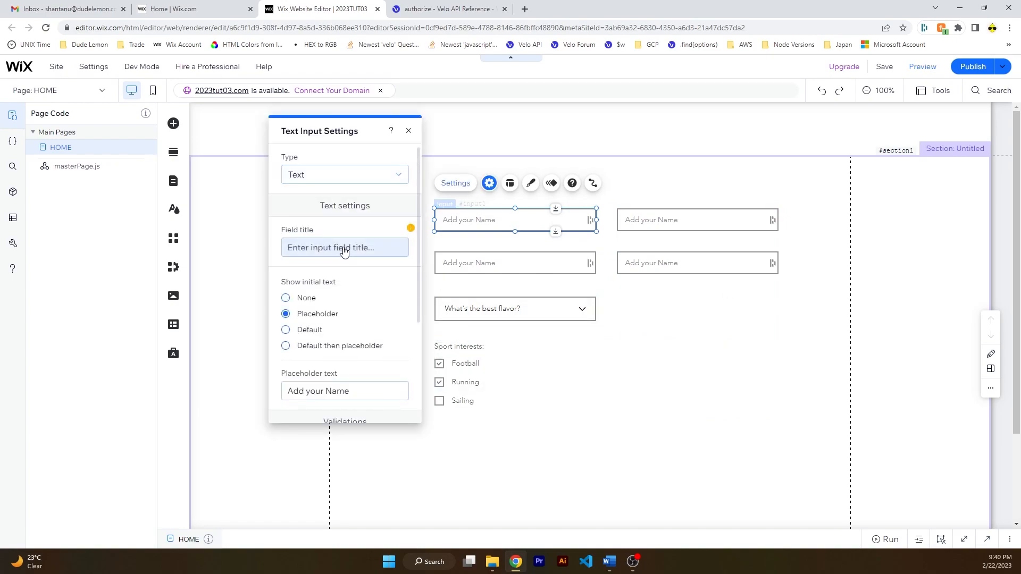
pyautogui.write('First Name')
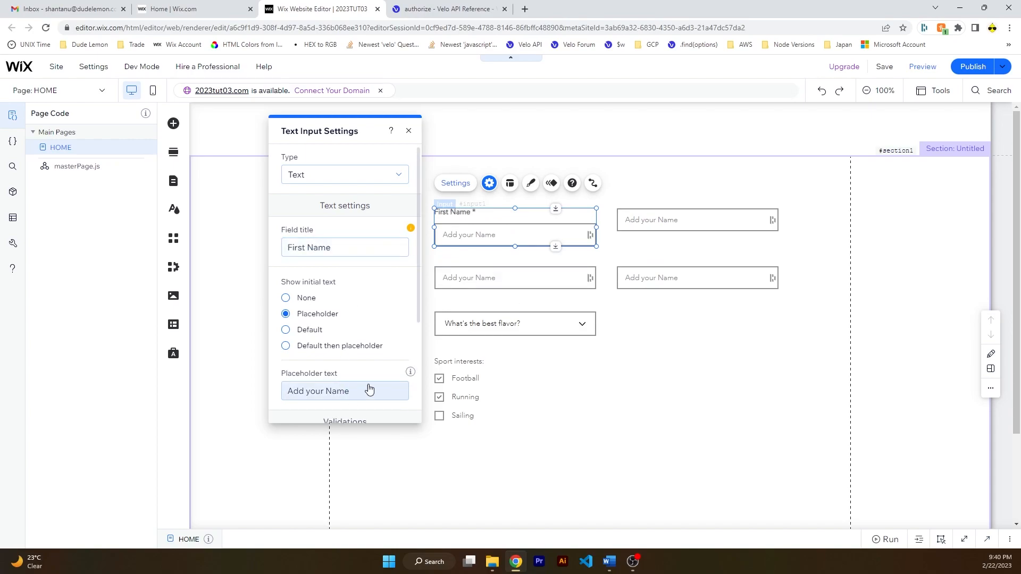
pyautogui.click(285, 298)
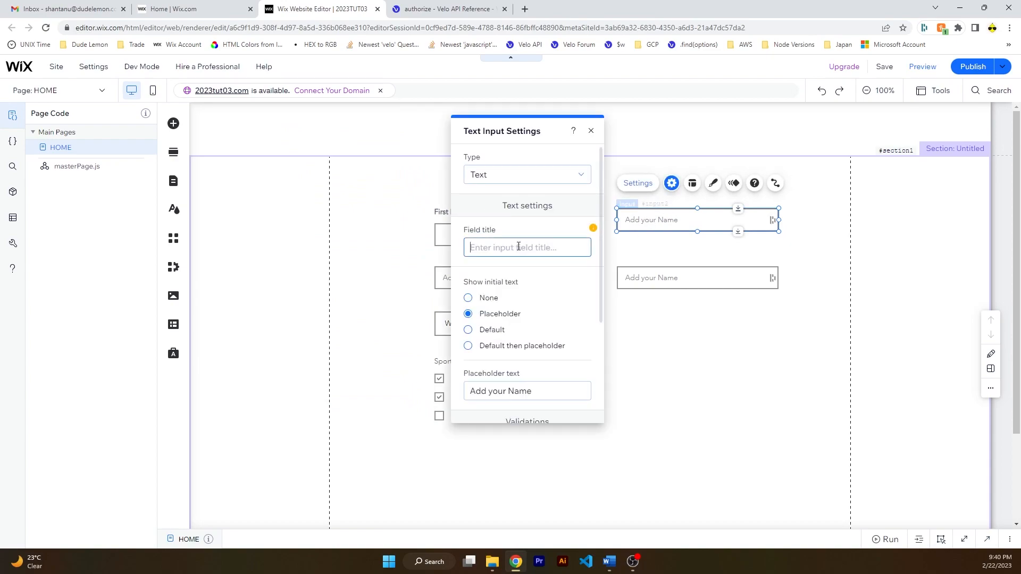
pyautogui.write('Last A')
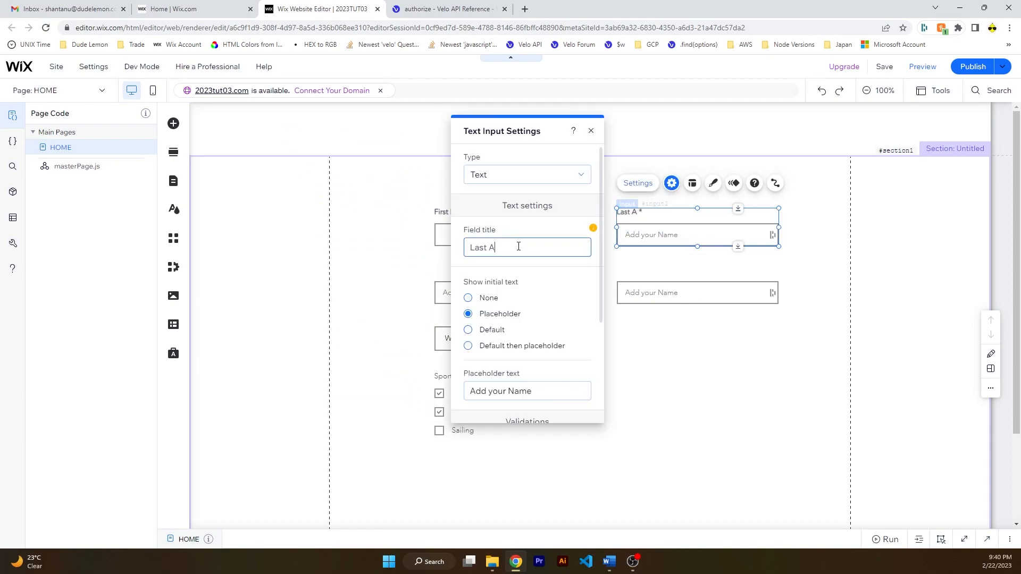
pyautogui.write('Name')
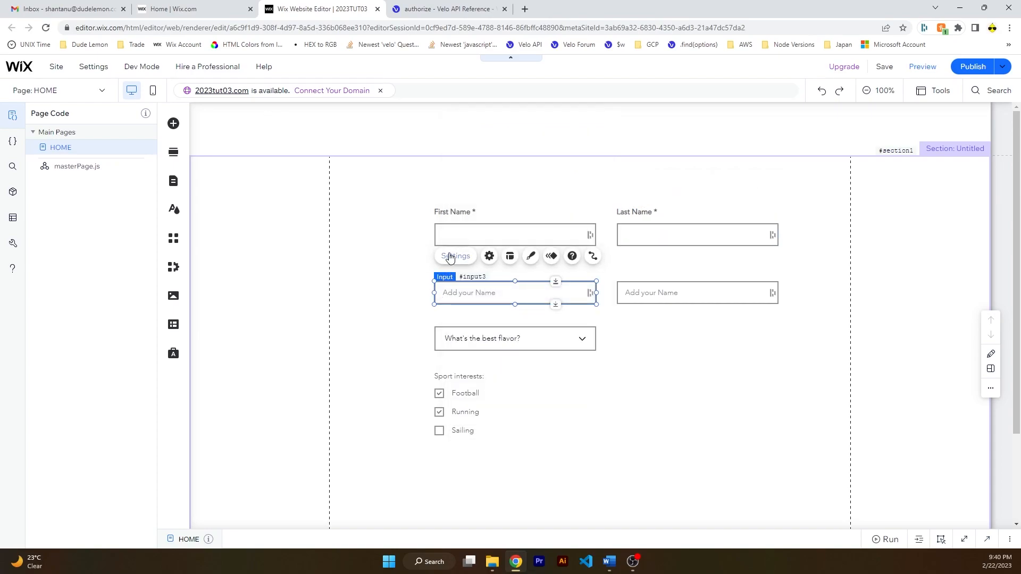
# Step: Title the third field Email with placeholder Email address and set its input type to email
pyautogui.click(490, 255)
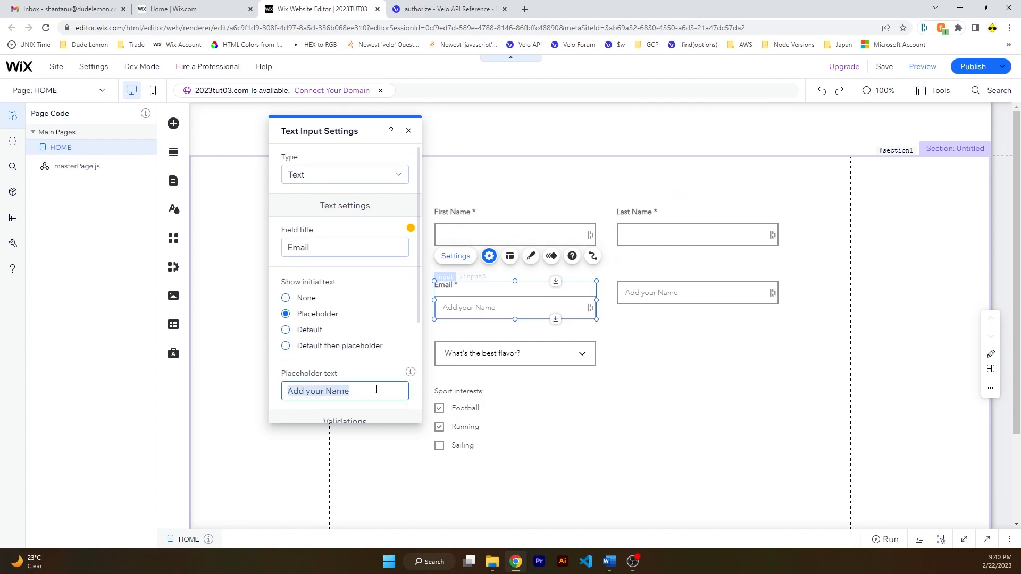
pyautogui.write('Emai d')
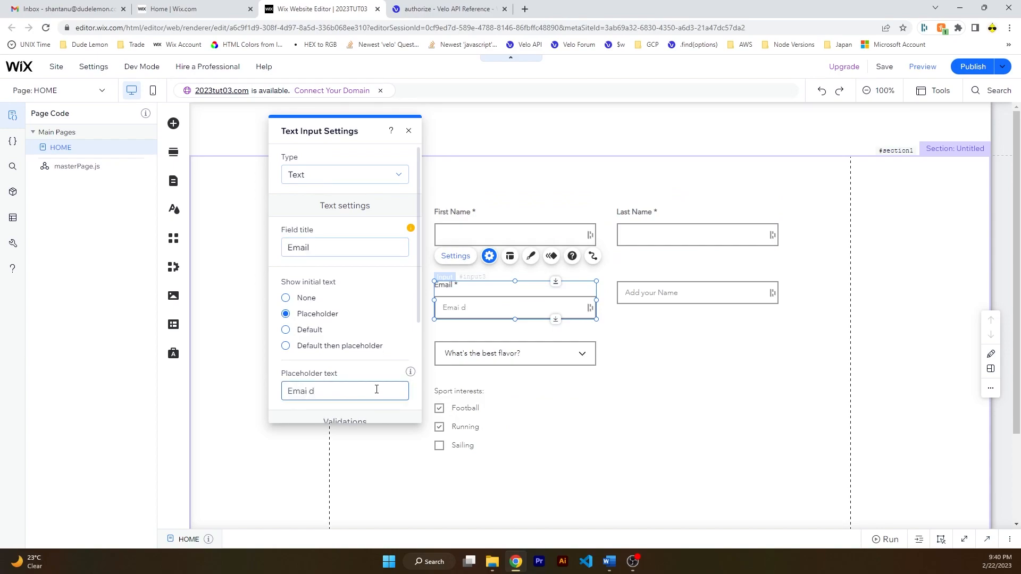
pyautogui.write('Email address')
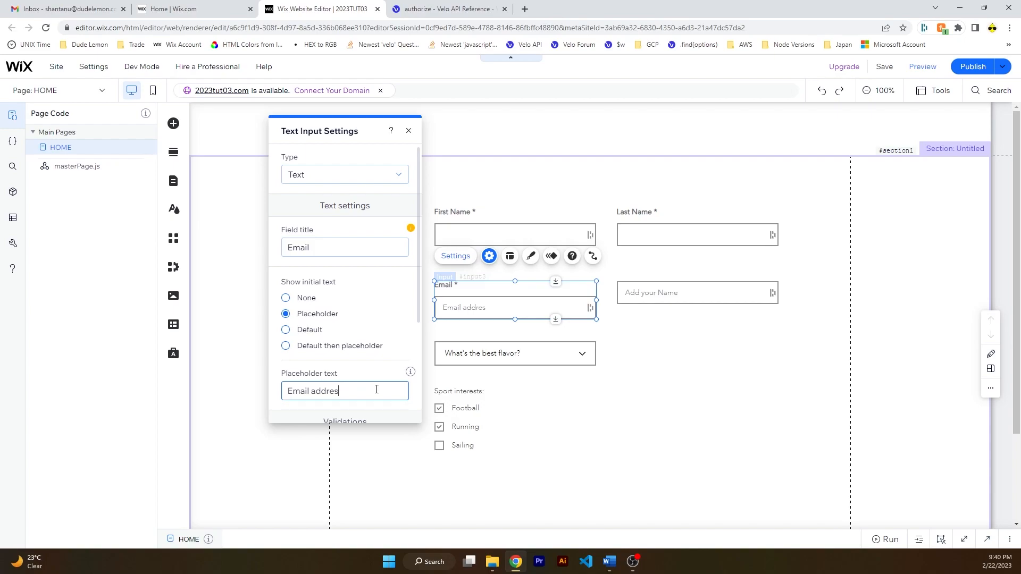
pyautogui.click(345, 175)
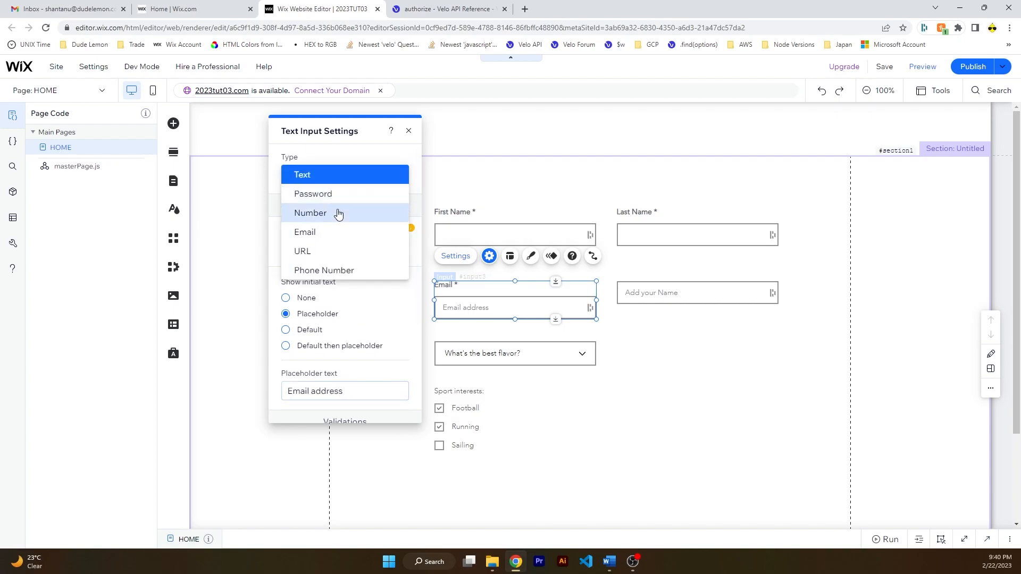
pyautogui.click(304, 232)
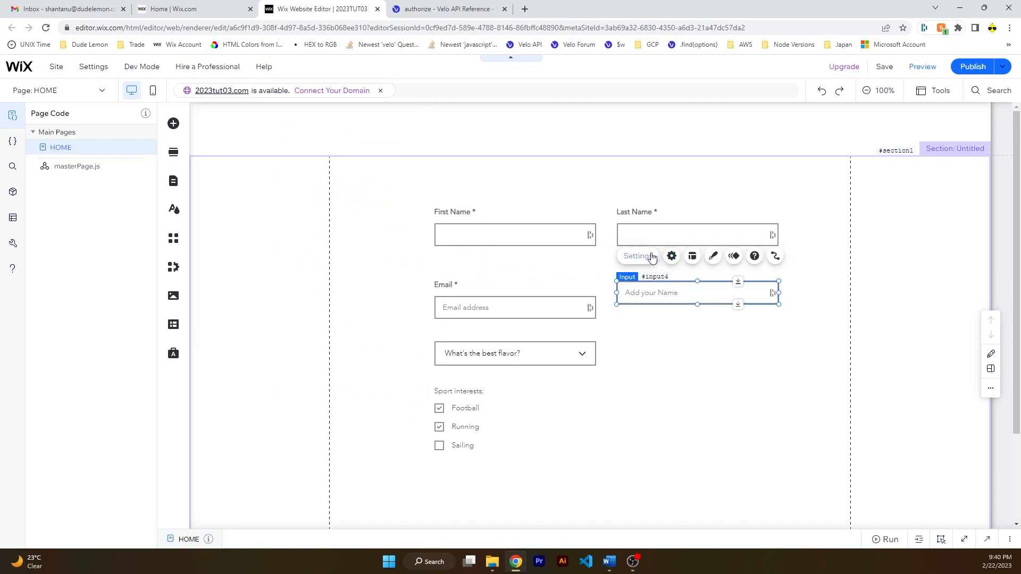
# Step: Set up the fourth field as a Phone Number field
pyautogui.click(672, 255)
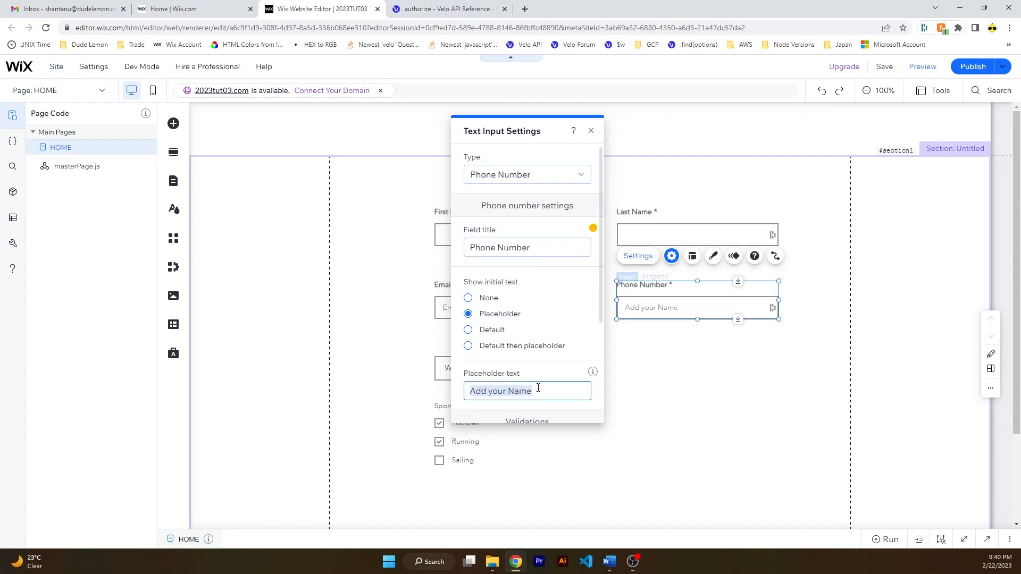
pyautogui.write('0000000000')
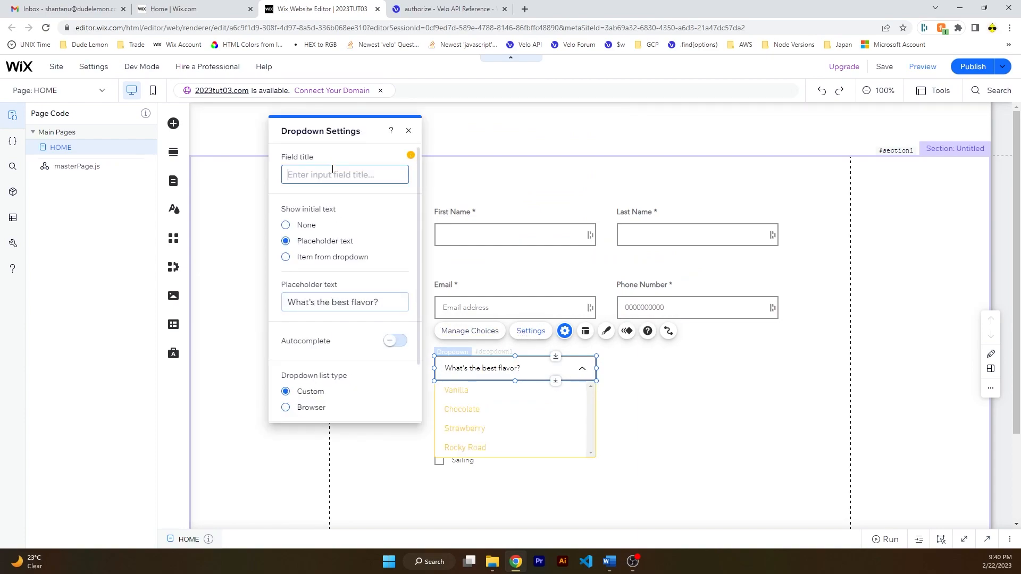
# Step: Title the dropdown Select one as a browser-style list and untick Football as a default choice
pyautogui.write('Select one')
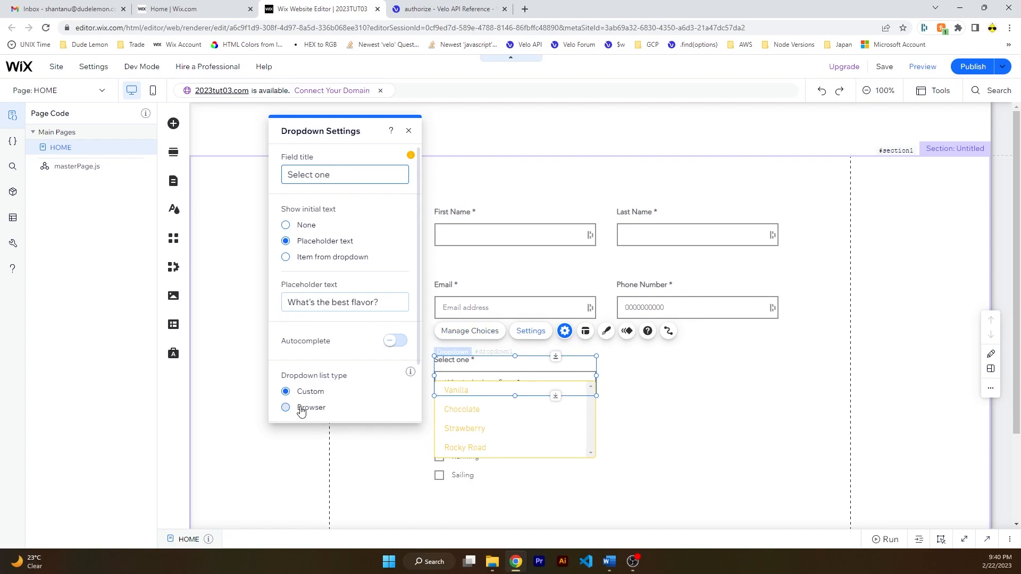
pyautogui.click(286, 407)
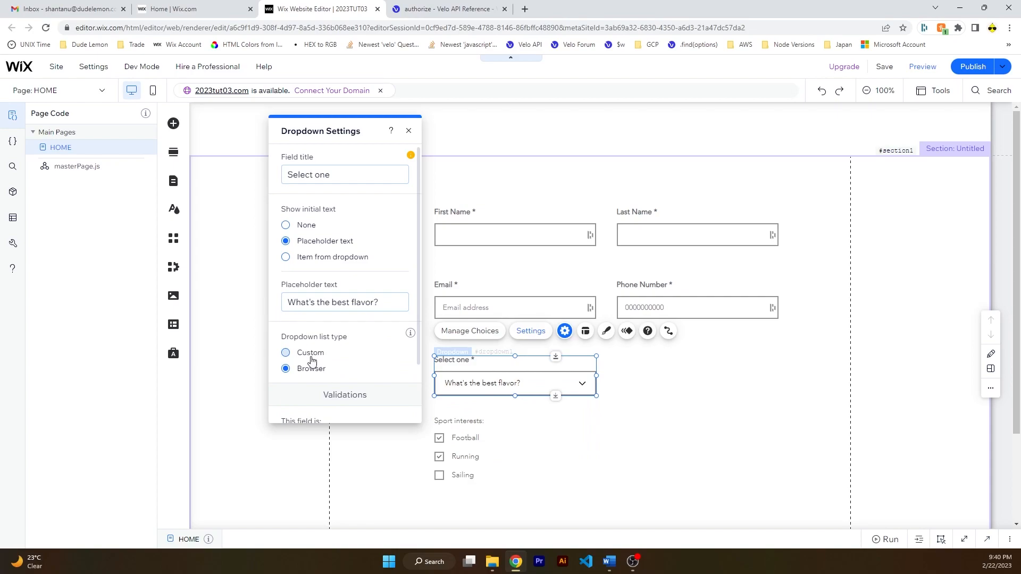
pyautogui.moveTo(326, 391)
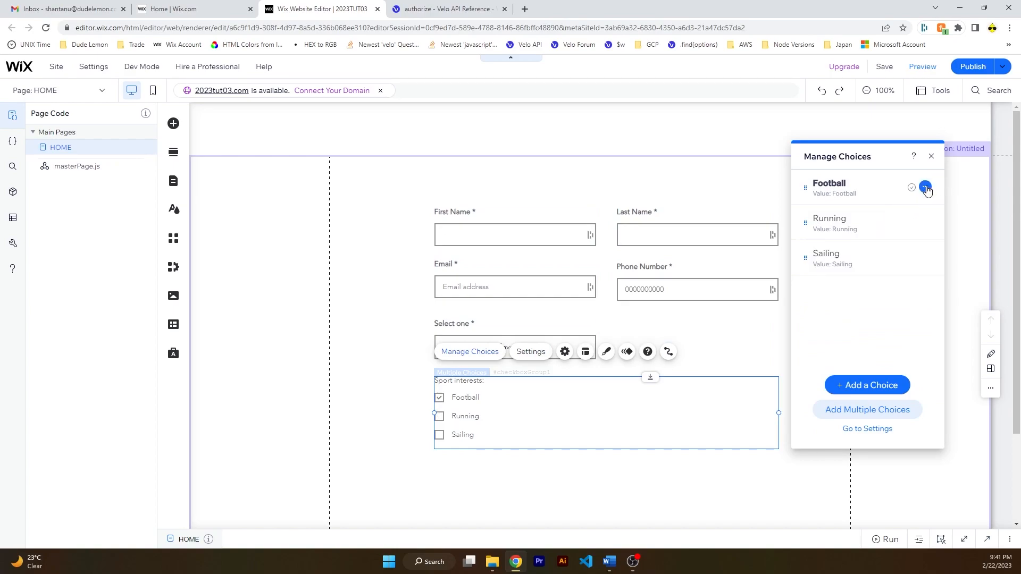
pyautogui.click(932, 155)
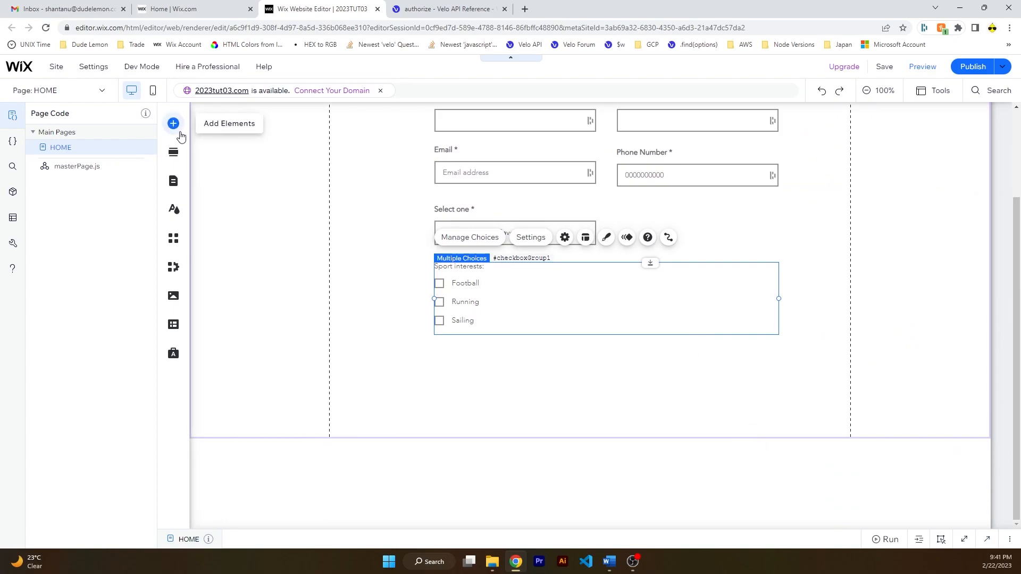
# Step: Add a themed button below the sport-interests checkbox group
pyautogui.click(172, 123)
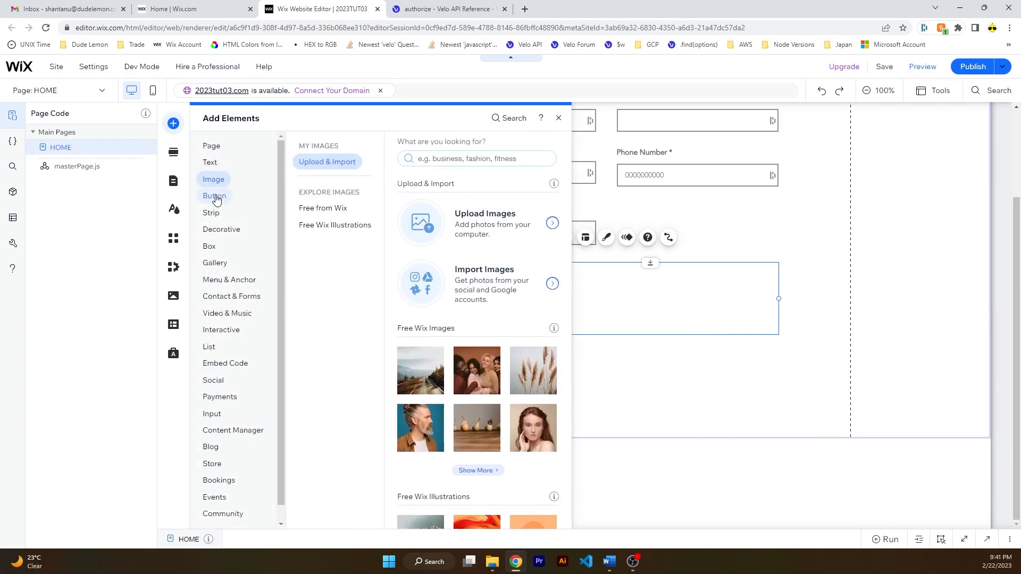
pyautogui.click(214, 195)
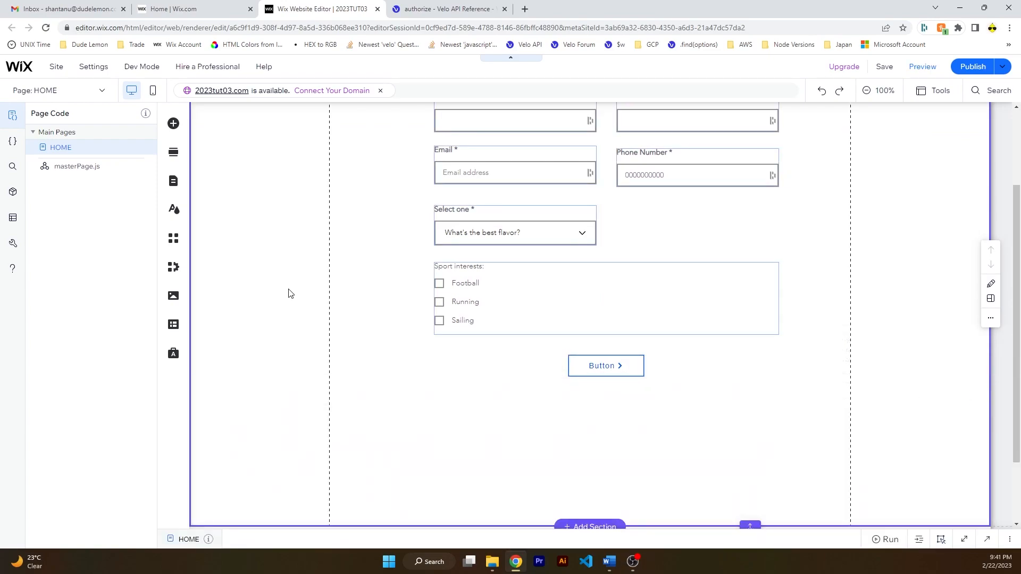
pyautogui.click(605, 366)
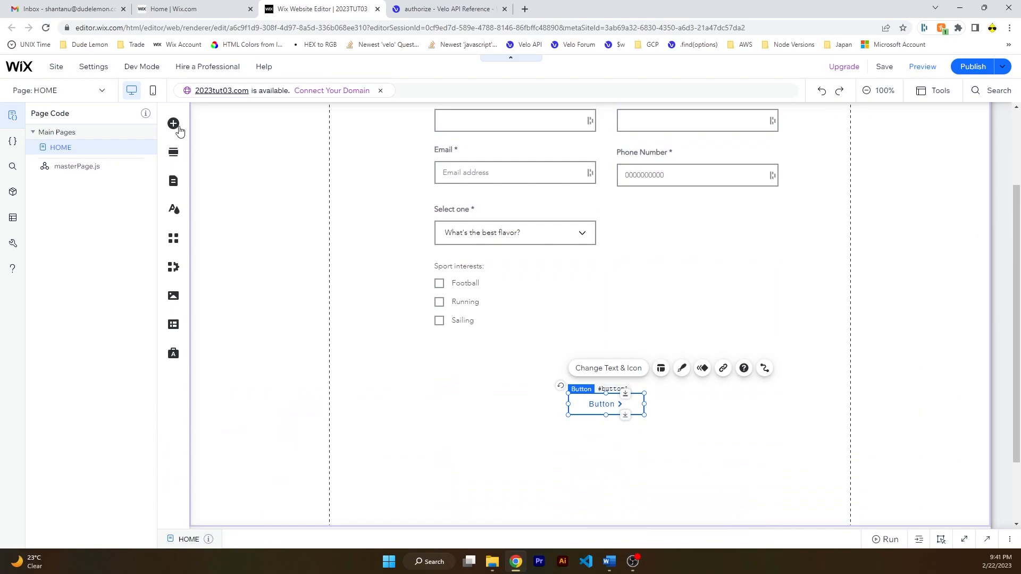
# Step: Add a reCAPTCHA element from the Input elements above the button
pyautogui.click(172, 124)
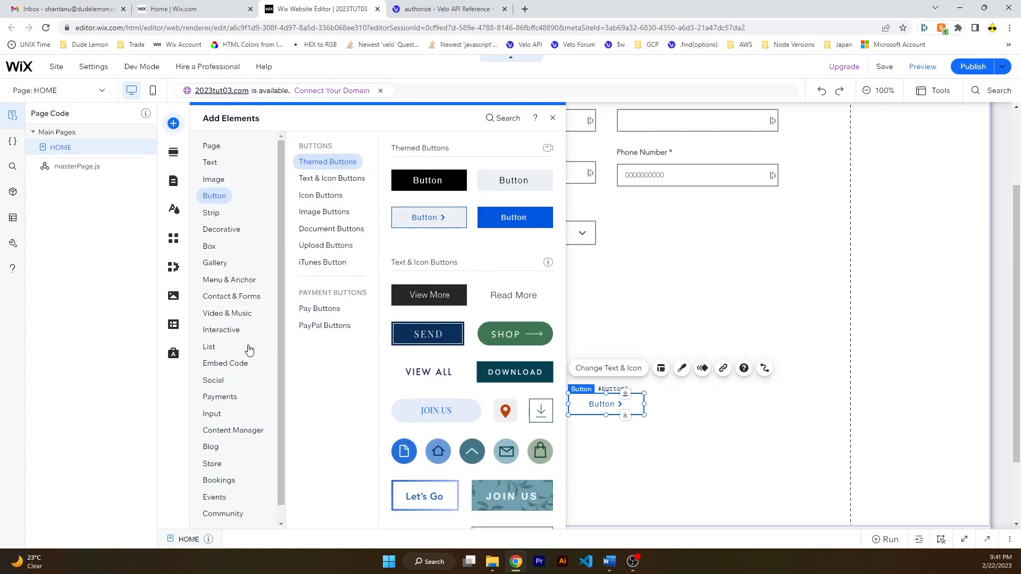
pyautogui.click(212, 414)
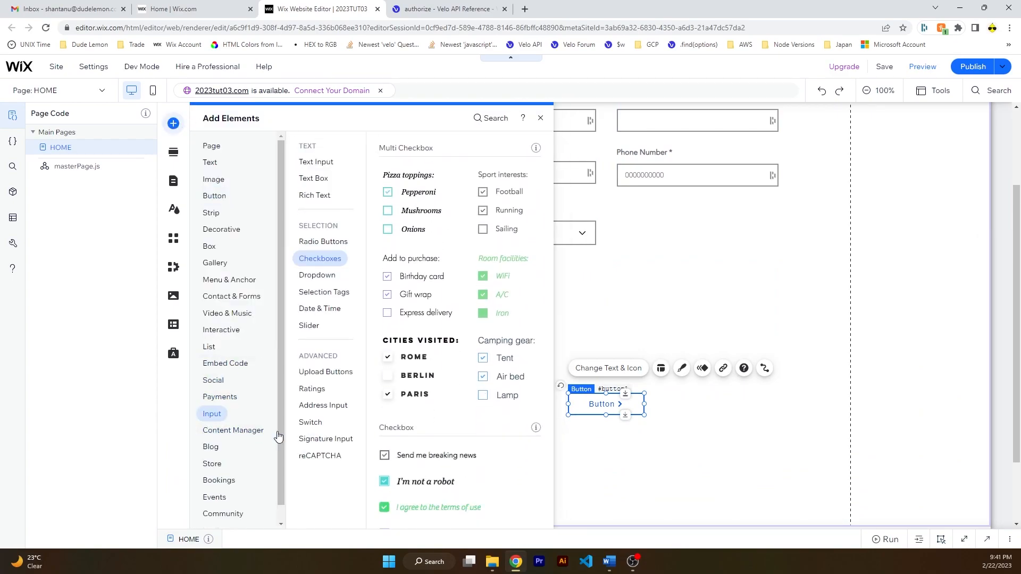
pyautogui.click(325, 438)
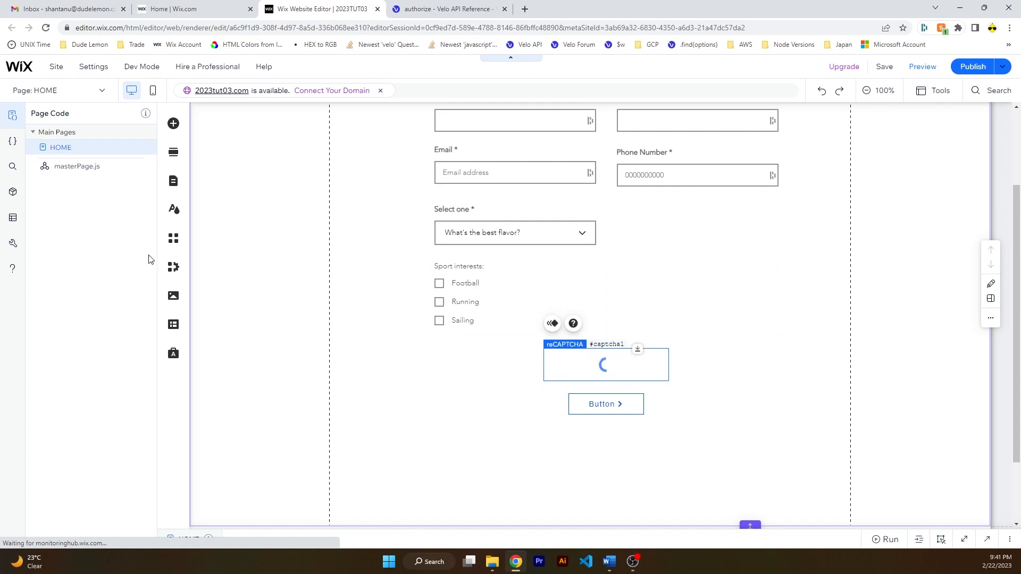
# Step: Add an ERROR text below the button and colour it dark red
pyautogui.click(172, 123)
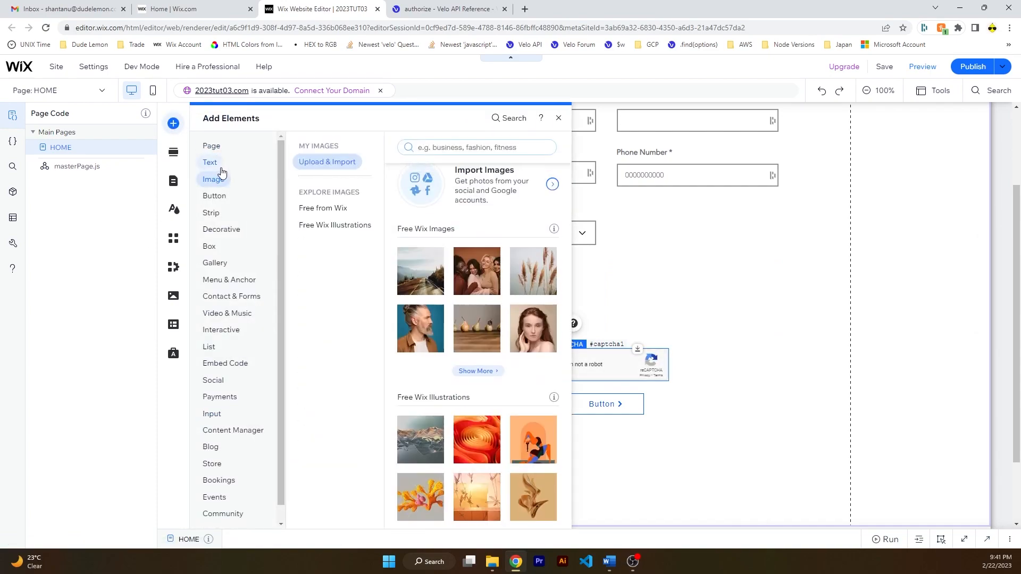
pyautogui.click(210, 162)
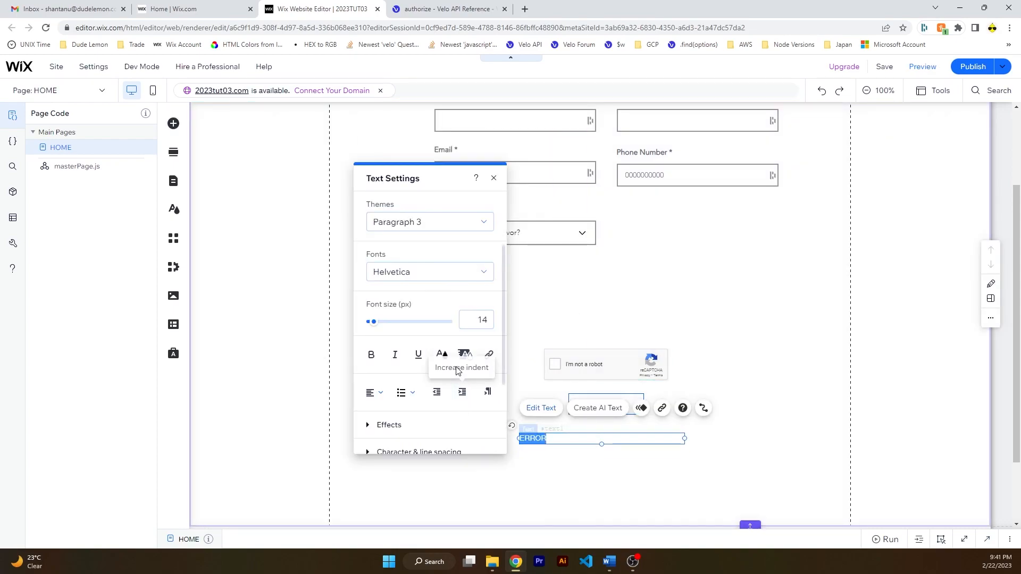
pyautogui.click(464, 355)
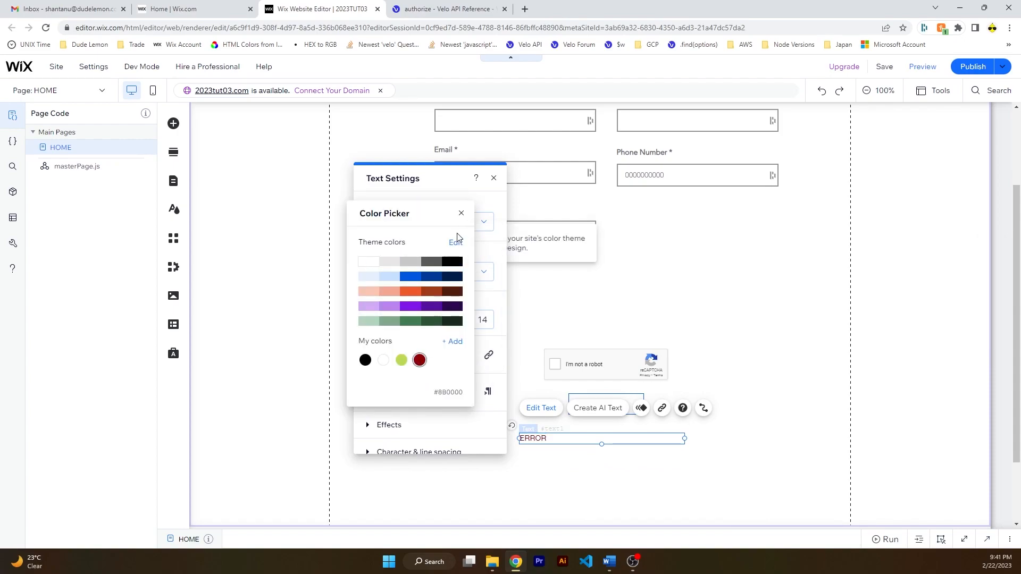
pyautogui.click(461, 213)
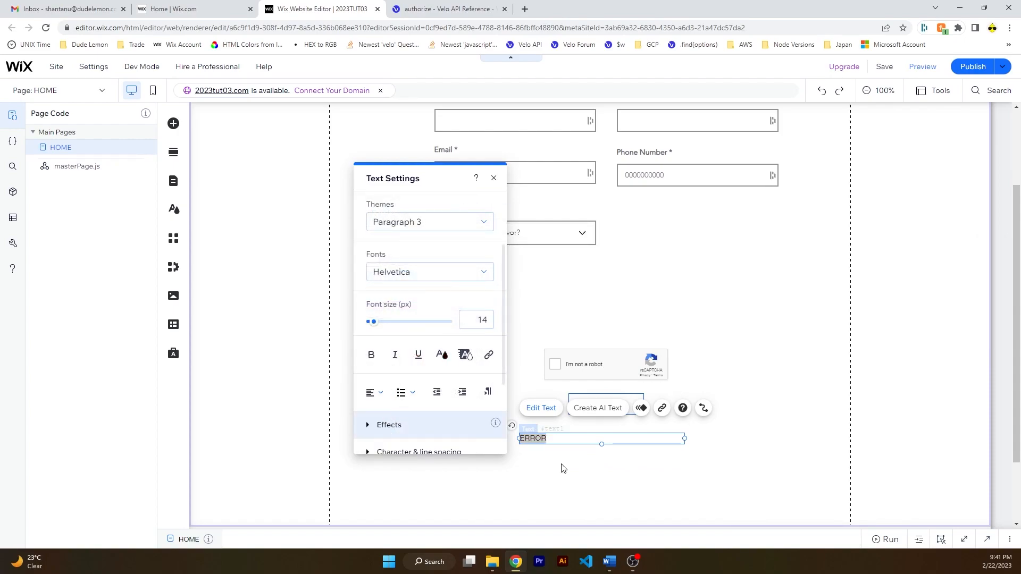
pyautogui.click(494, 177)
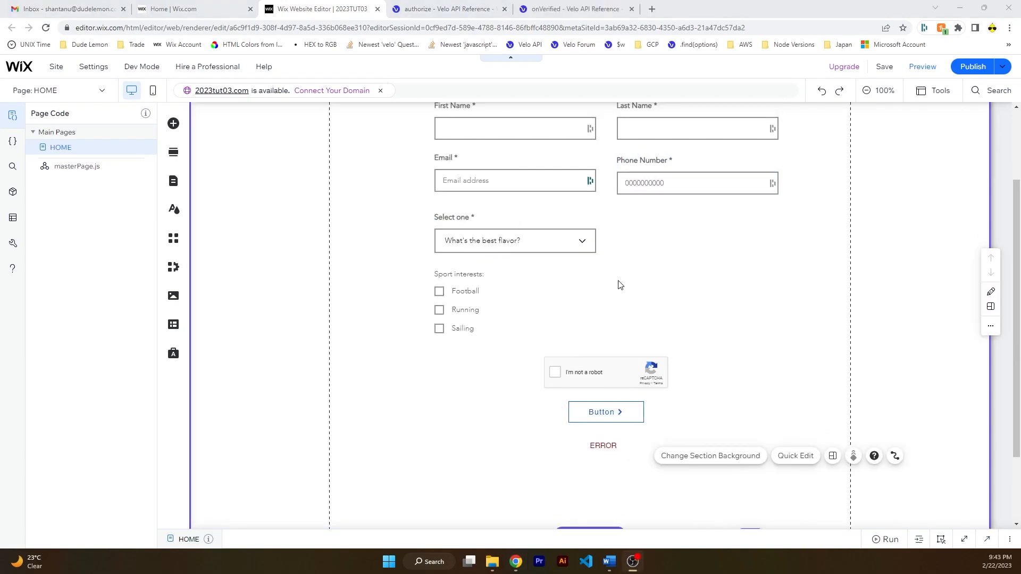
pyautogui.click(514, 128)
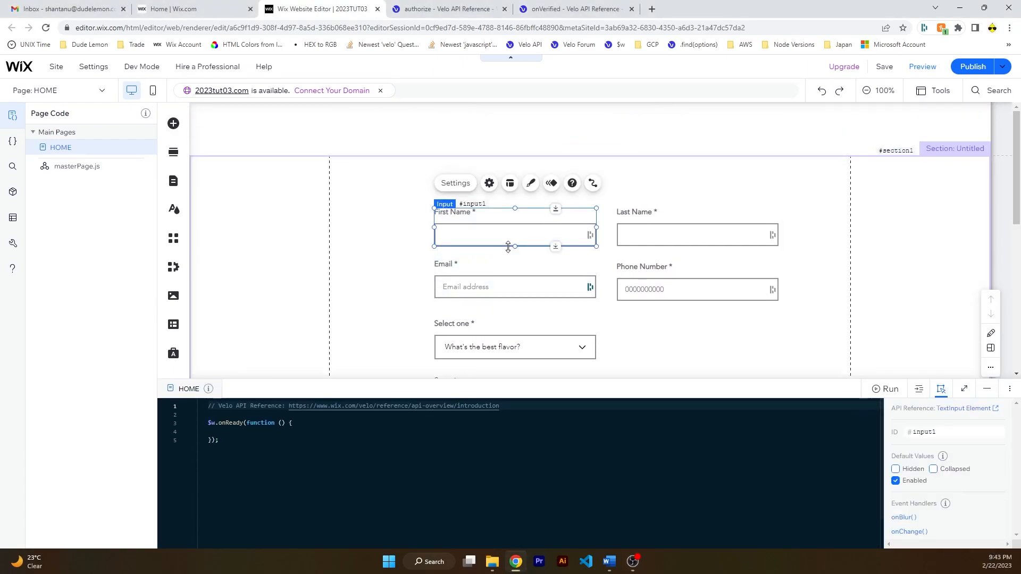
# Step: Give the text fields the code IDs fname, lname, email and phone
pyautogui.write('fname')
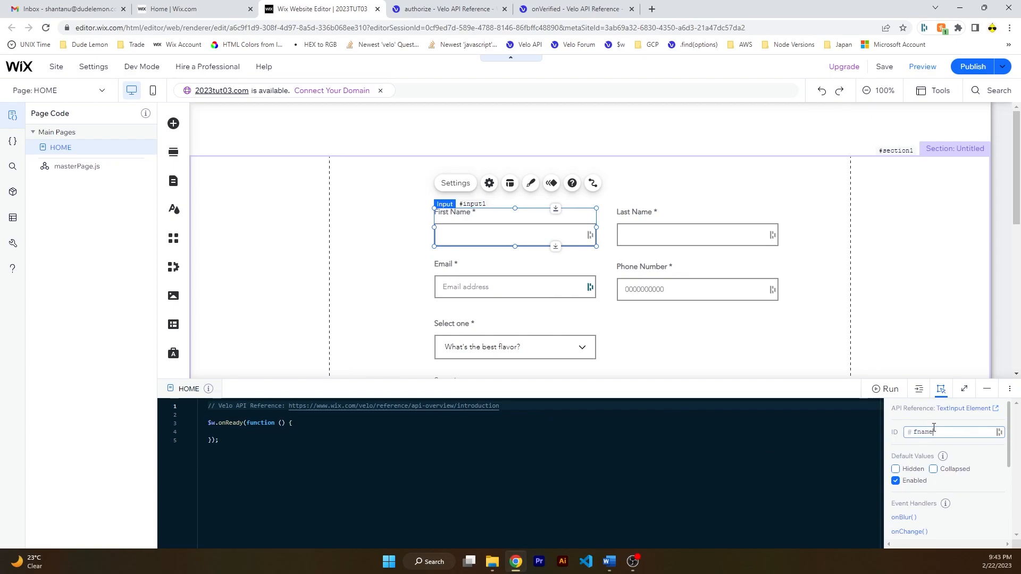
pyautogui.click(697, 234)
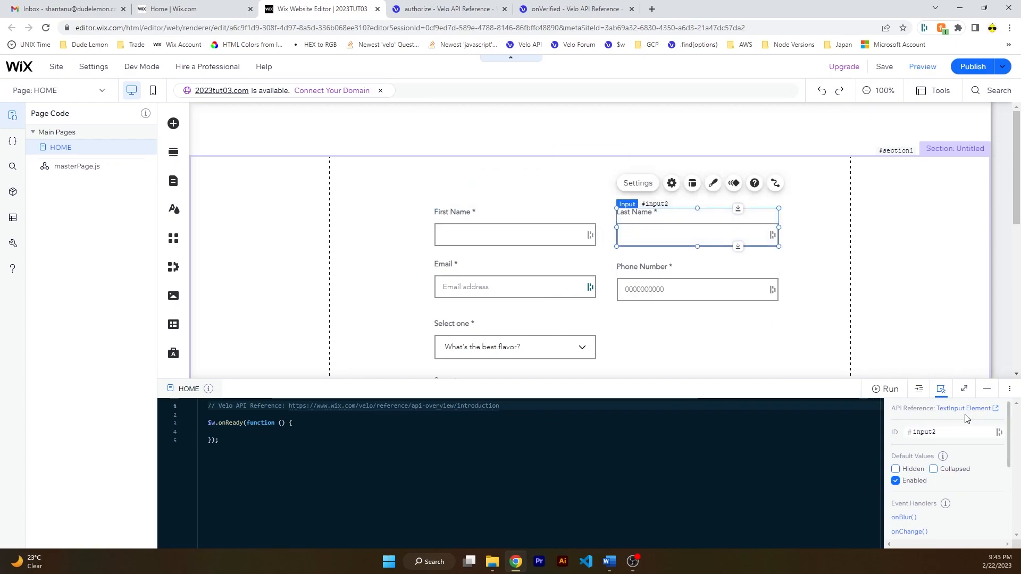
pyautogui.write('lname')
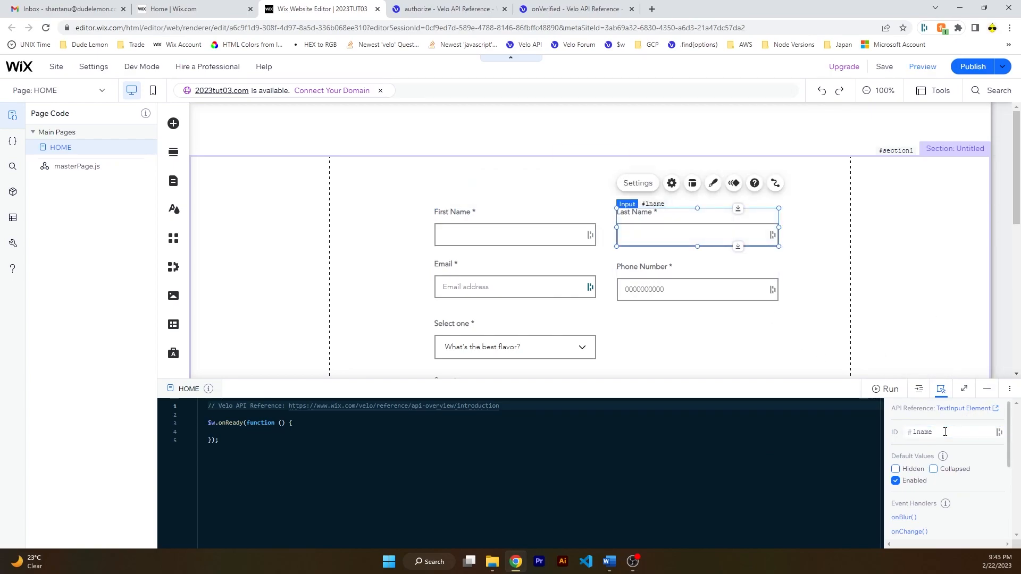
pyautogui.click(514, 288)
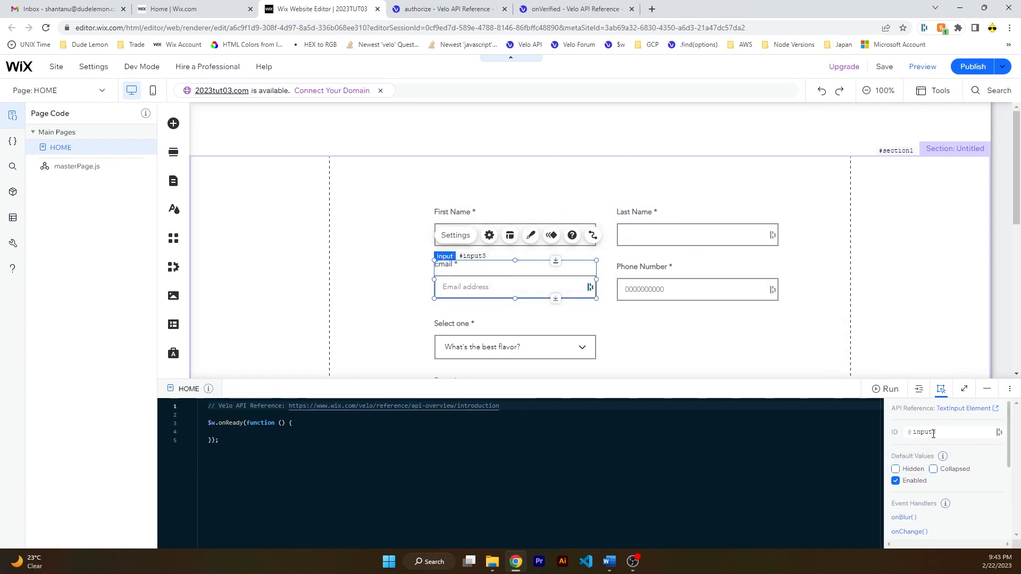
pyautogui.write('em')
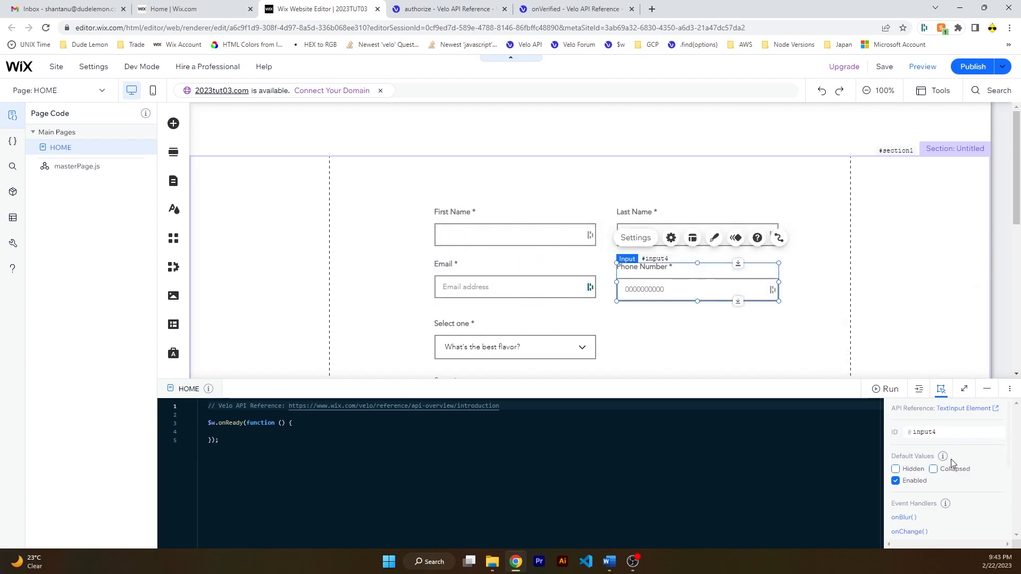
pyautogui.write('phone')
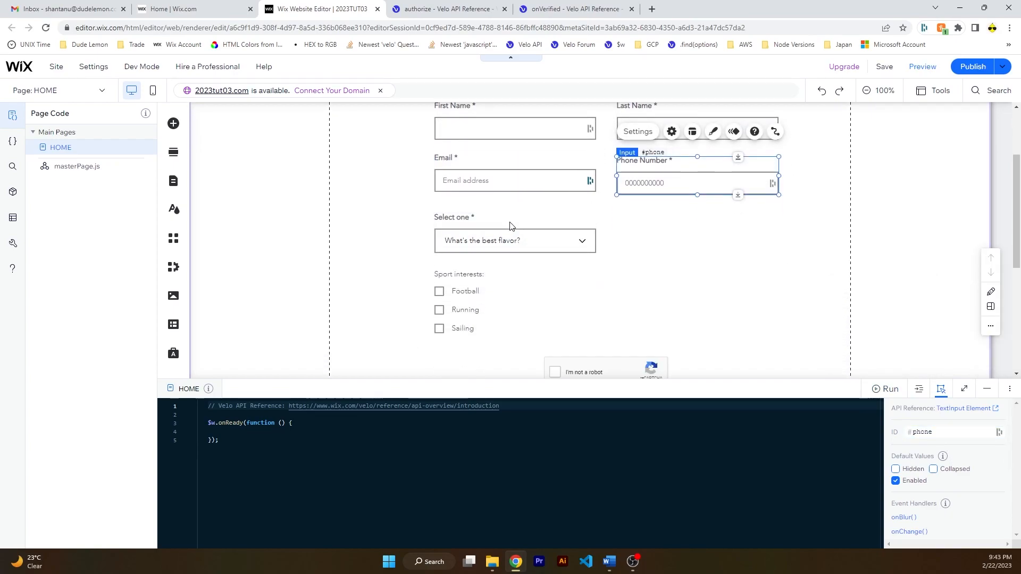
# Step: Check the sport interests ID, label the button Submit and give the error text the ID error
pyautogui.click(515, 241)
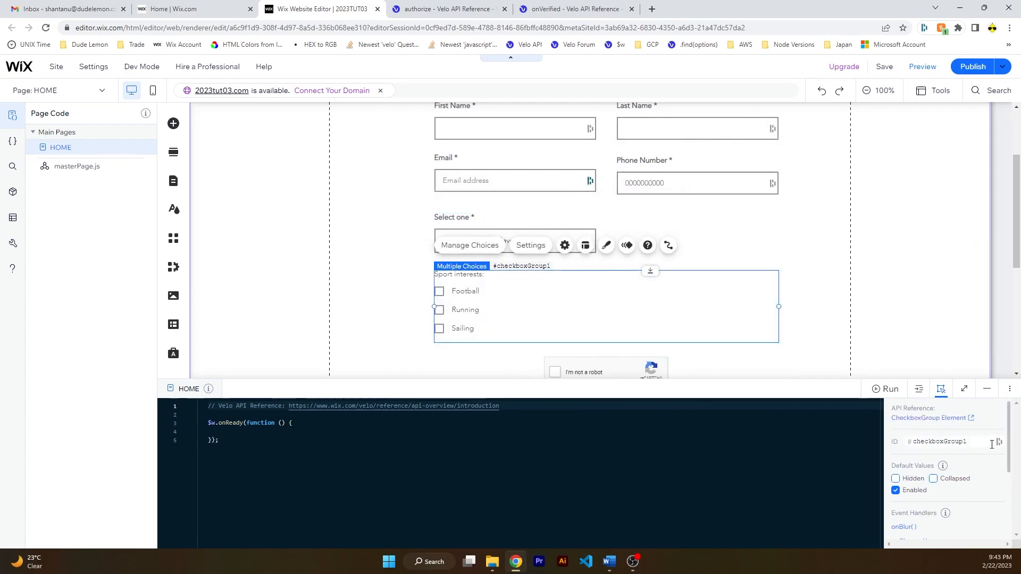
pyautogui.scroll(-3)
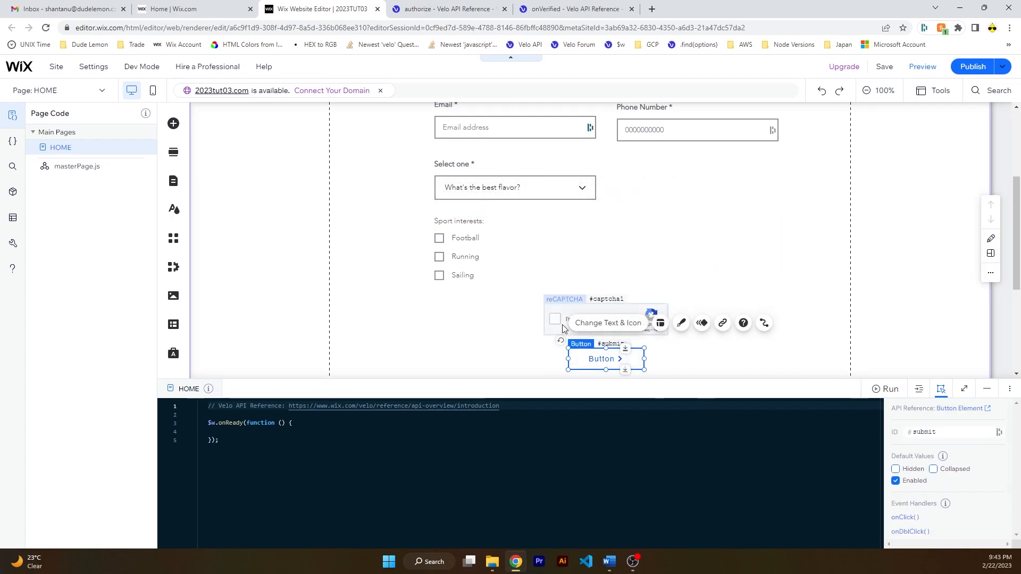
pyautogui.click(607, 323)
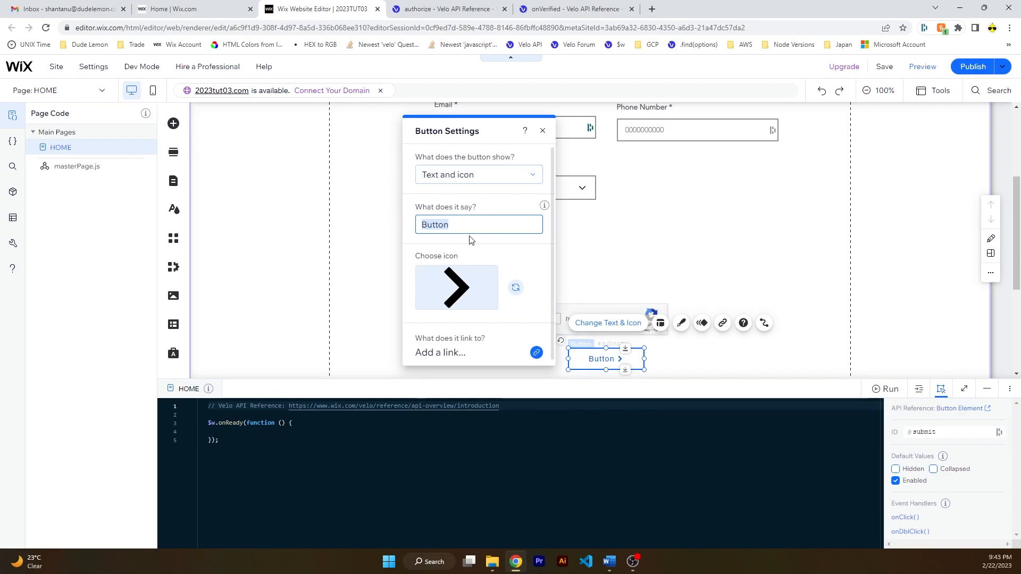
pyautogui.write('Submit')
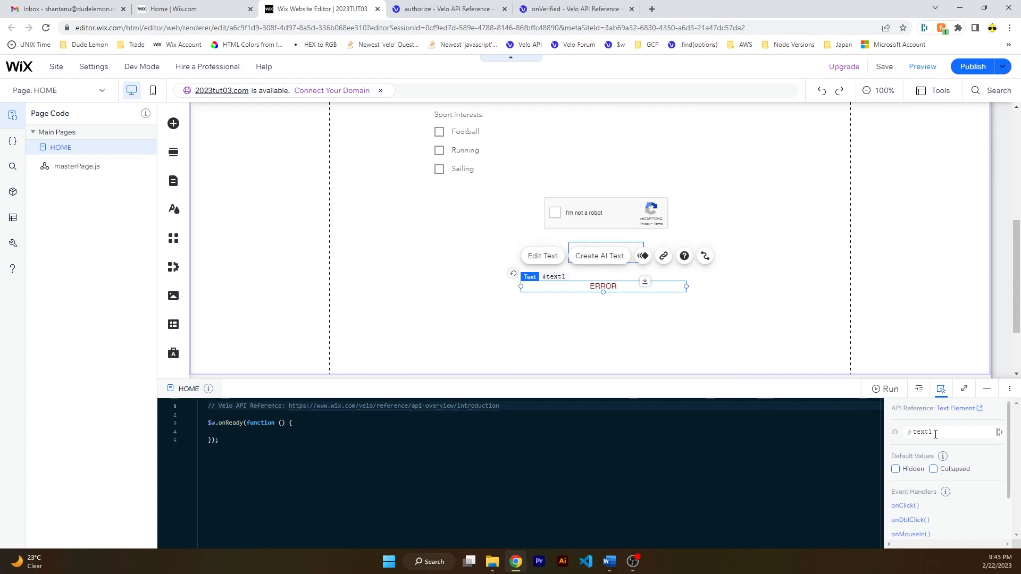
pyautogui.write('error')
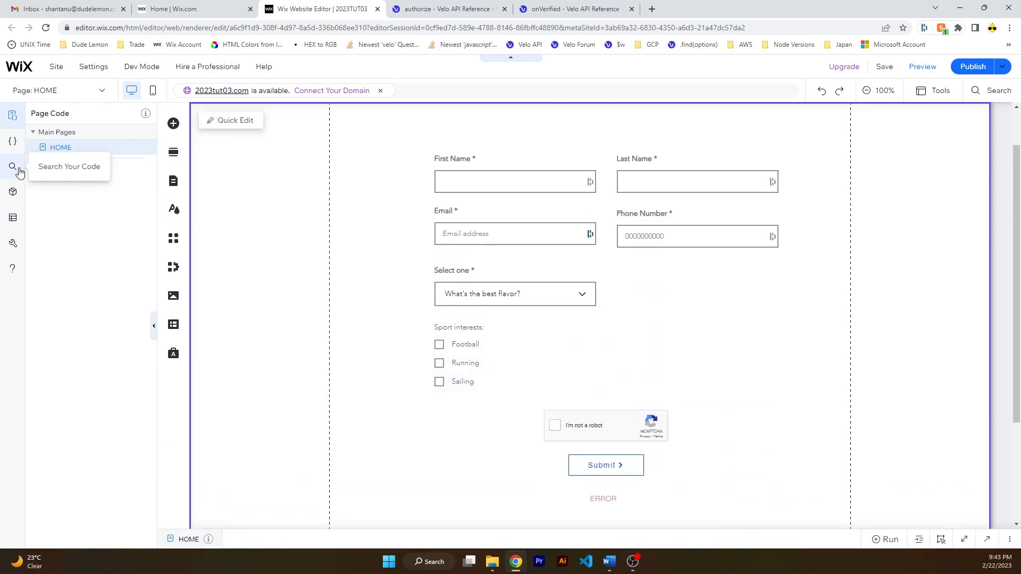
# Step: Create a new database collection named forms with collection ID forms
pyautogui.click(13, 217)
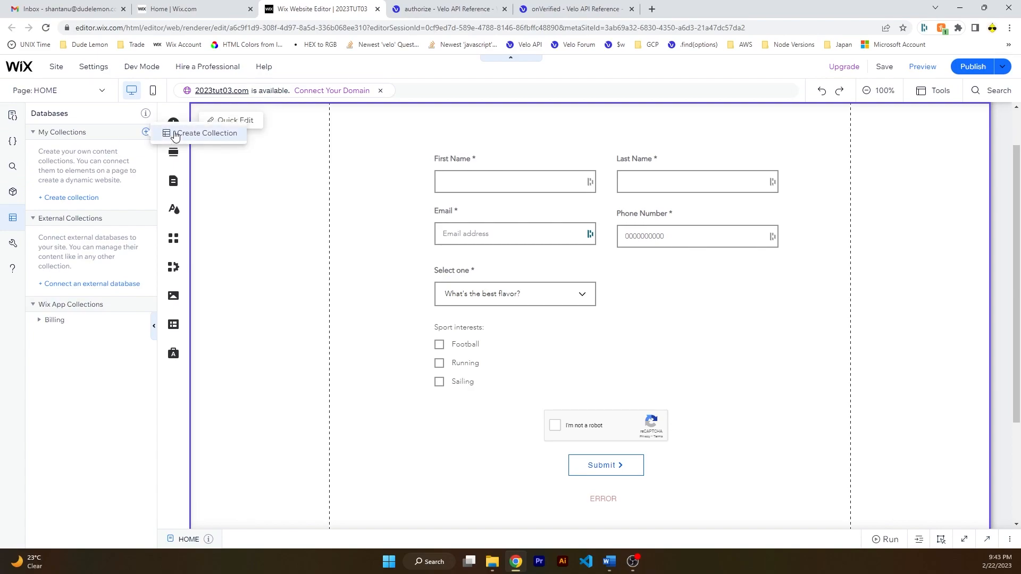
pyautogui.click(204, 134)
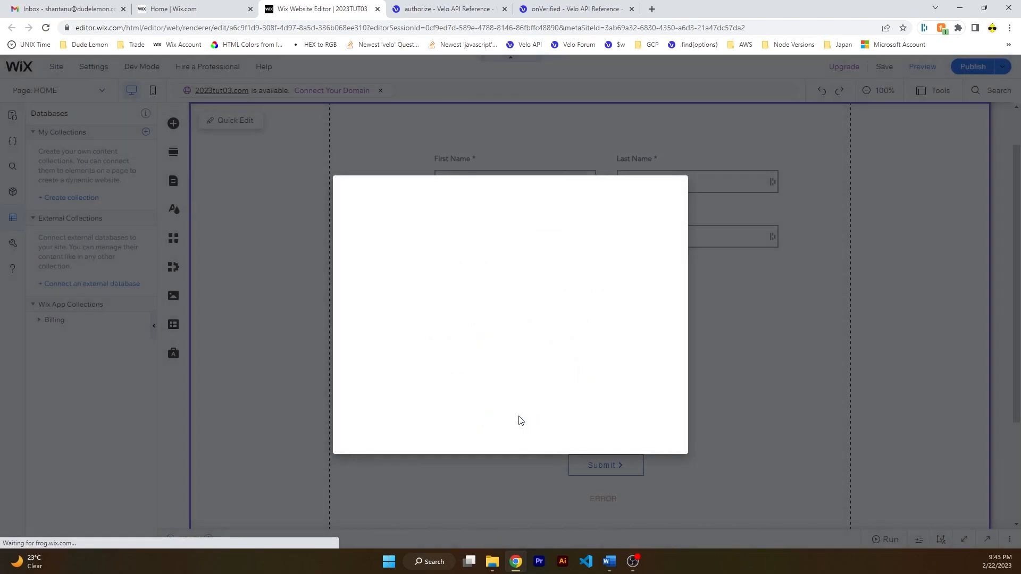
pyautogui.moveTo(589, 392)
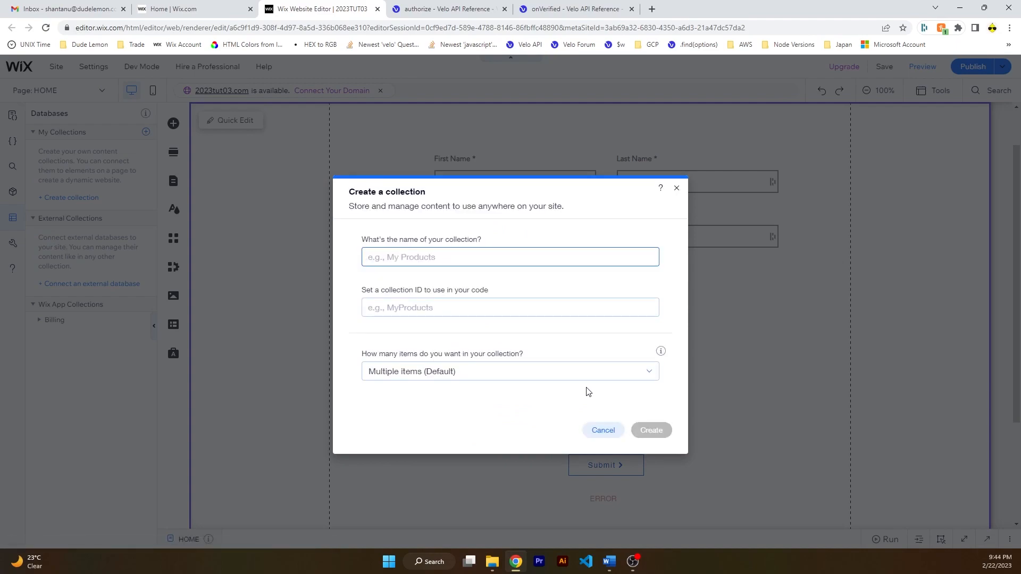
pyautogui.write('forms')
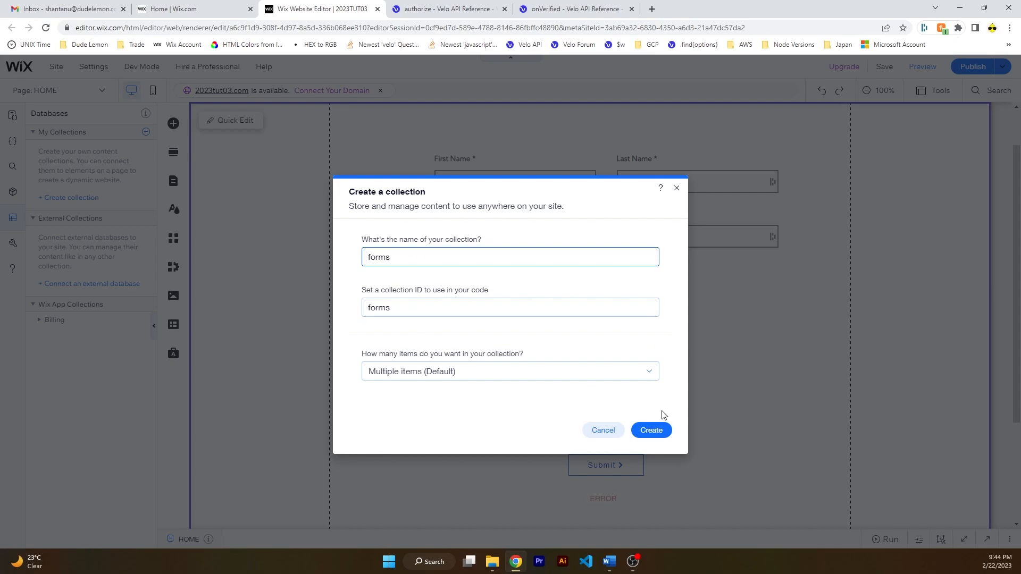
pyautogui.click(651, 430)
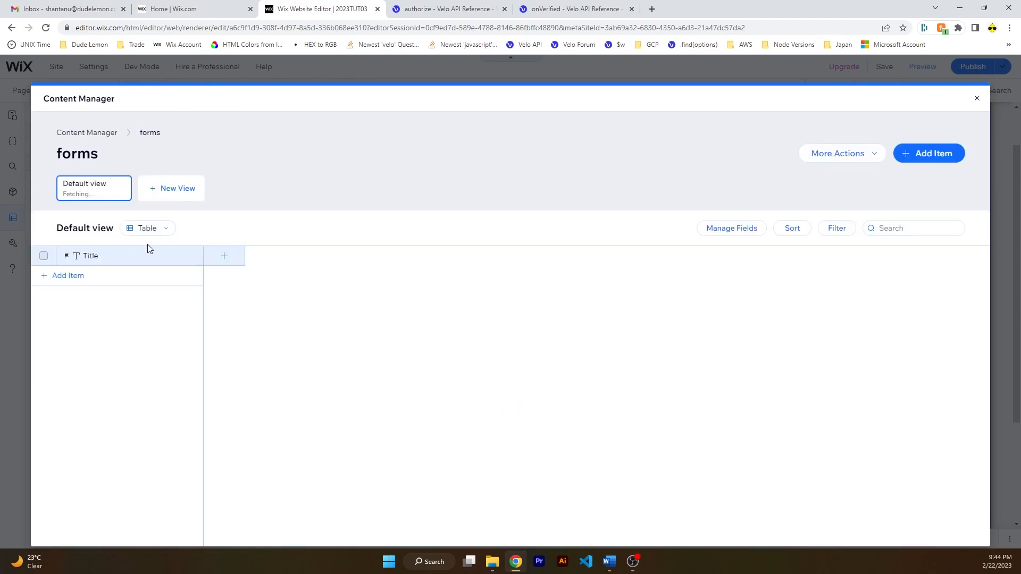
# Step: Add First Name, Last Name, Email and Phone Number text fields to the forms collection
pyautogui.click(223, 255)
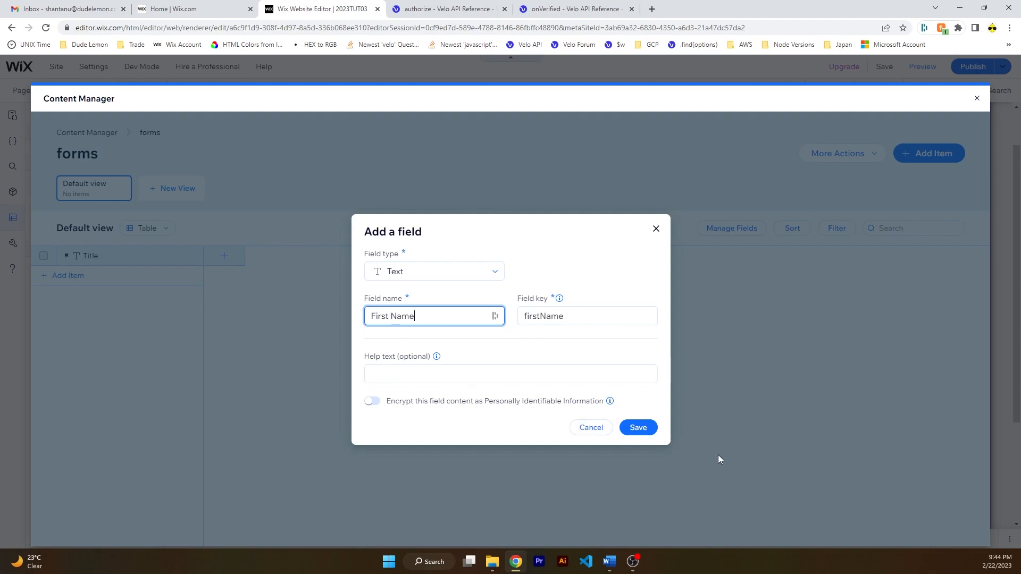
pyautogui.click(638, 427)
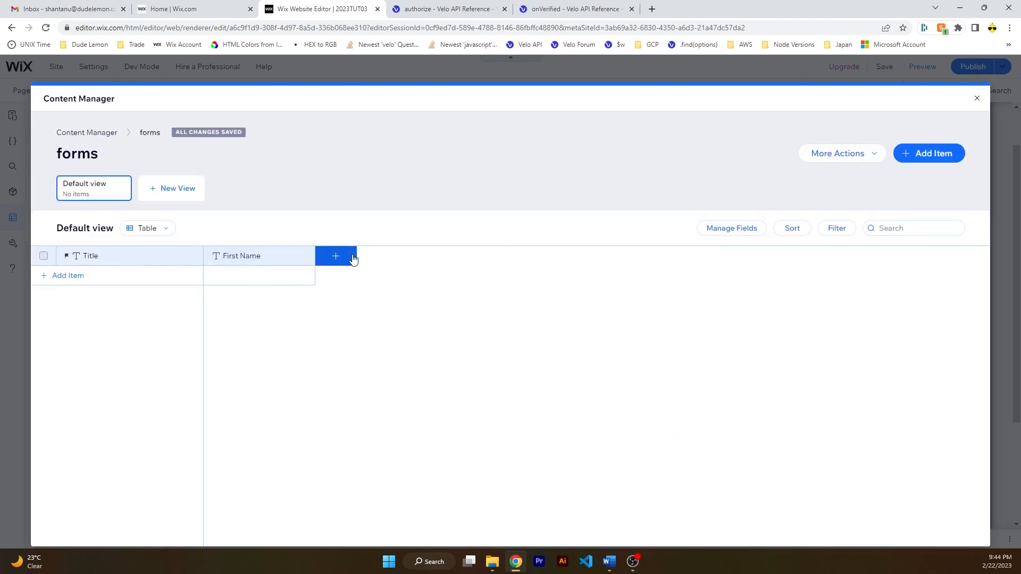
pyautogui.click(336, 256)
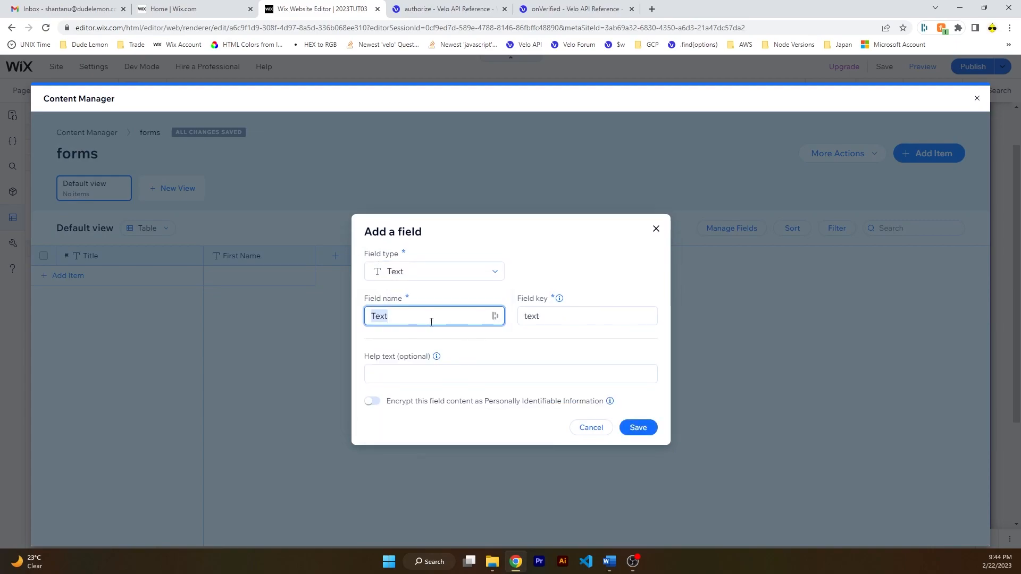
pyautogui.write('Last Nam')
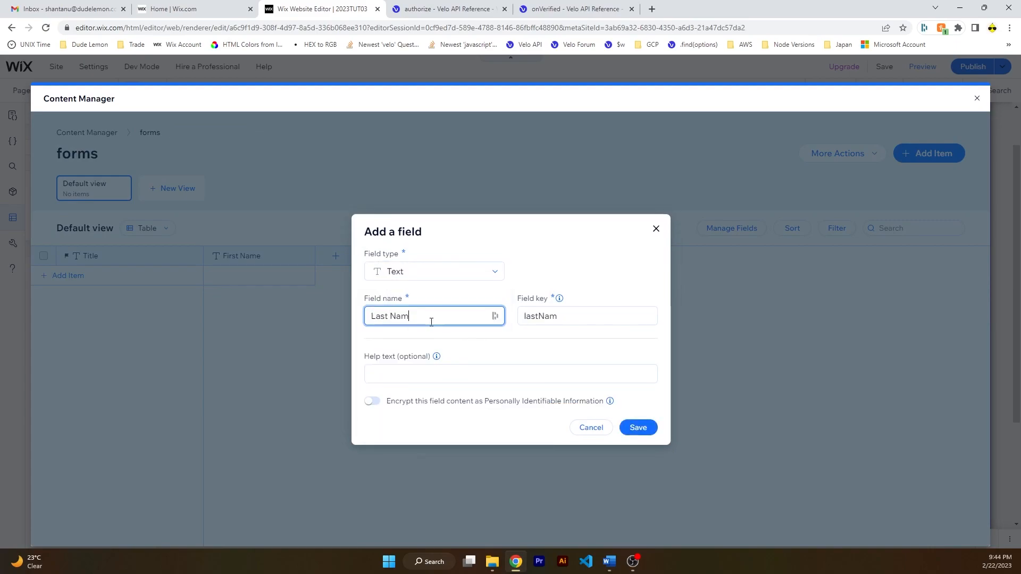
pyautogui.click(638, 428)
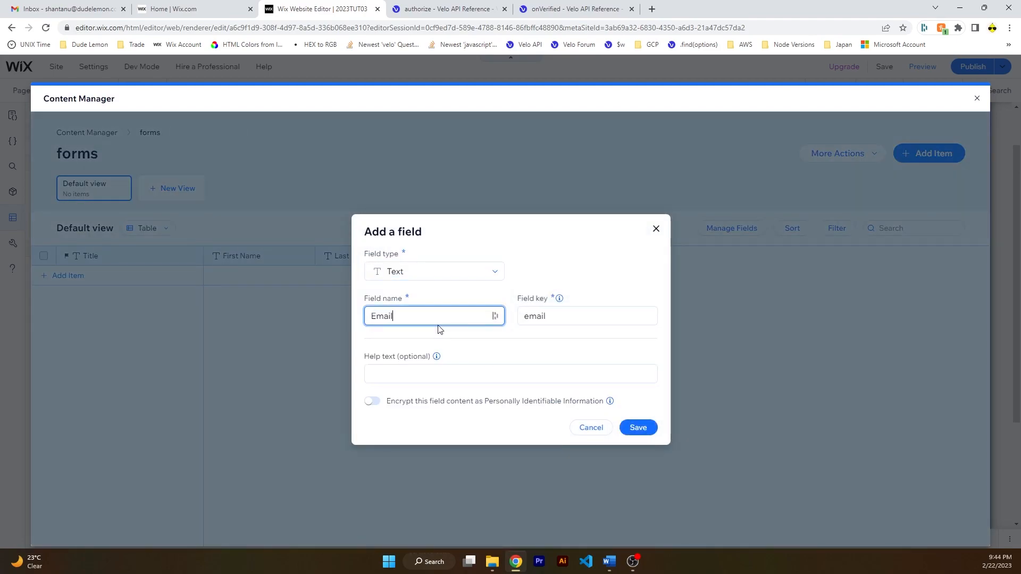
pyautogui.click(639, 427)
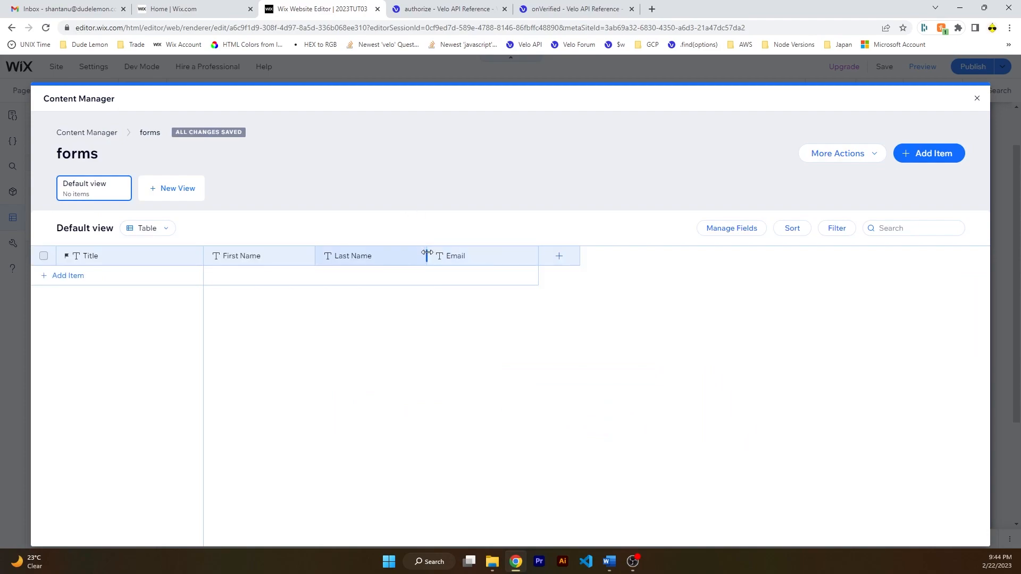
pyautogui.click(560, 256)
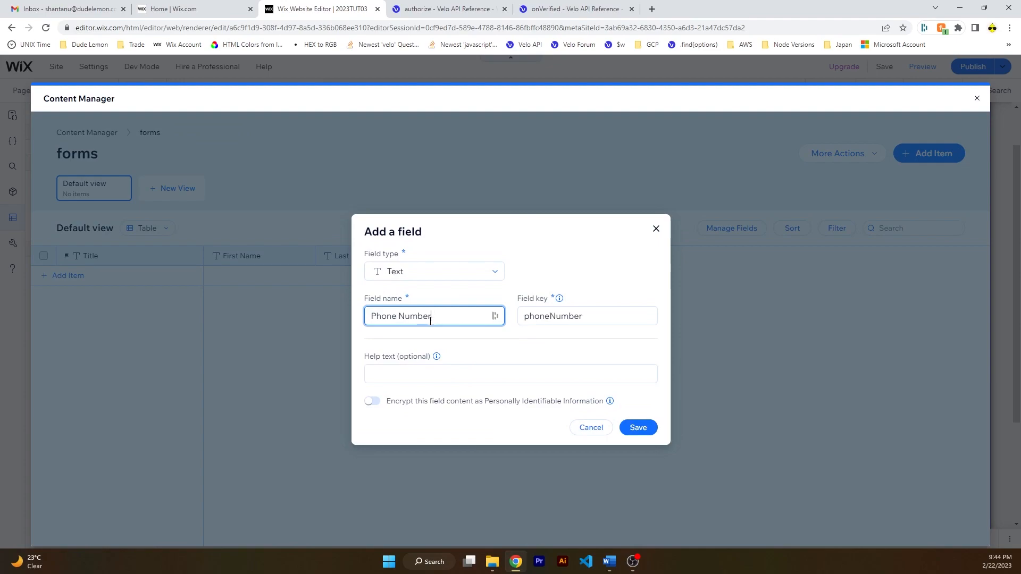
pyautogui.click(638, 427)
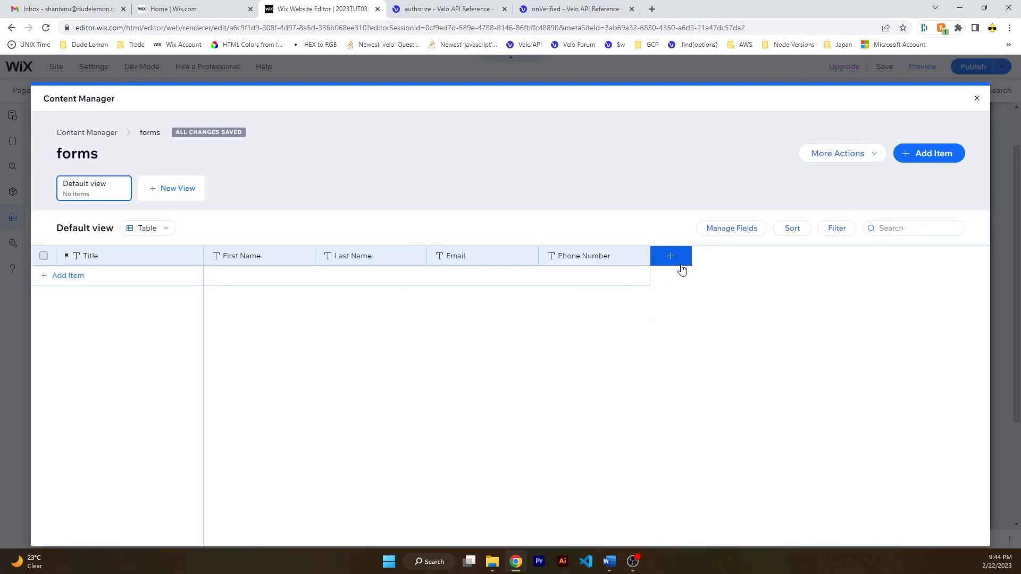
pyautogui.moveTo(670, 255)
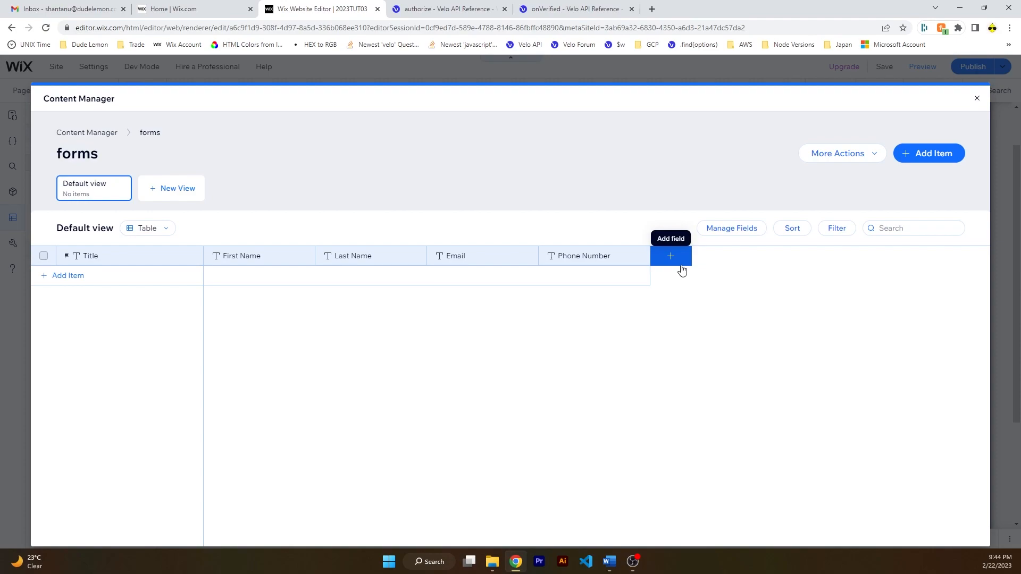
# Step: Add a Text field named Dropdown and a Tags field named Checkbox to the collection
pyautogui.click(670, 255)
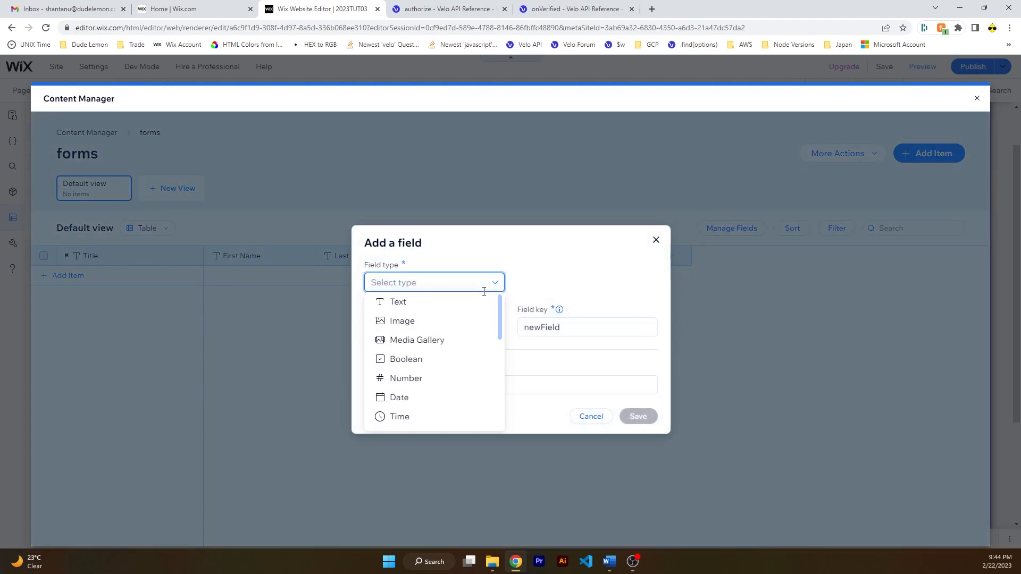
pyautogui.moveTo(433, 315)
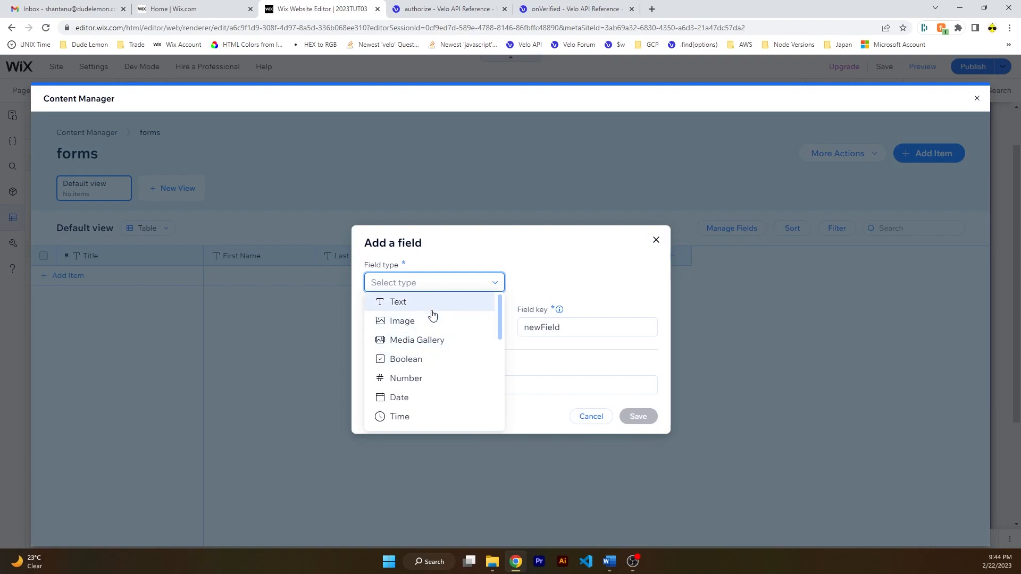
pyautogui.moveTo(434, 311)
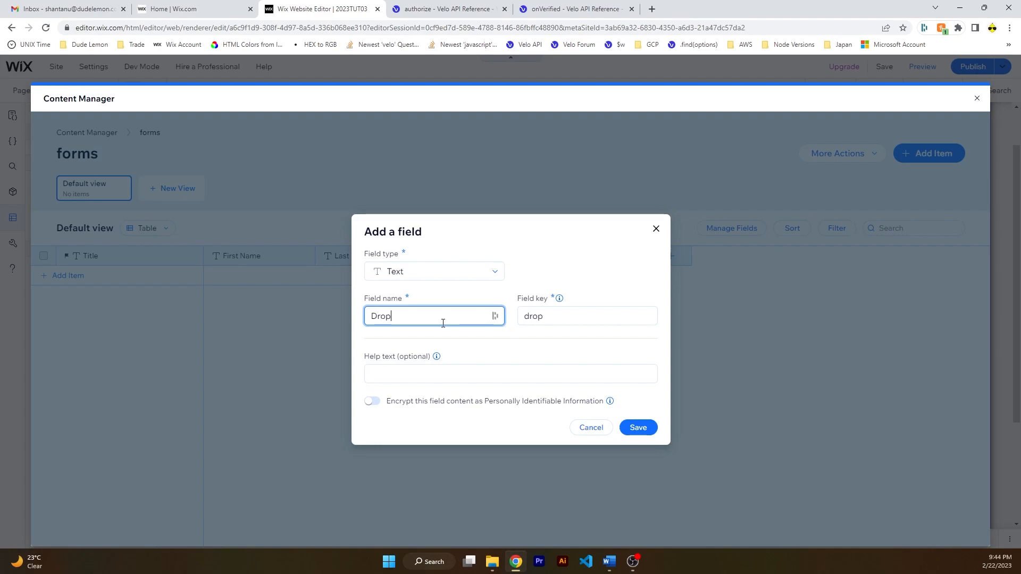
pyautogui.write('down')
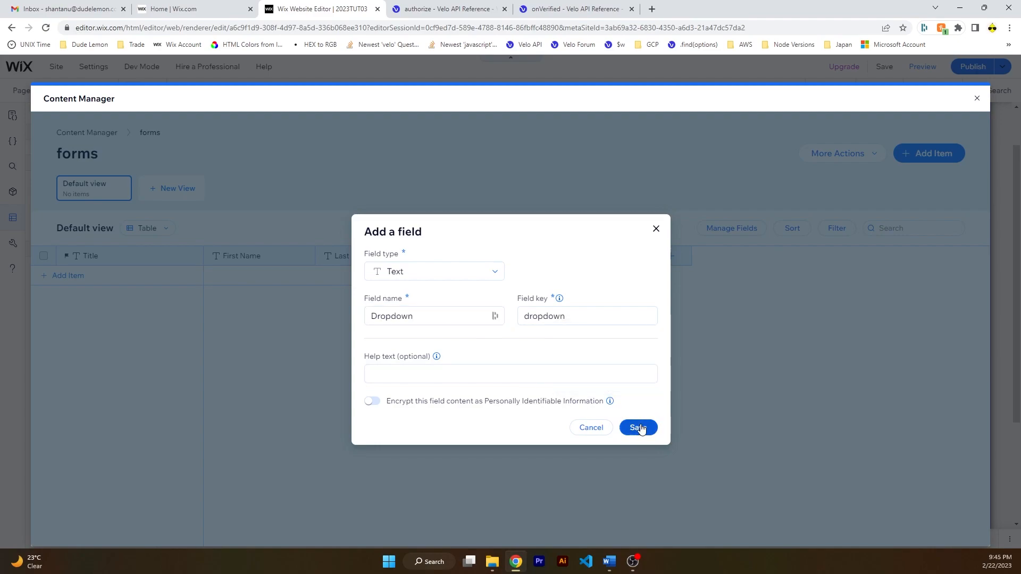
pyautogui.click(638, 428)
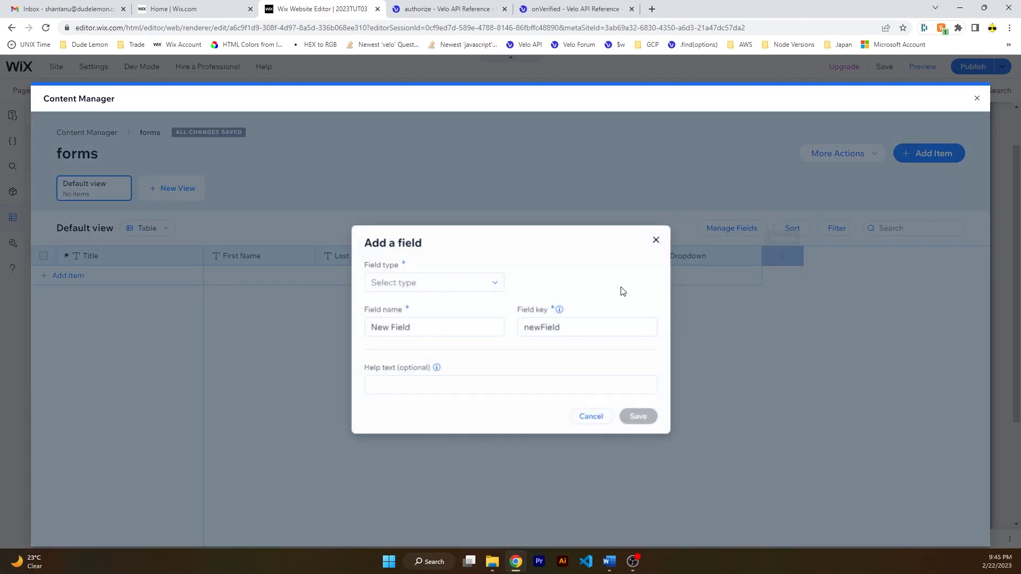
pyautogui.click(434, 283)
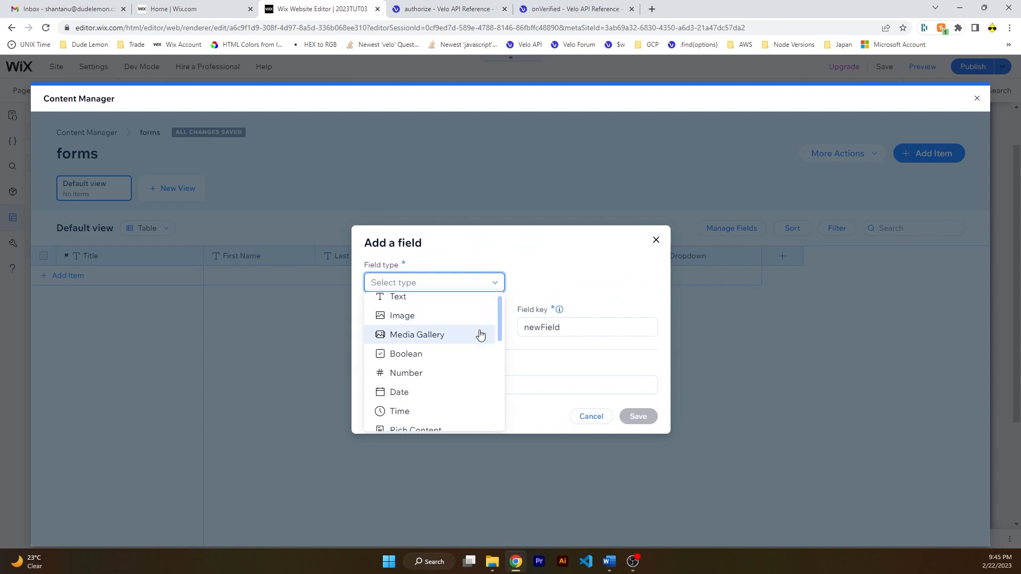
pyautogui.scroll(-3)
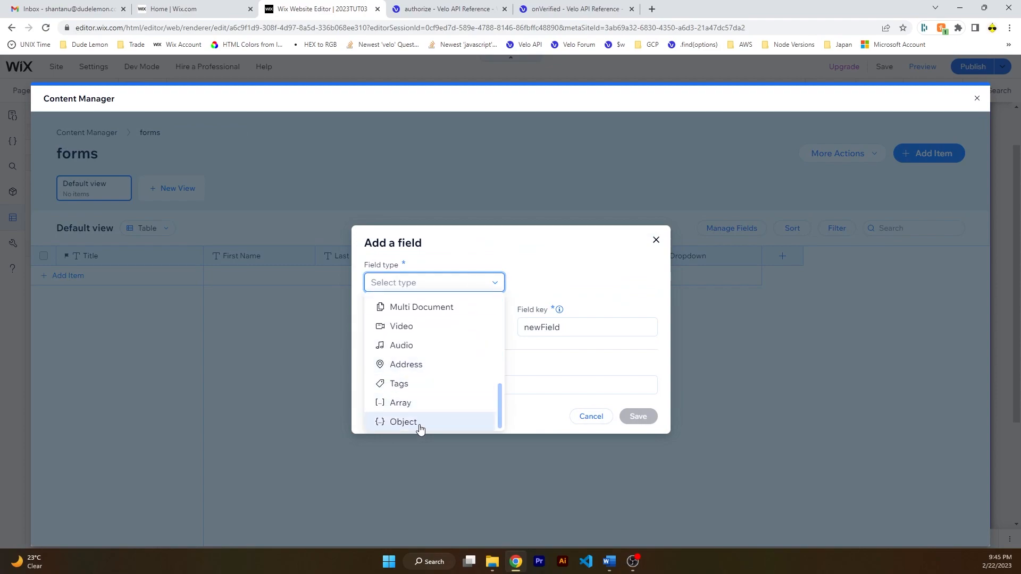
pyautogui.click(399, 383)
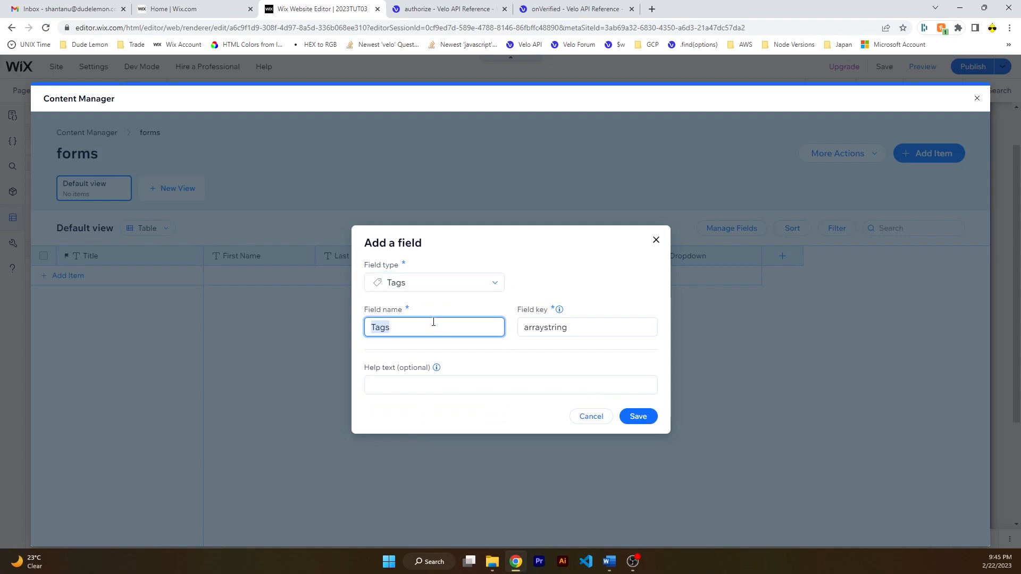
pyautogui.write('Checkb')
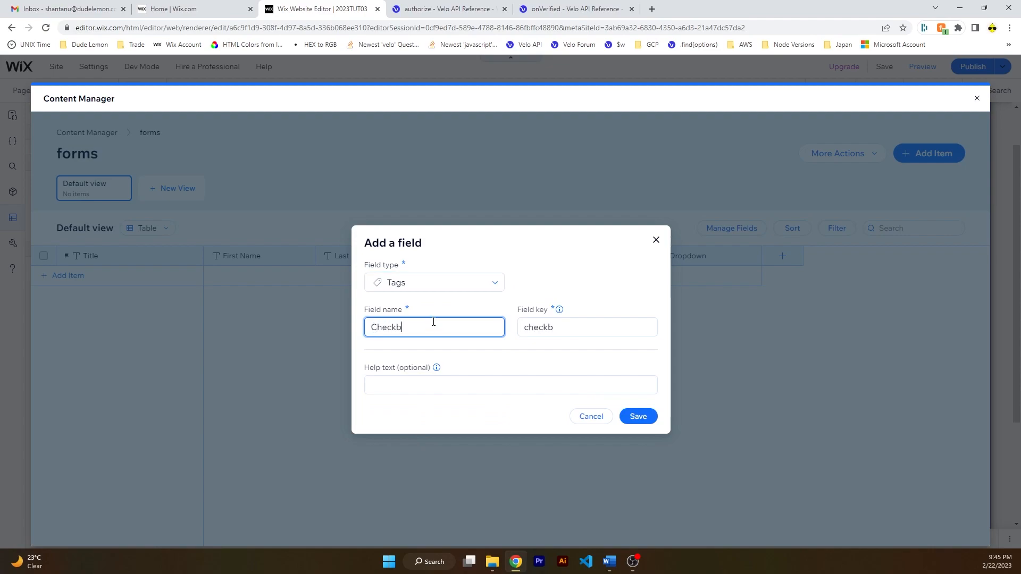
pyautogui.click(638, 417)
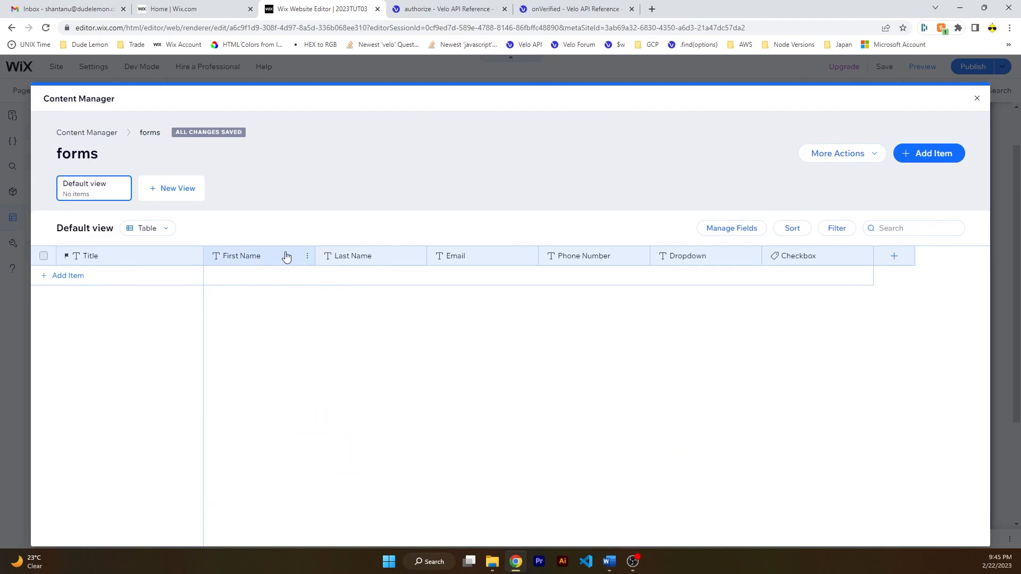
# Step: Delete the Title field from the forms collection and confirm
pyautogui.click(306, 256)
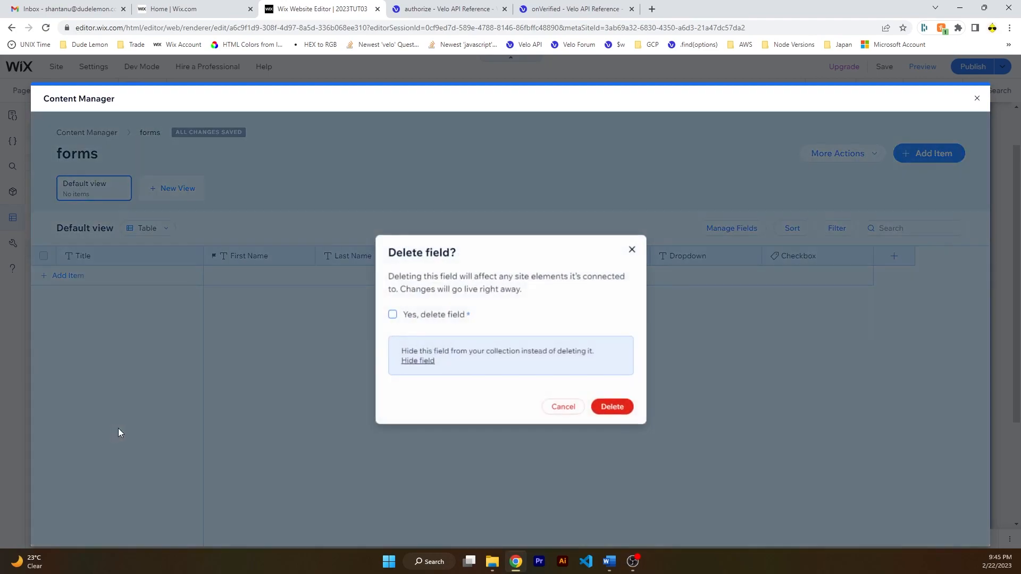
pyautogui.click(392, 314)
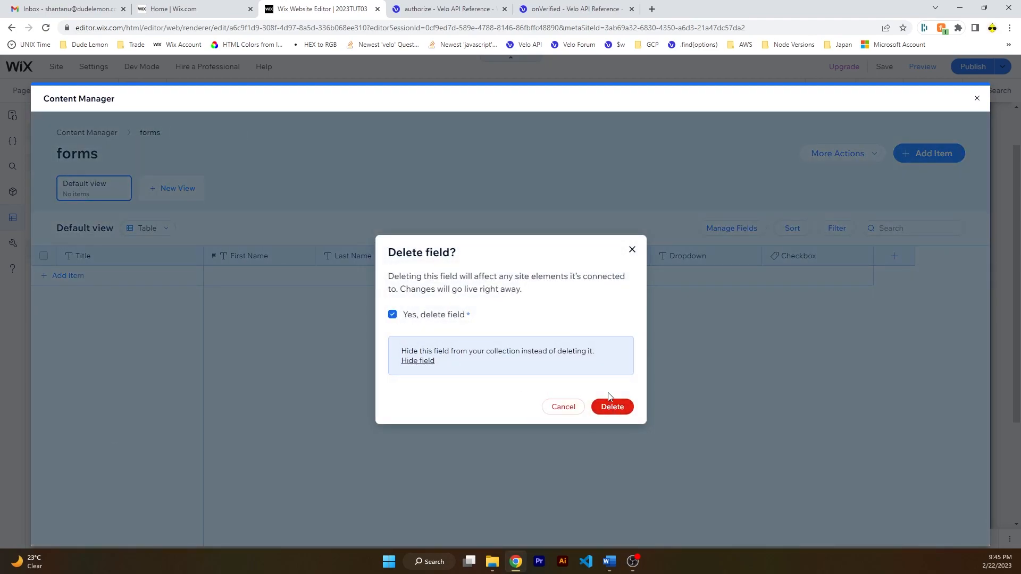
pyautogui.click(612, 406)
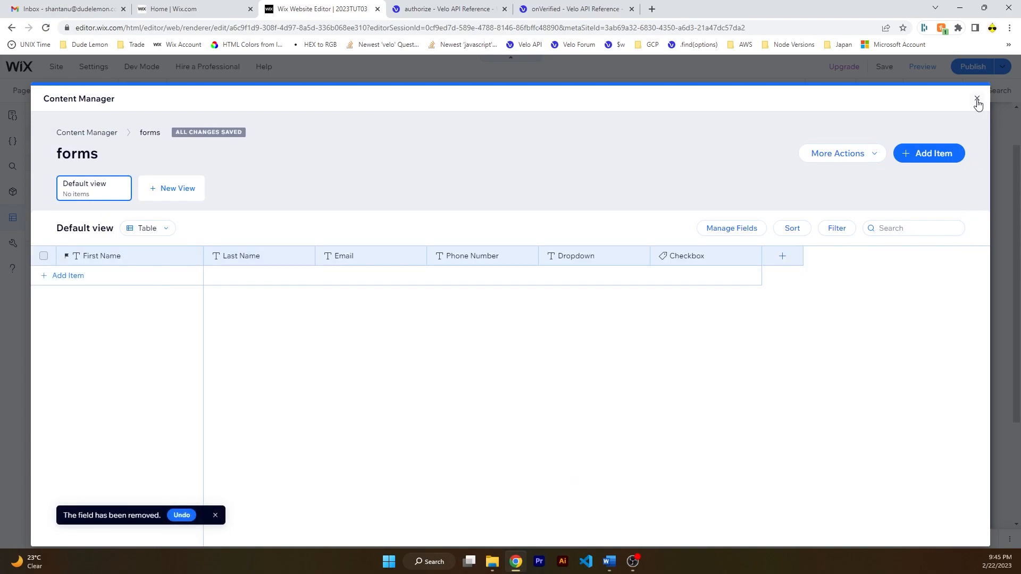
# Step: Return to the page code and start a $w("#captcha1") handler that targets the Submit button
pyautogui.click(976, 100)
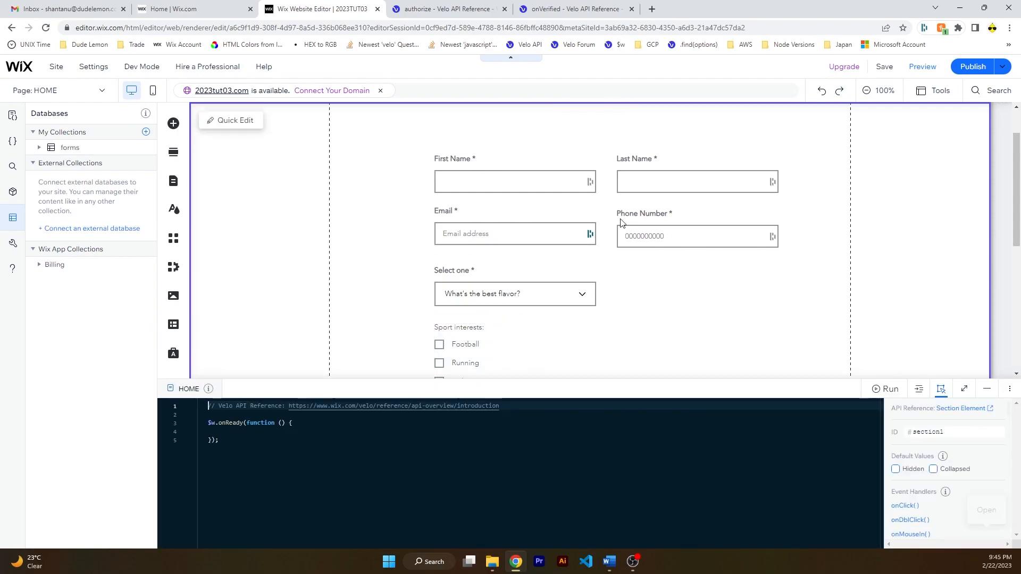
pyautogui.click(515, 233)
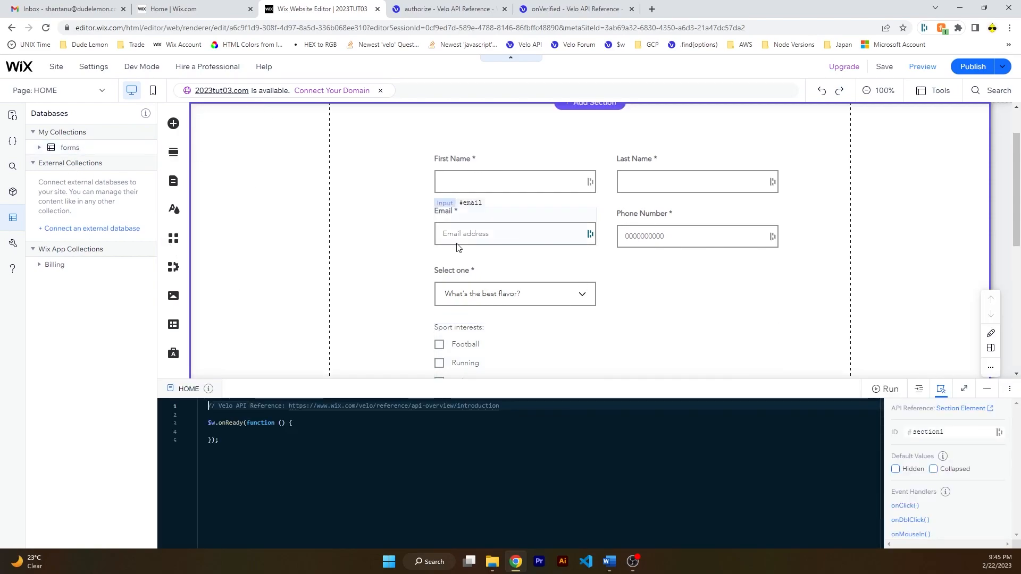
pyautogui.scroll(-3)
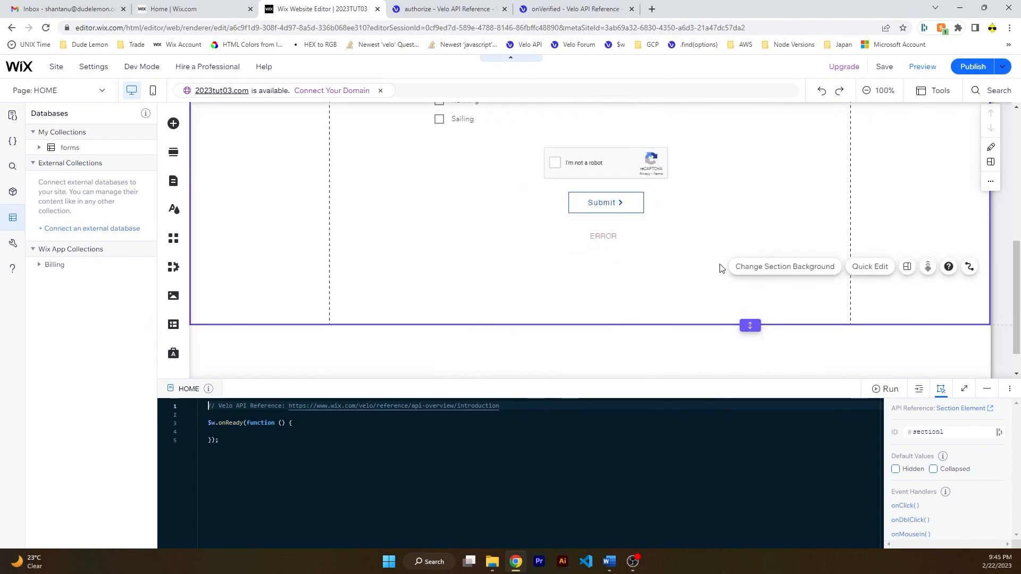
pyautogui.scroll(3)
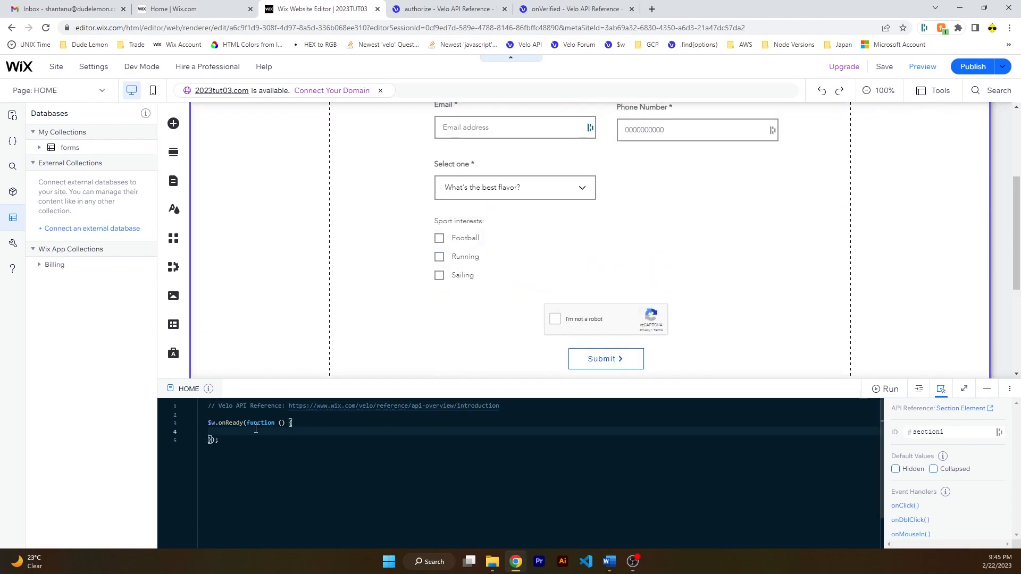
pyautogui.write('$w("#')
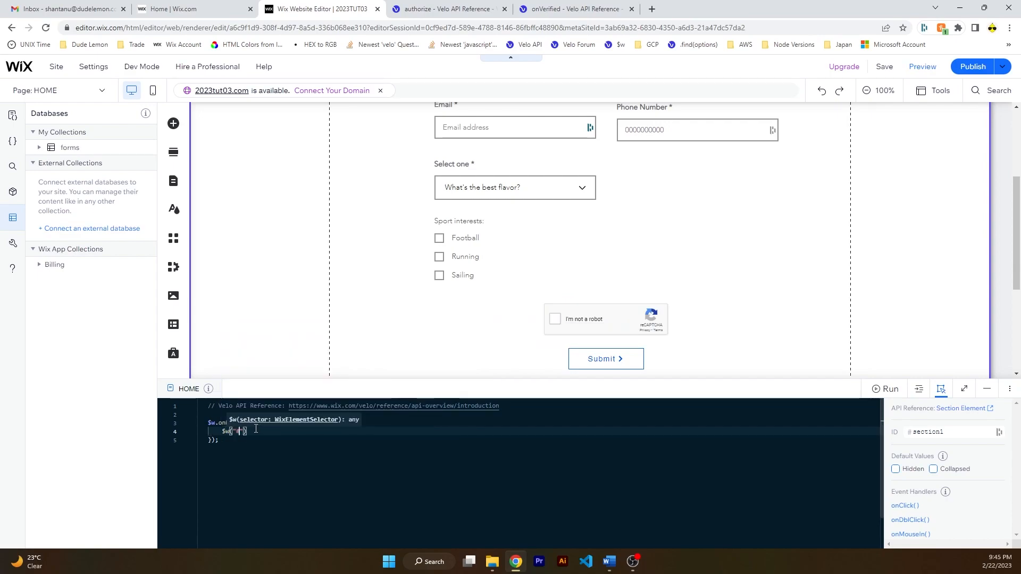
pyautogui.write('#captcha1')
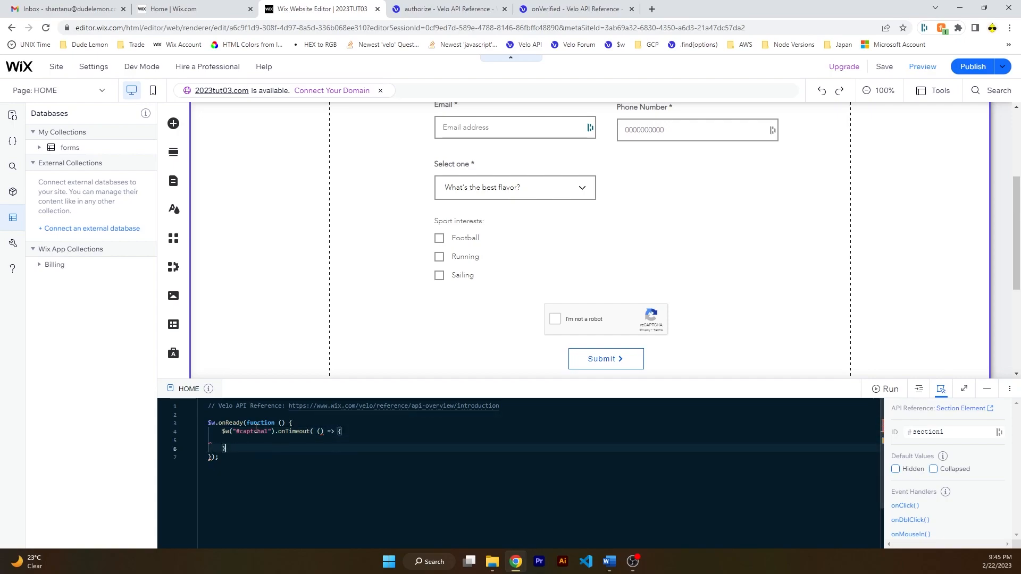
pyautogui.write(');')
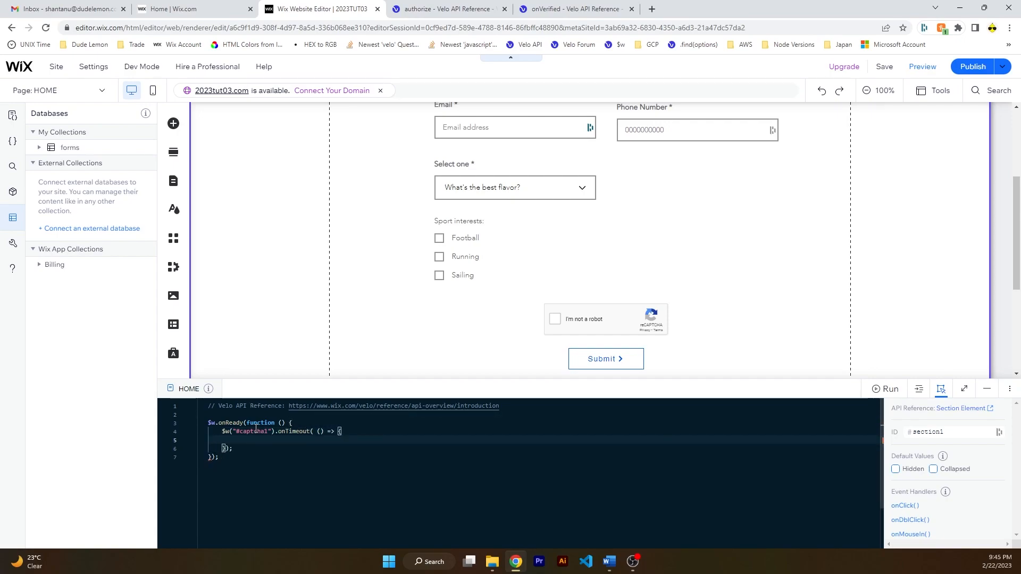
pyautogui.write('$w("#submit").disable()')
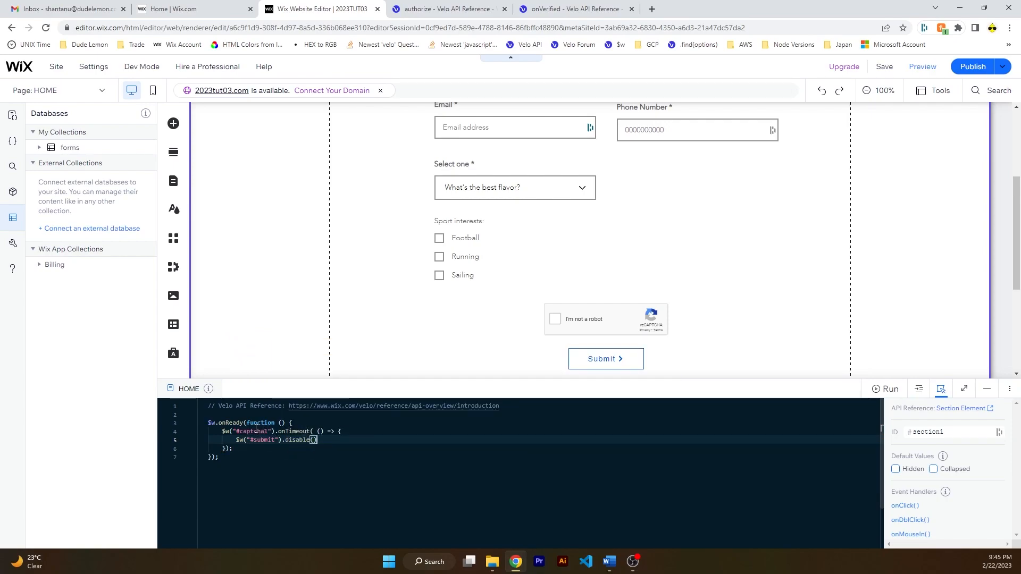
pyautogui.click(605, 359)
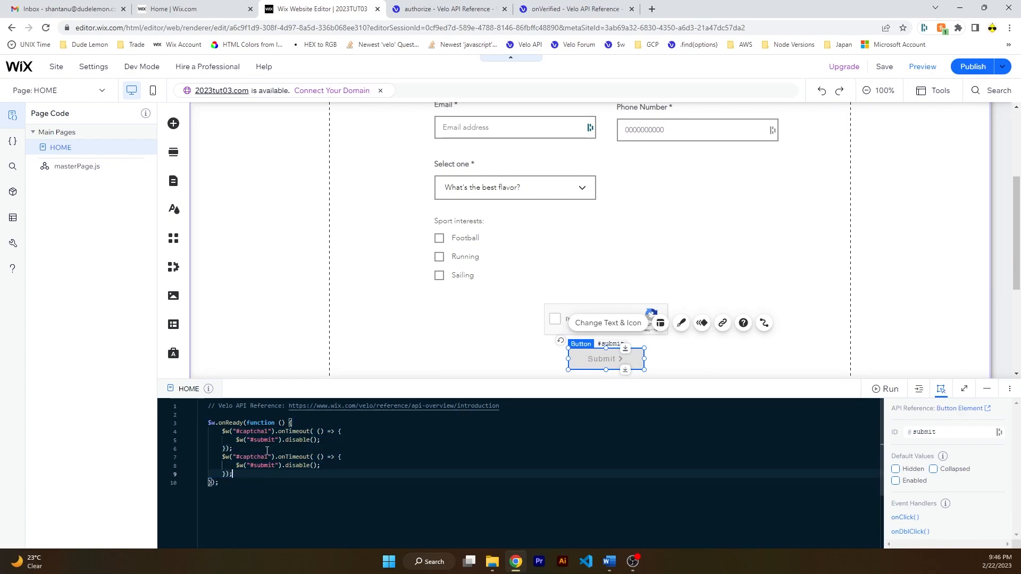
# Step: Rename the second handler to onError and make the verified handler call enable() on Submit
pyautogui.doubleClick(298, 457)
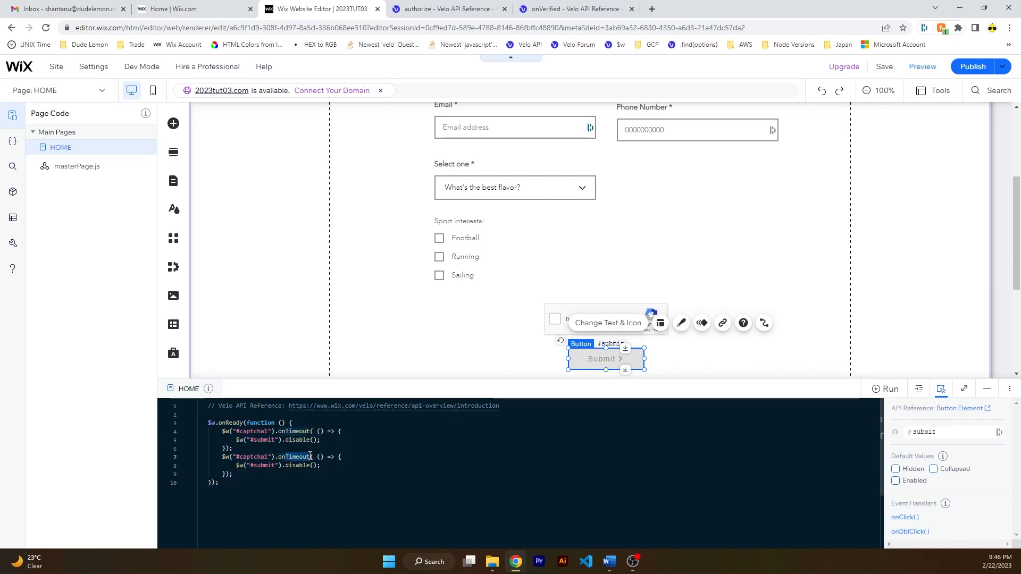
pyautogui.write('onError')
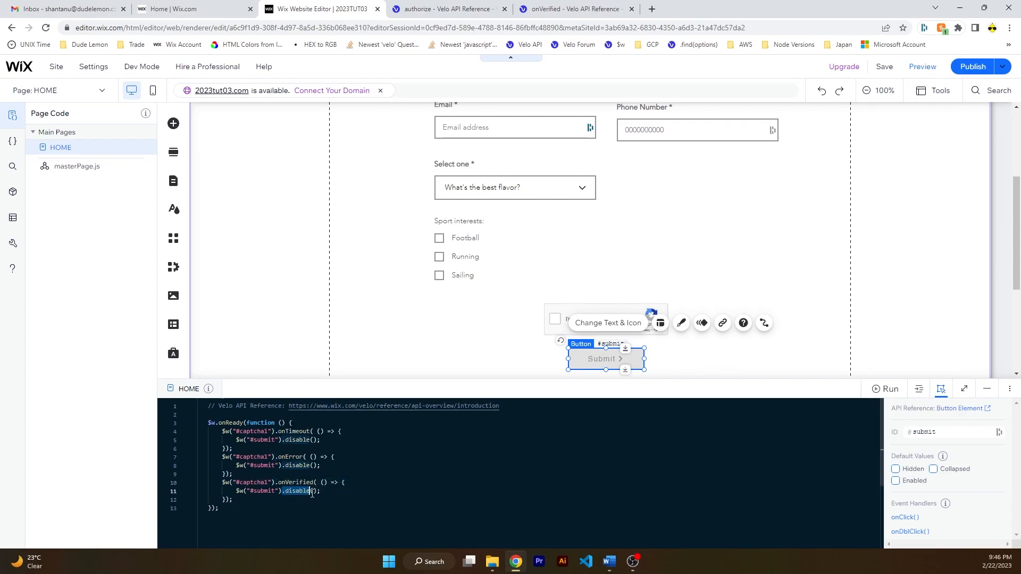
pyautogui.write('enable')
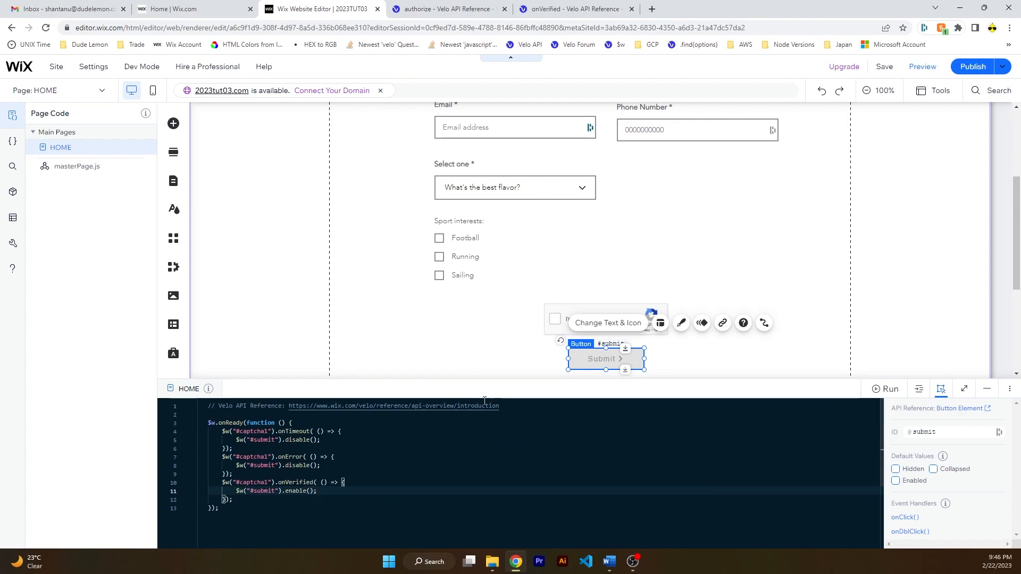
pyautogui.scroll(-3)
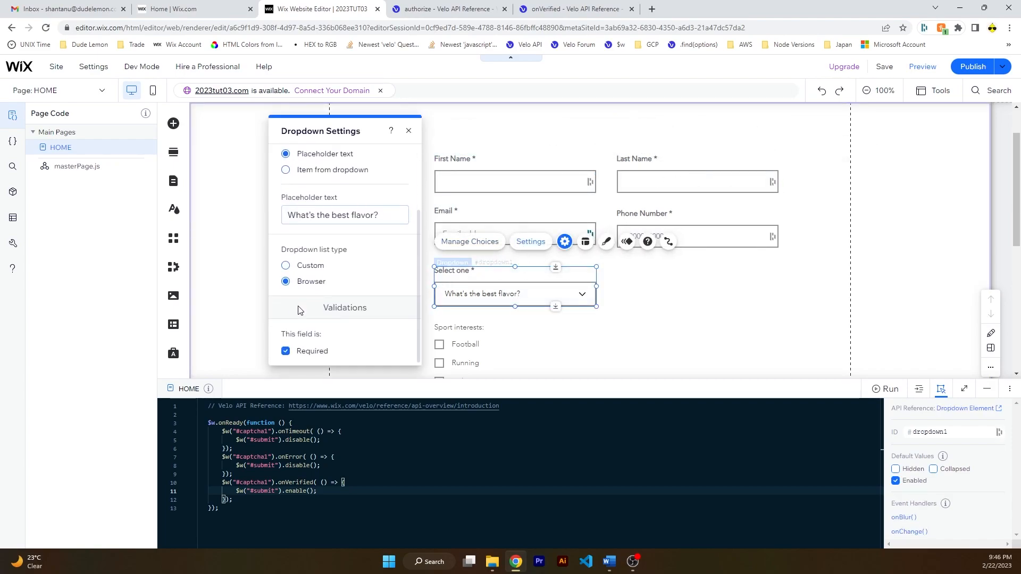
pyautogui.scroll(-3)
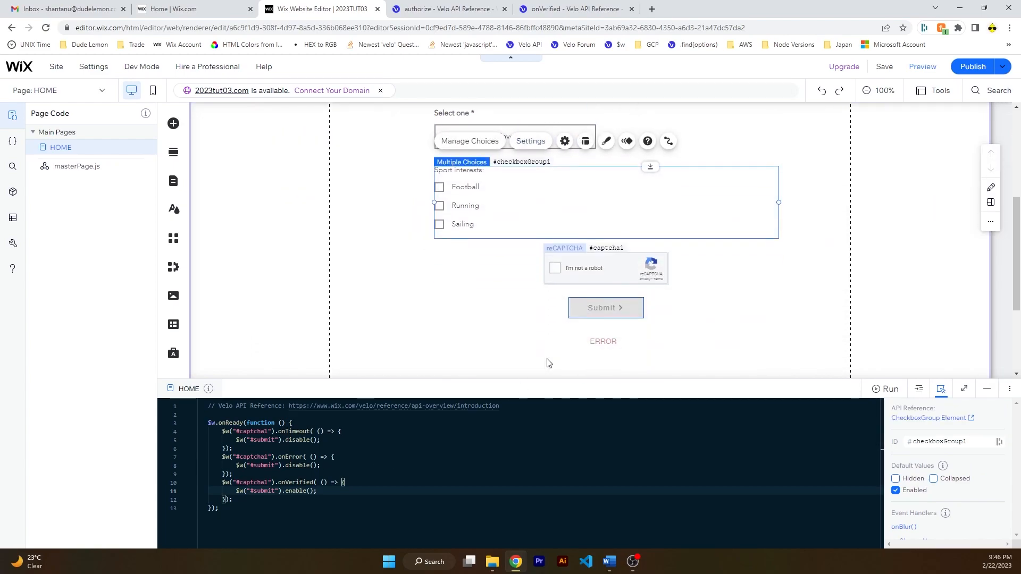
pyautogui.click(605, 308)
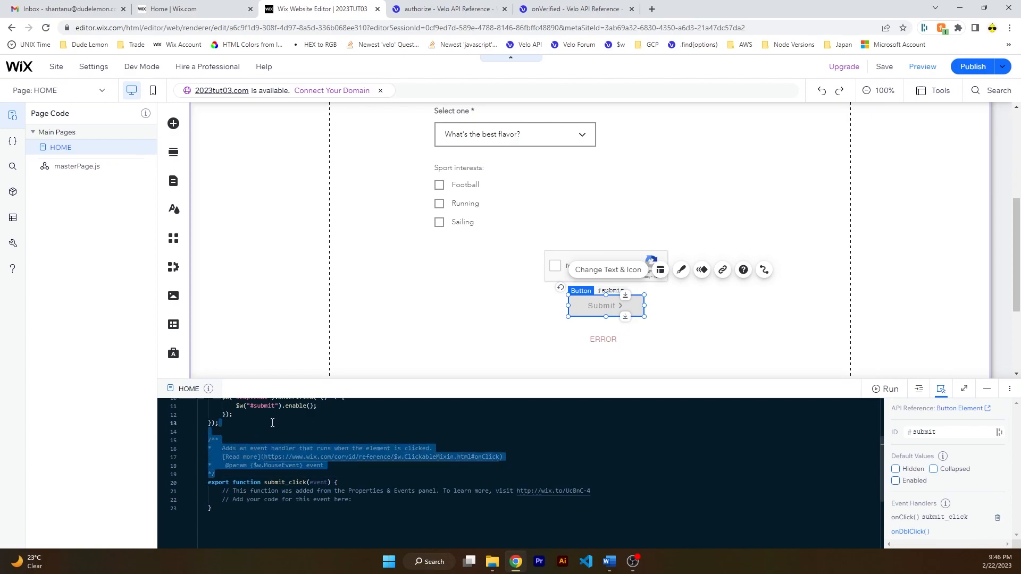
# Step: Replace the generated comment with an if checking #fname, #lname and #email are valid
pyautogui.press('Delete')
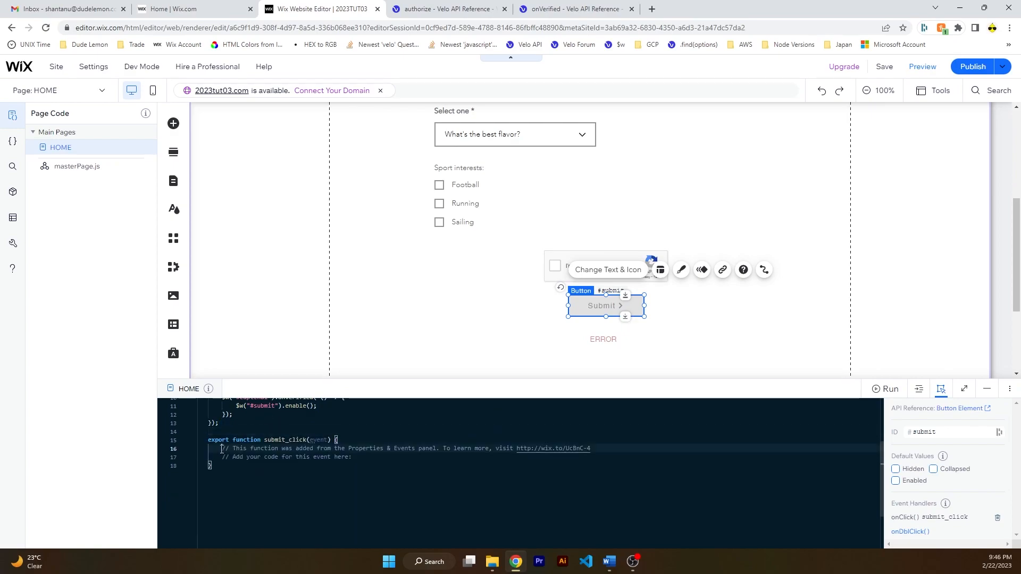
pyautogui.write('if')
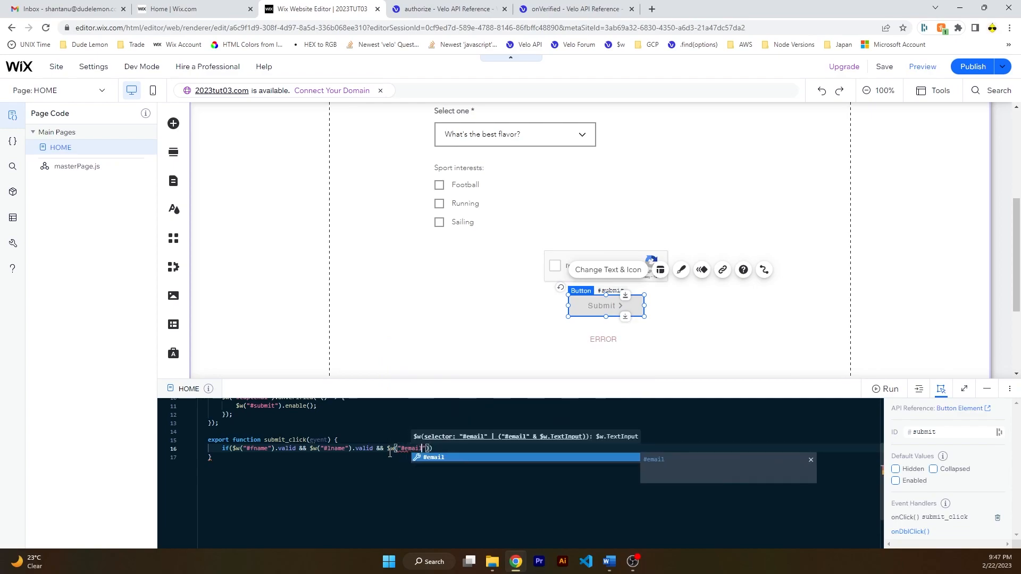
pyautogui.write('.valu')
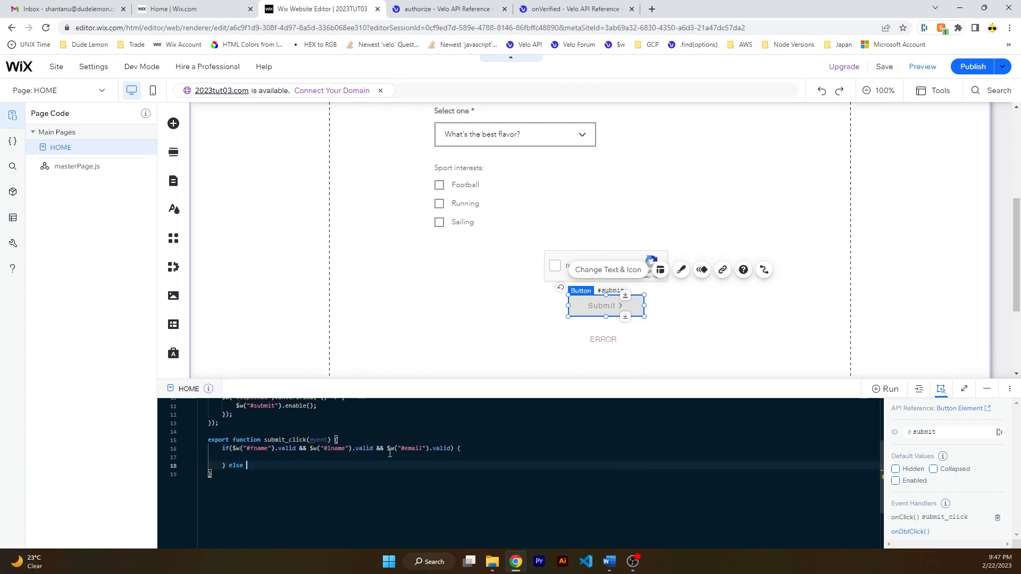
pyautogui.write('{')
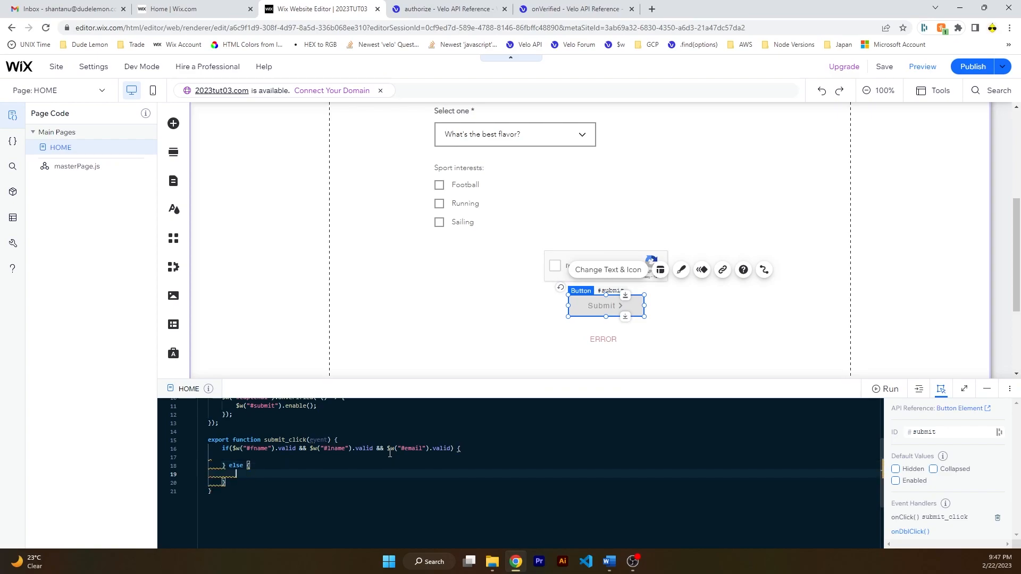
# Step: Show #error with 'Incomplete entries' in the else branch and hide #error when valid
pyautogui.write('$w("#error").show();')
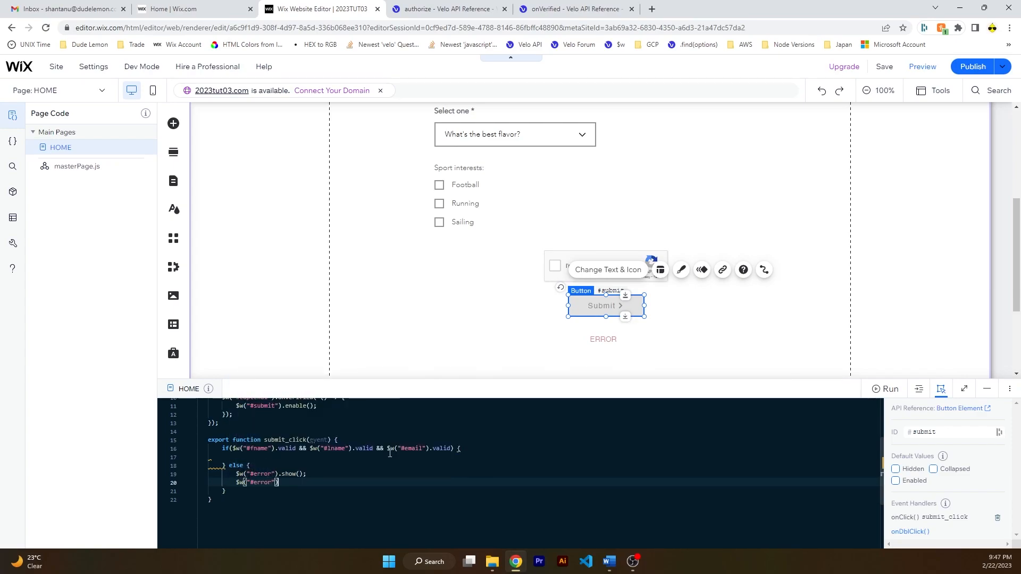
pyautogui.write(".text = 'Incomplete entries';")
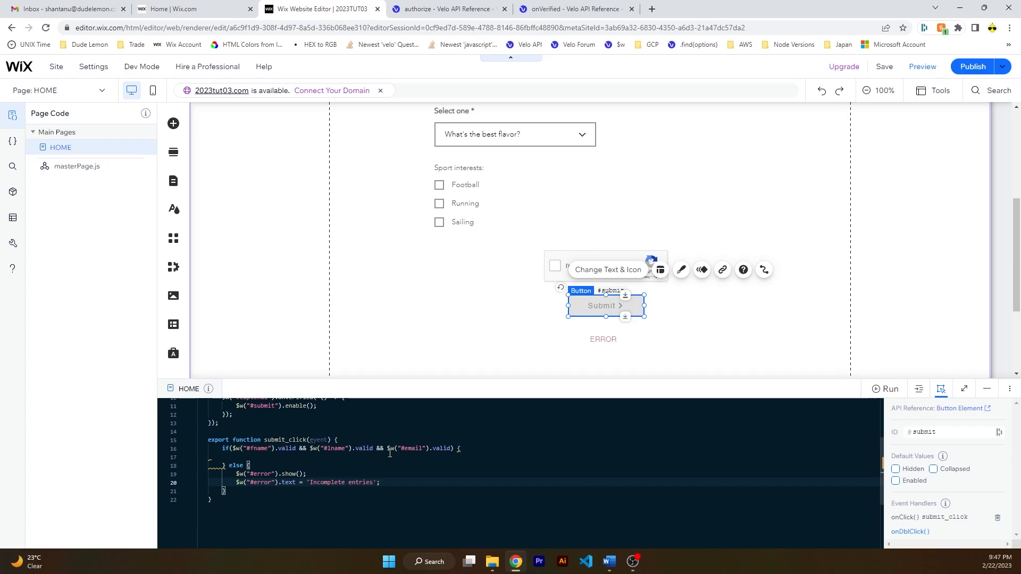
pyautogui.press('Enter')
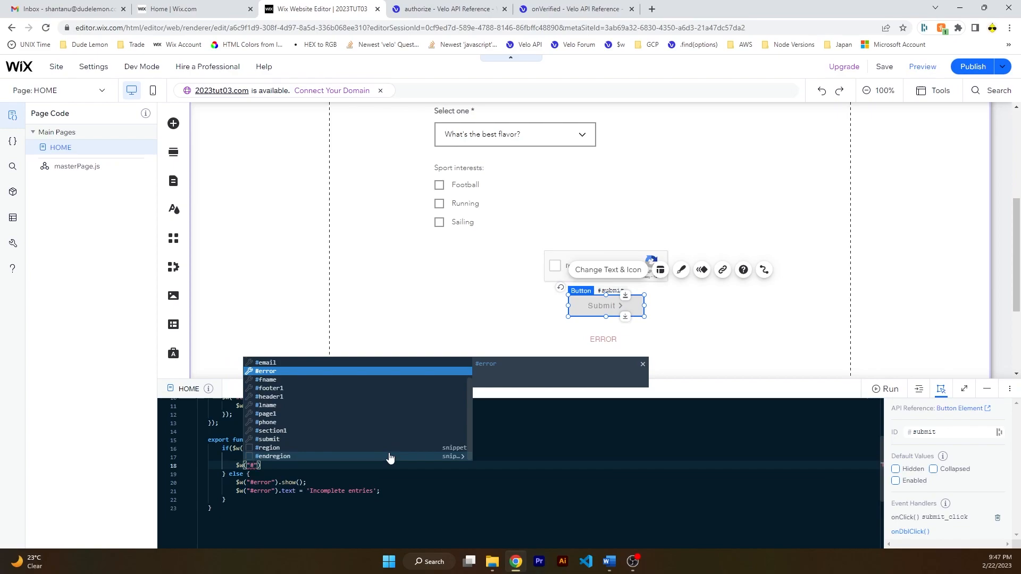
pyautogui.click(266, 371)
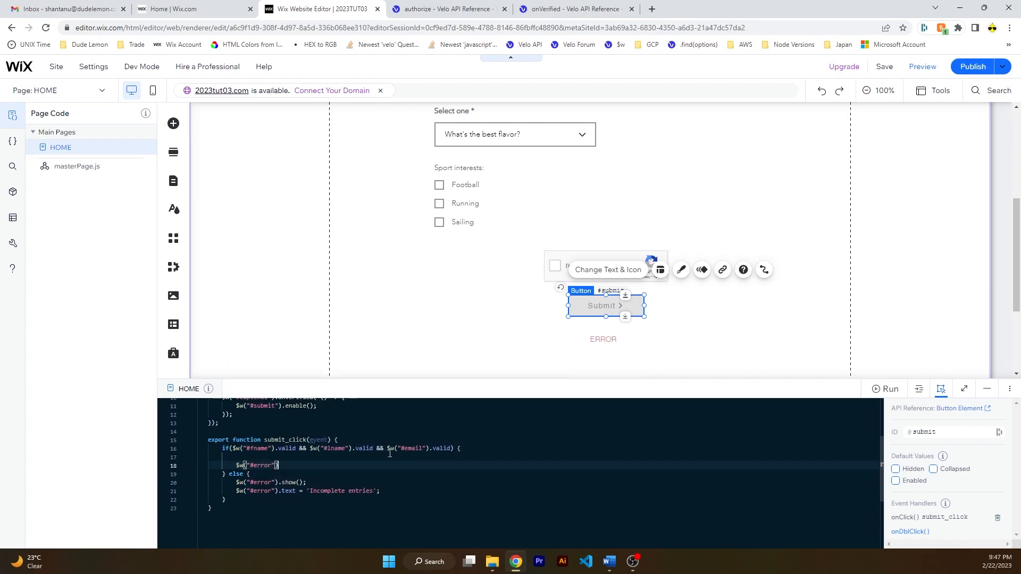
pyautogui.write('.hide();')
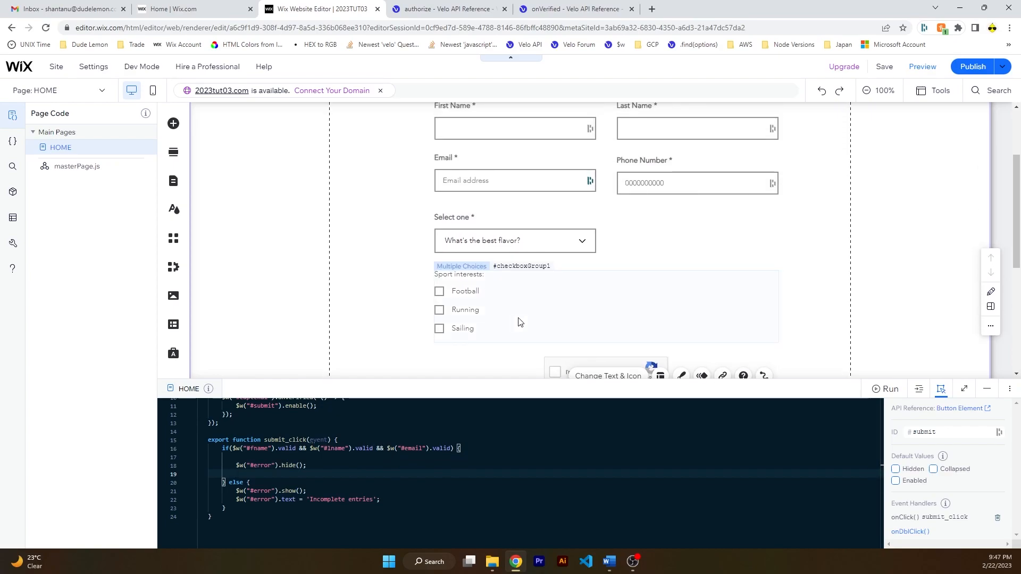
# Step: Declare let obj = { ... } holding fname, lname and email values from their elements
pyautogui.write('let')
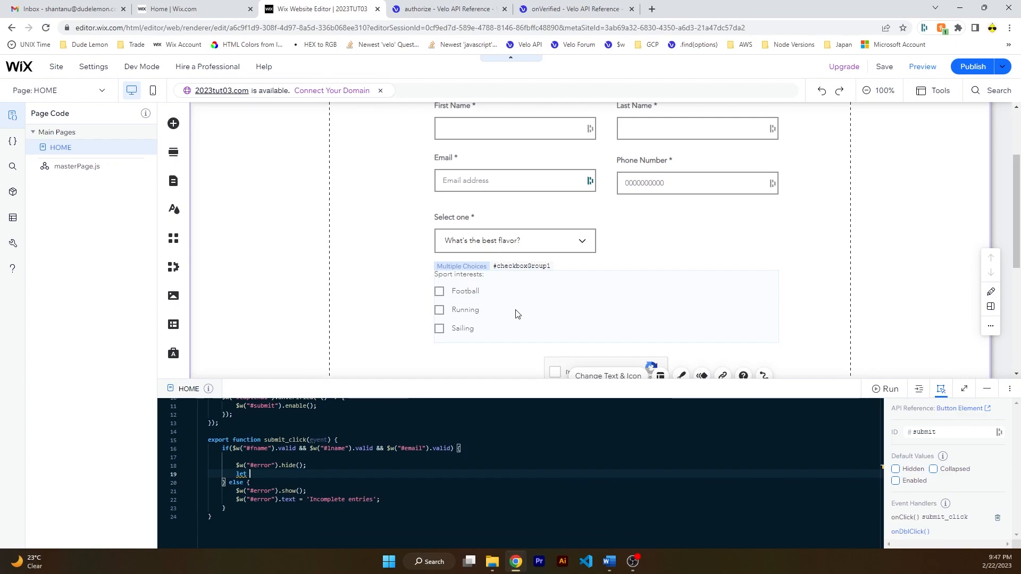
pyautogui.write('obj')
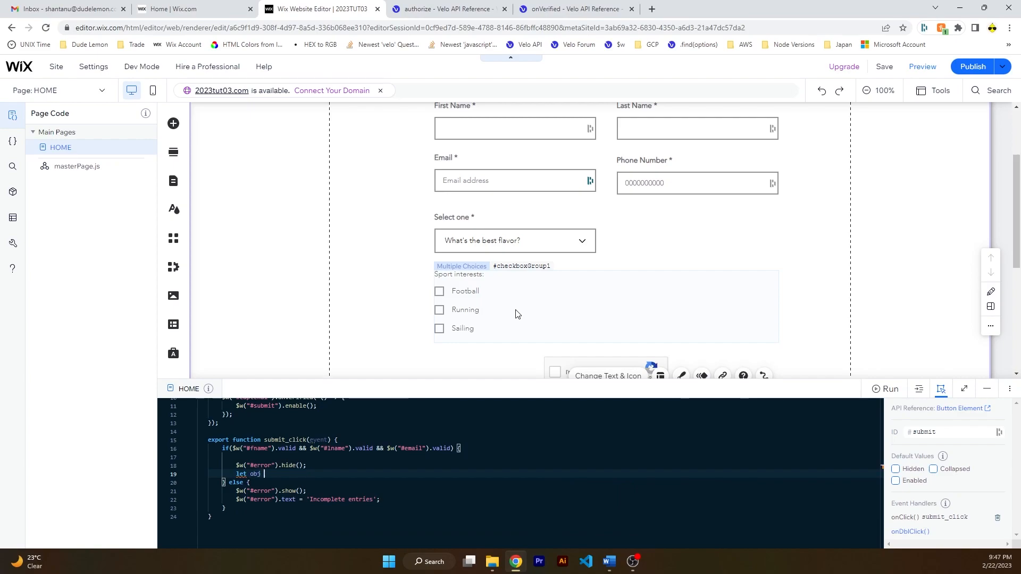
pyautogui.write('= {')
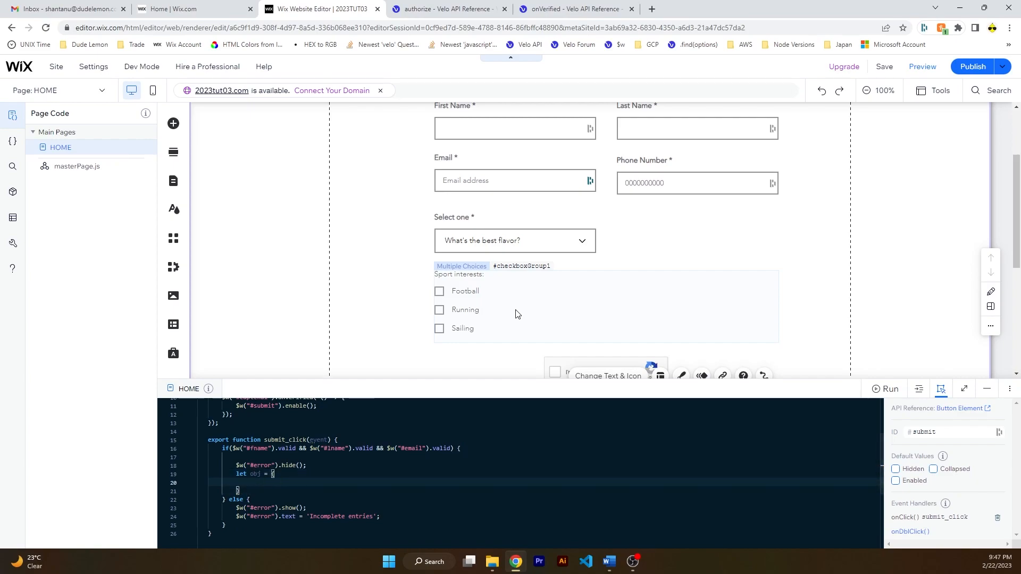
pyautogui.write('fname: $w("#fname')
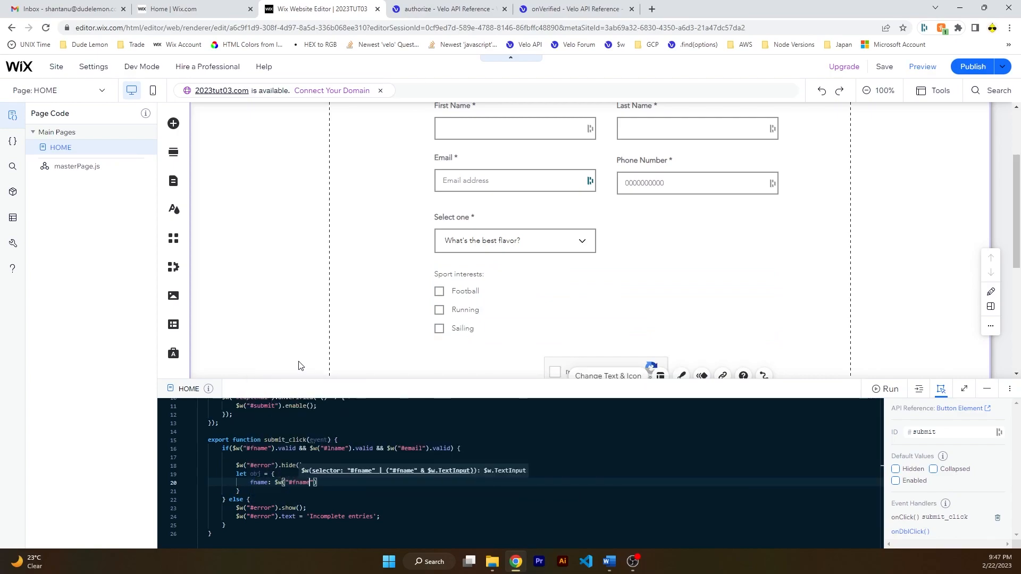
pyautogui.write('.value,')
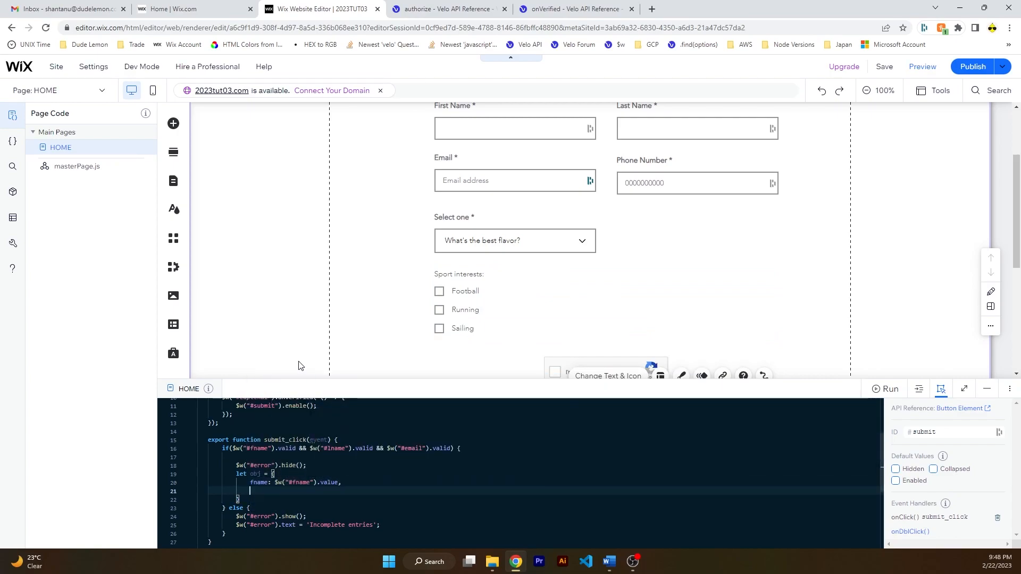
pyautogui.write('lname: $w("#lname").value,')
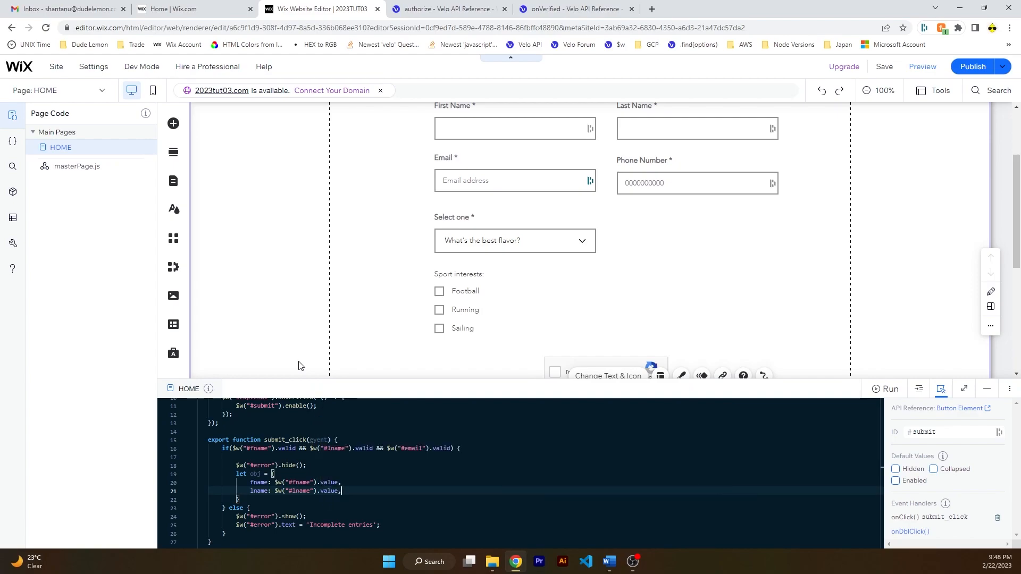
pyautogui.write('email: $w(')
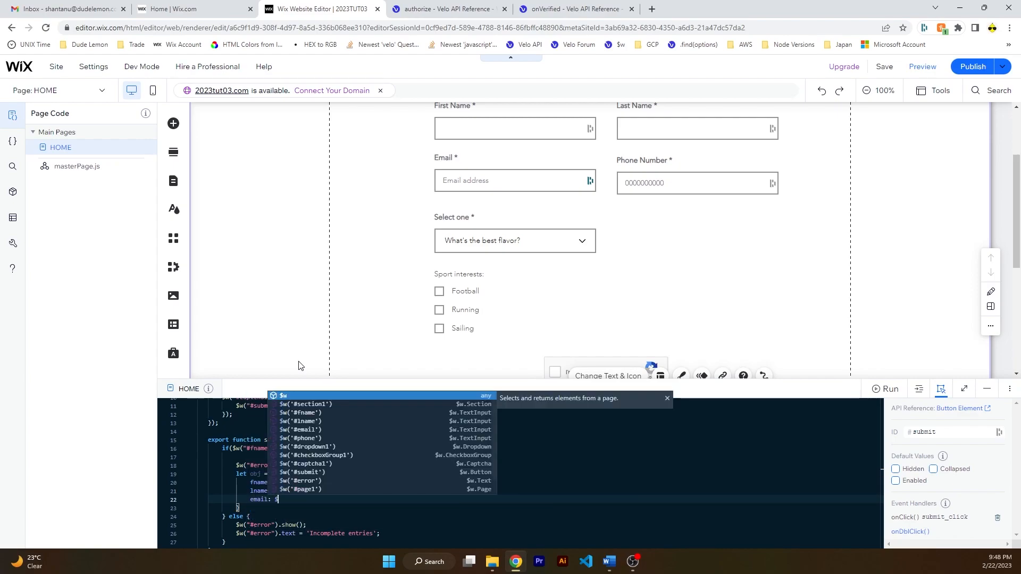
pyautogui.write('$w("#email").value,')
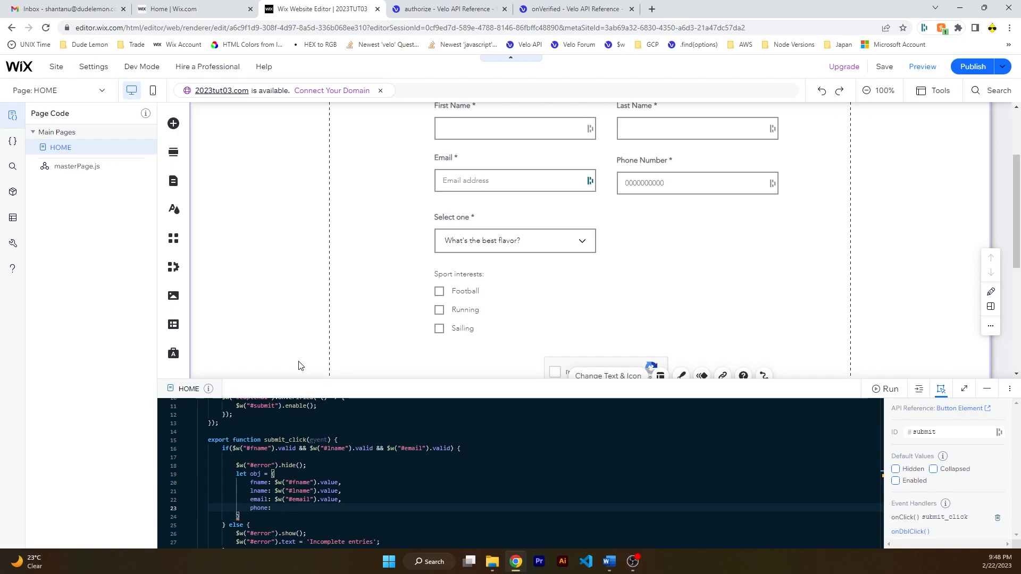
# Step: Add the phone, dropdown and #checkboxGroup1 values to the obj literal
pyautogui.write('#op')
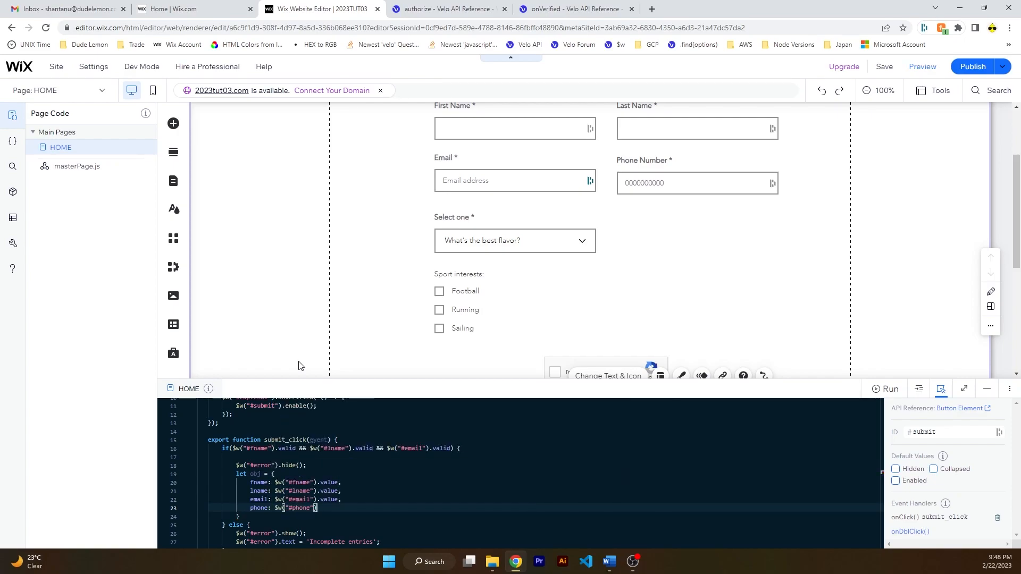
pyautogui.write('.value,')
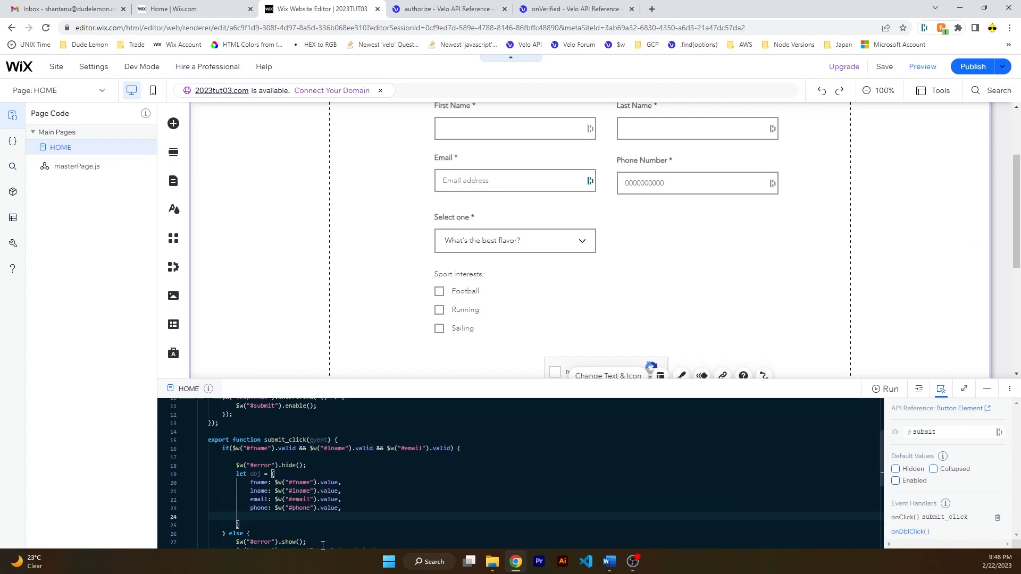
pyautogui.write('drodd')
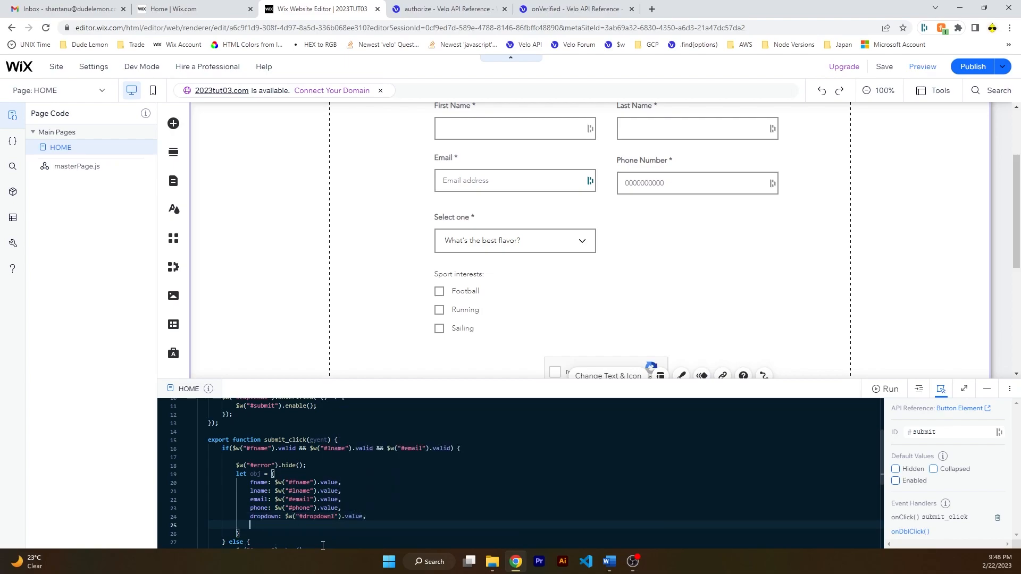
pyautogui.write('checkbox: $w("#')
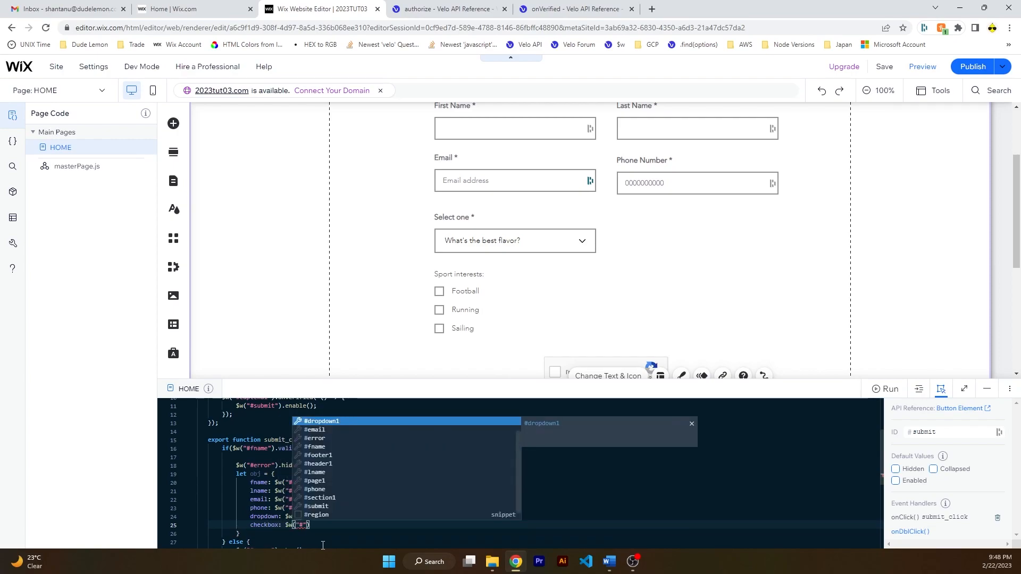
pyautogui.write('#checkboxGroup1").value')
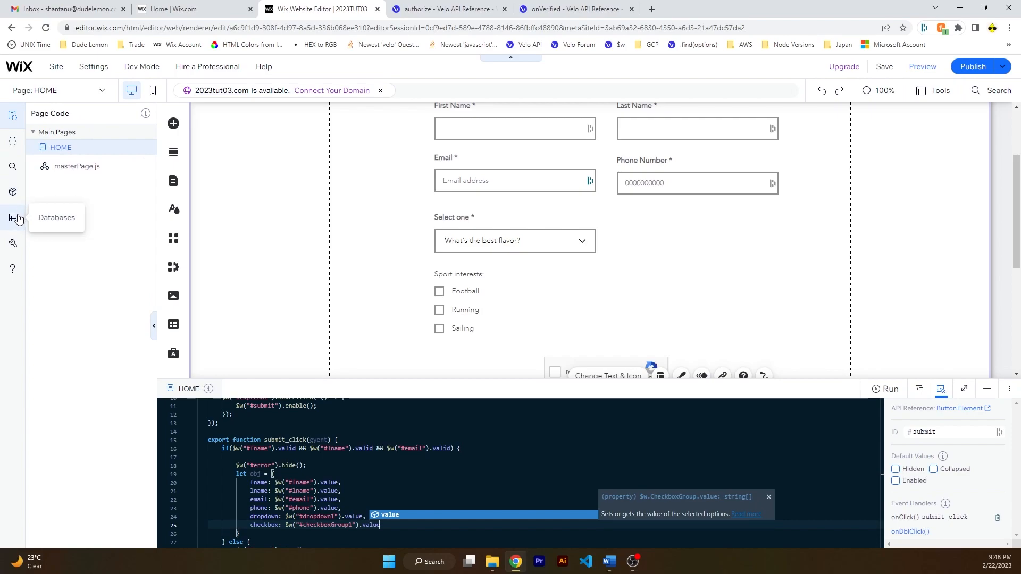
# Step: Check the forms collection fields and rename obj keys to firstName, lastName and phoneNumber
pyautogui.click(13, 217)
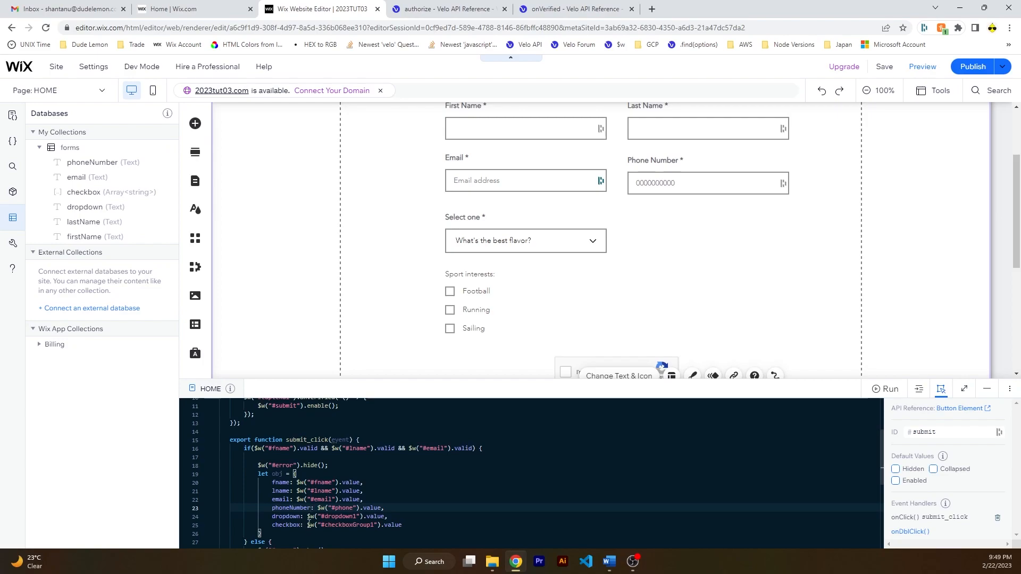
pyautogui.moveTo(298, 491)
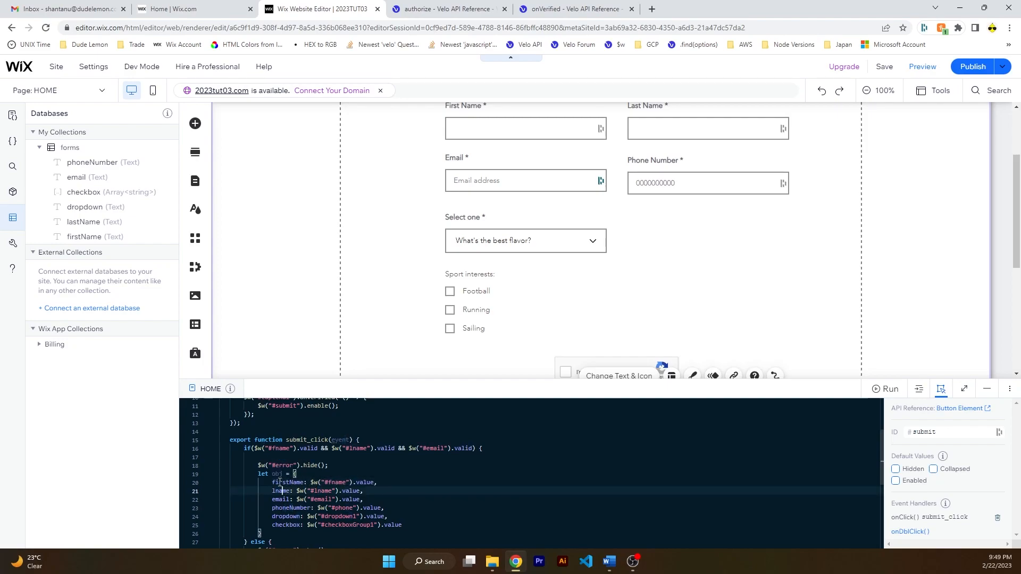
pyautogui.write('astname')
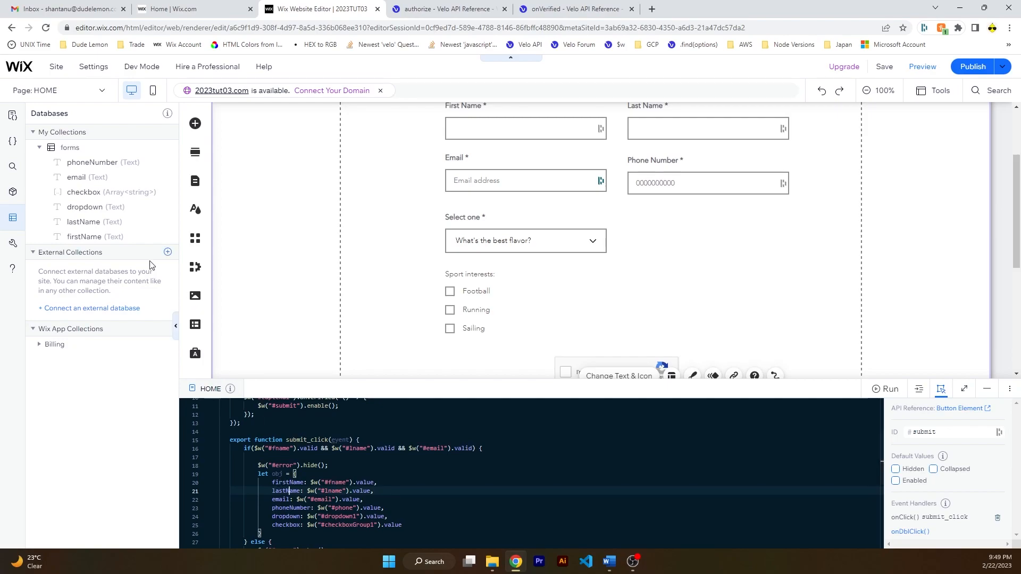
pyautogui.moveTo(461, 384)
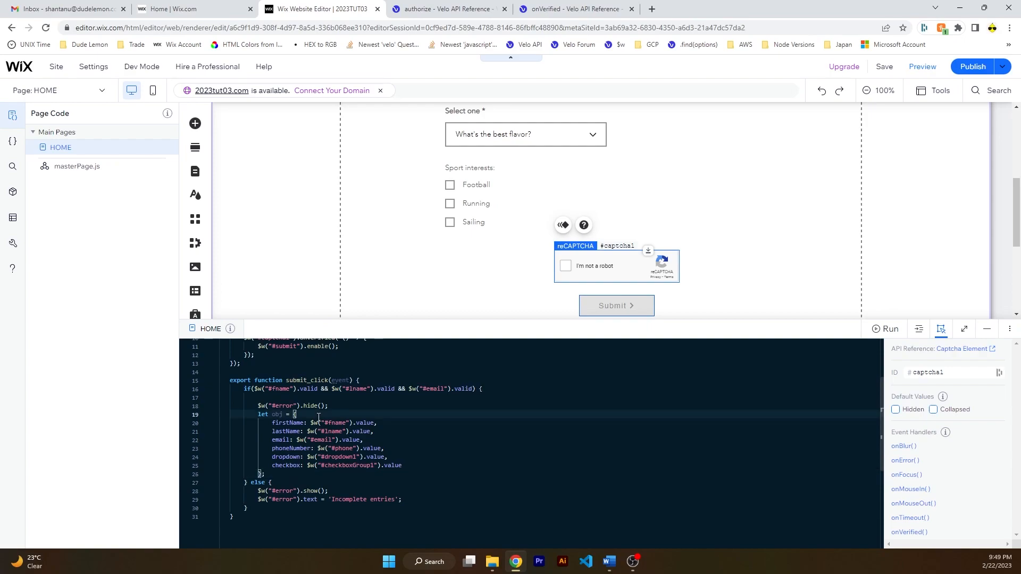
# Step: Wrap the field values in wix_data_obj and add token: $w("#captcha1").token to obj
pyautogui.press('Enter')
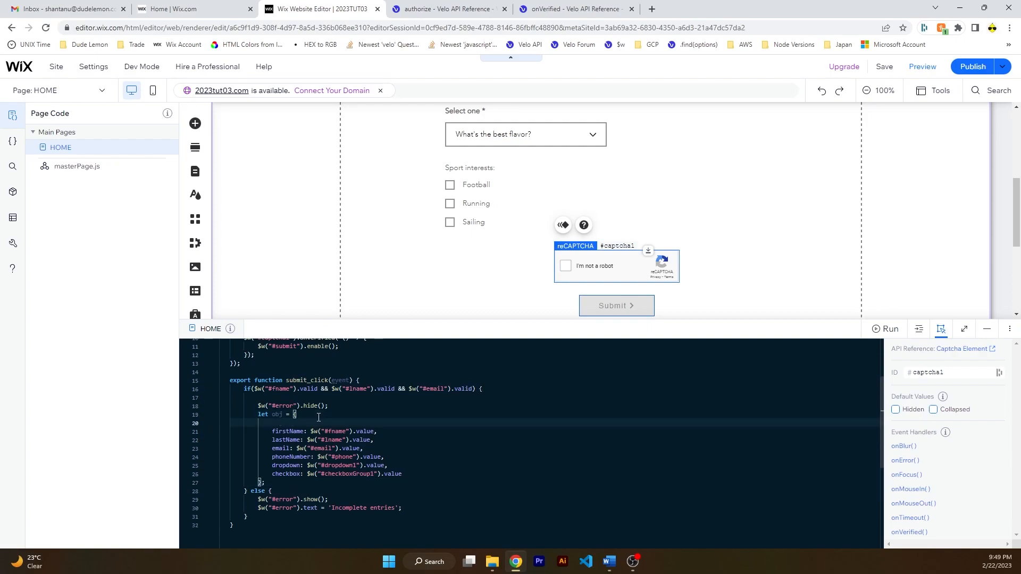
pyautogui.write('wix_data_obj: {')
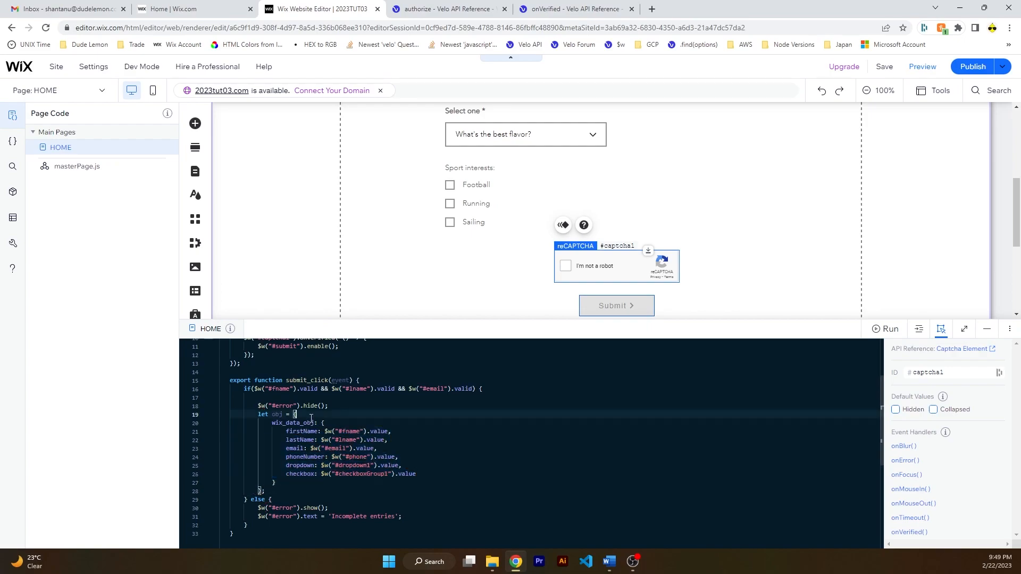
pyautogui.write('token')
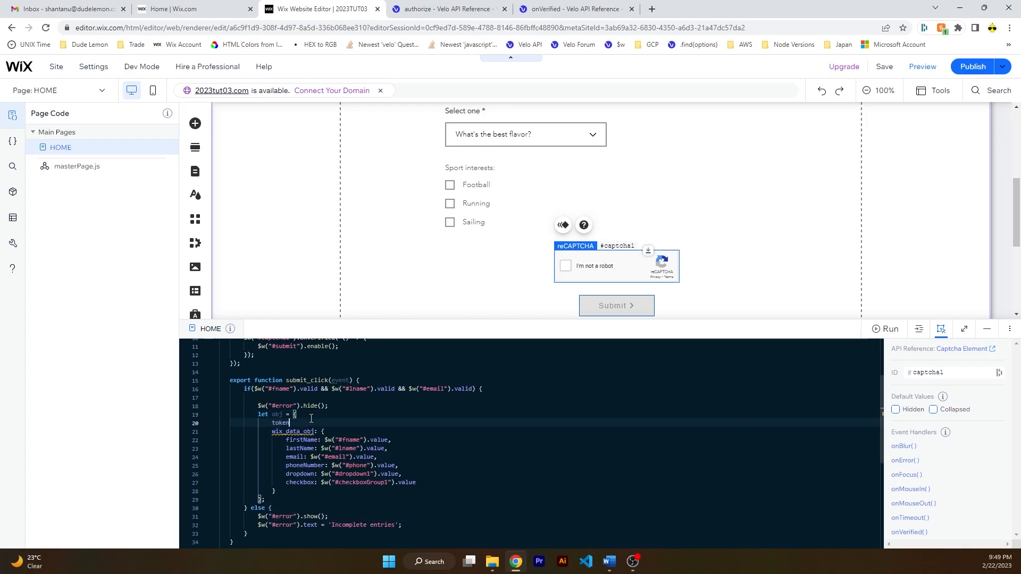
pyautogui.write('$w("#captcha1")/,')
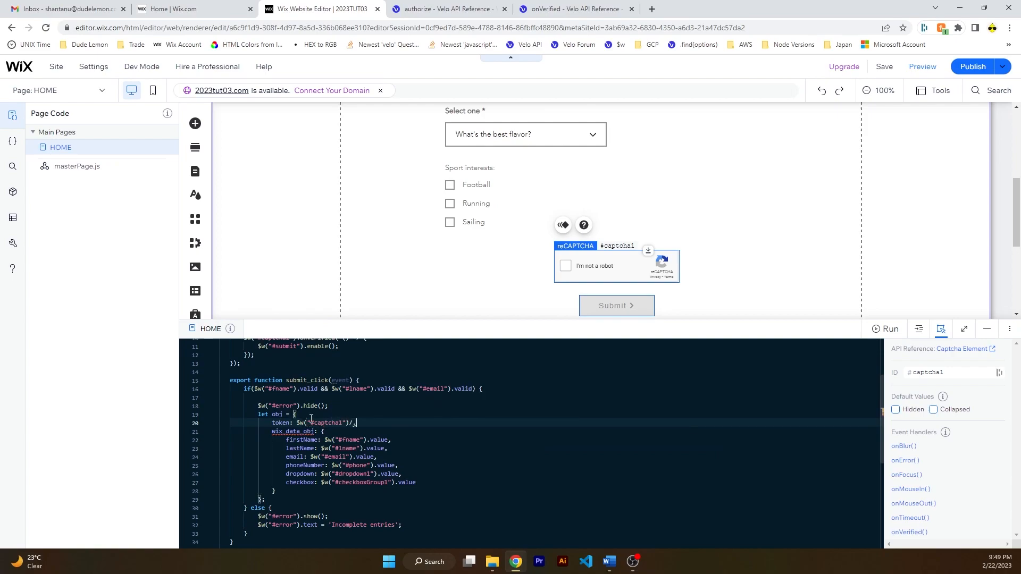
pyautogui.write('token,')
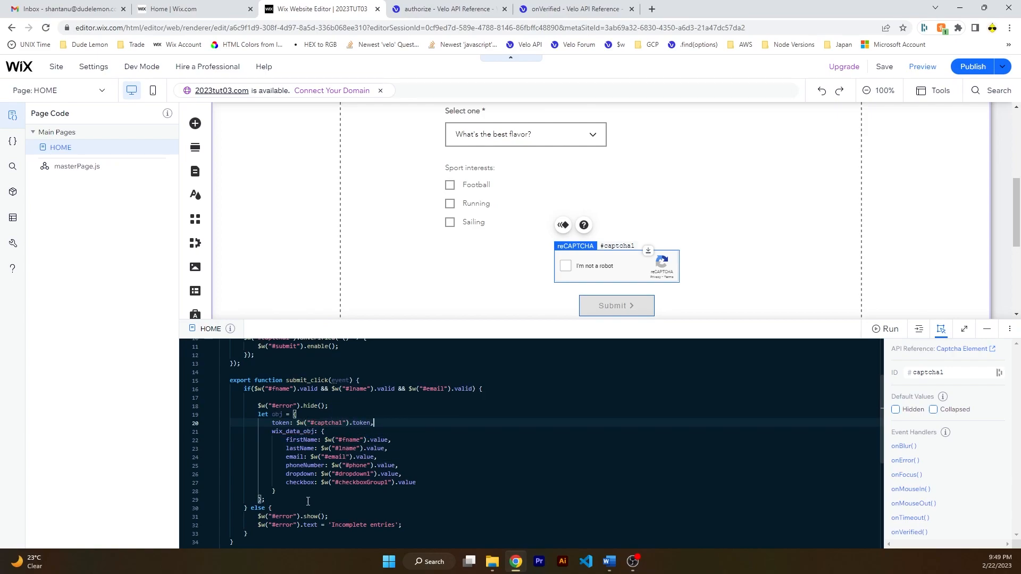
pyautogui.click(12, 141)
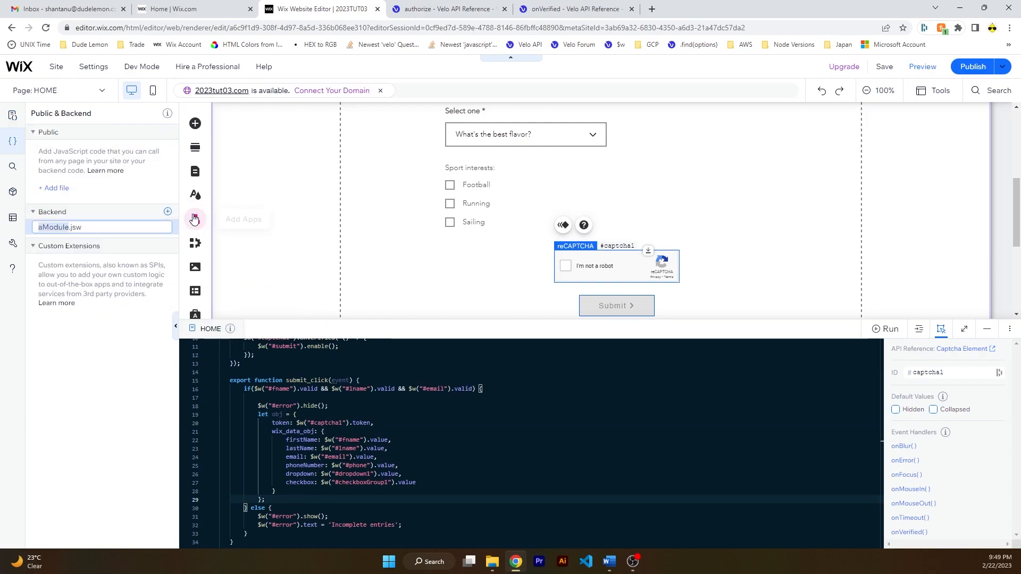
pyautogui.moveTo(194, 219)
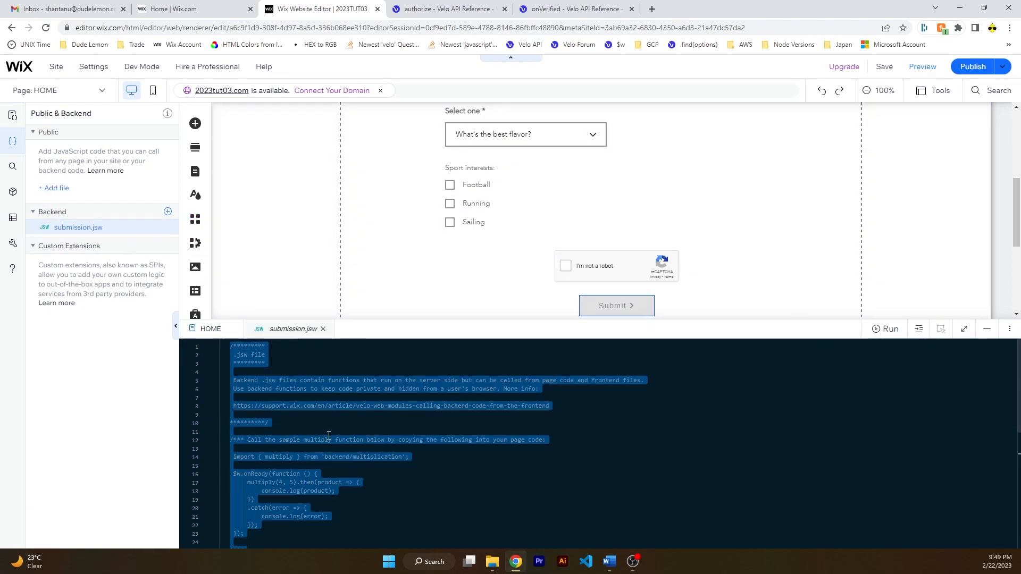
# Step: In submission.jsw, import wixCaptchaBackend via autocomplete and start the wixData import
pyautogui.write('imp')
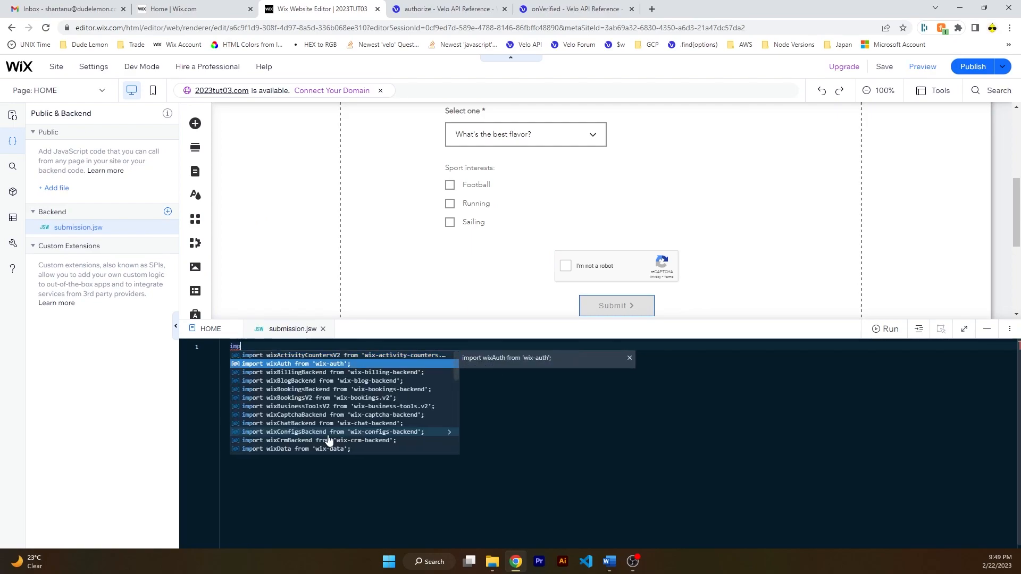
pyautogui.click(288, 415)
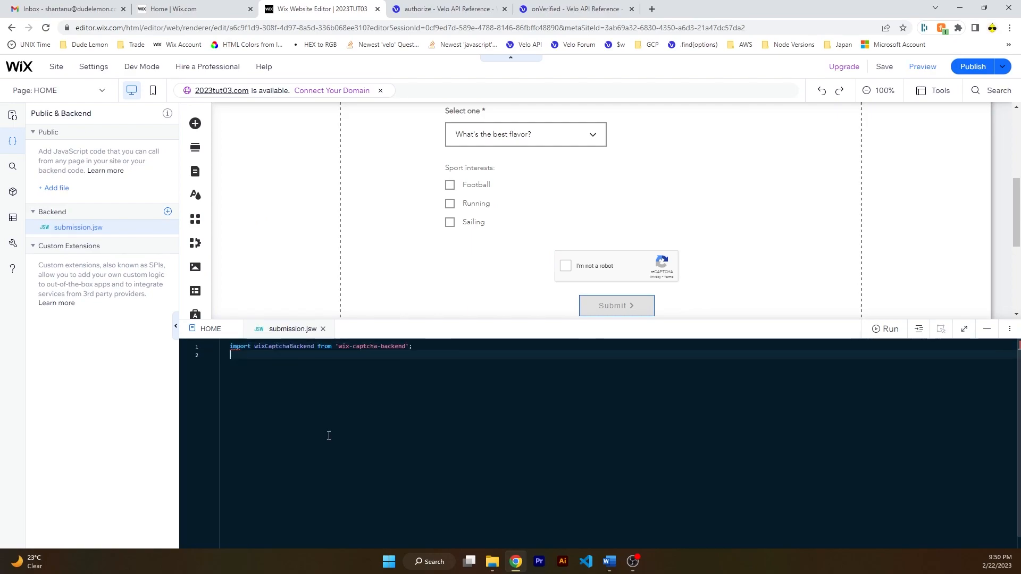
pyautogui.write("import wixData from 'wix-data';")
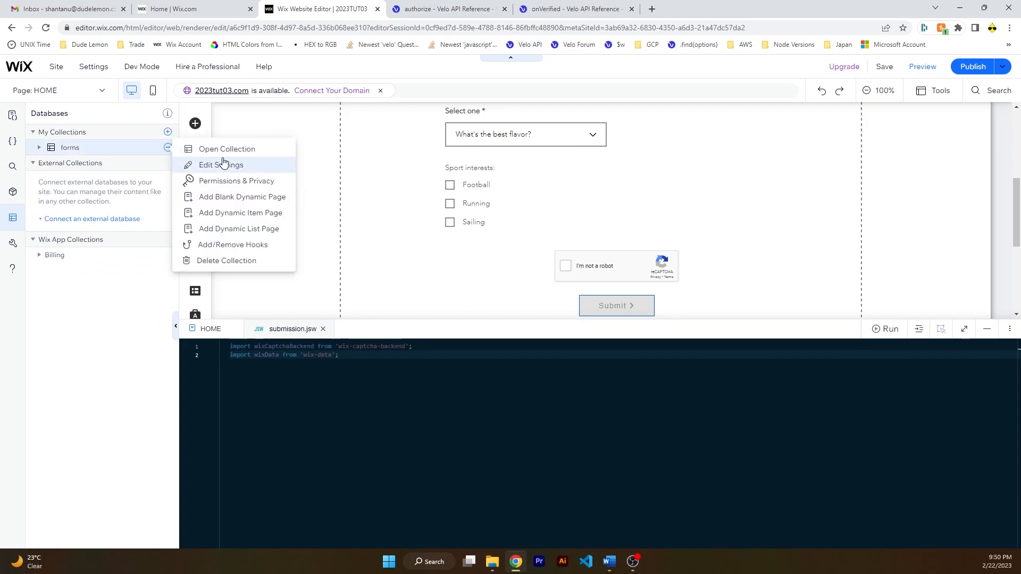
# Step: Set the forms collection's Can add content permission to Anyone and save
pyautogui.click(223, 165)
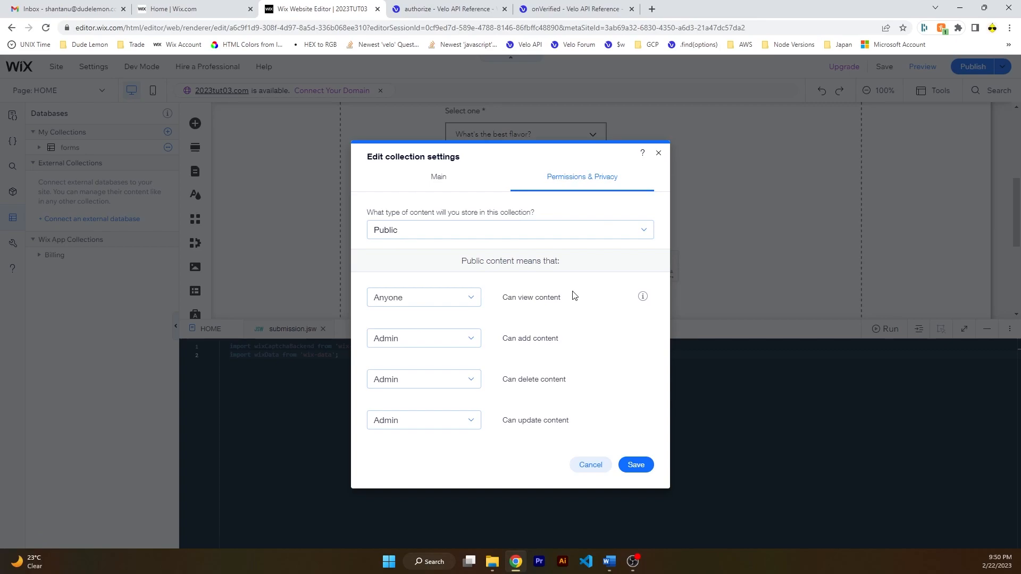
pyautogui.click(423, 338)
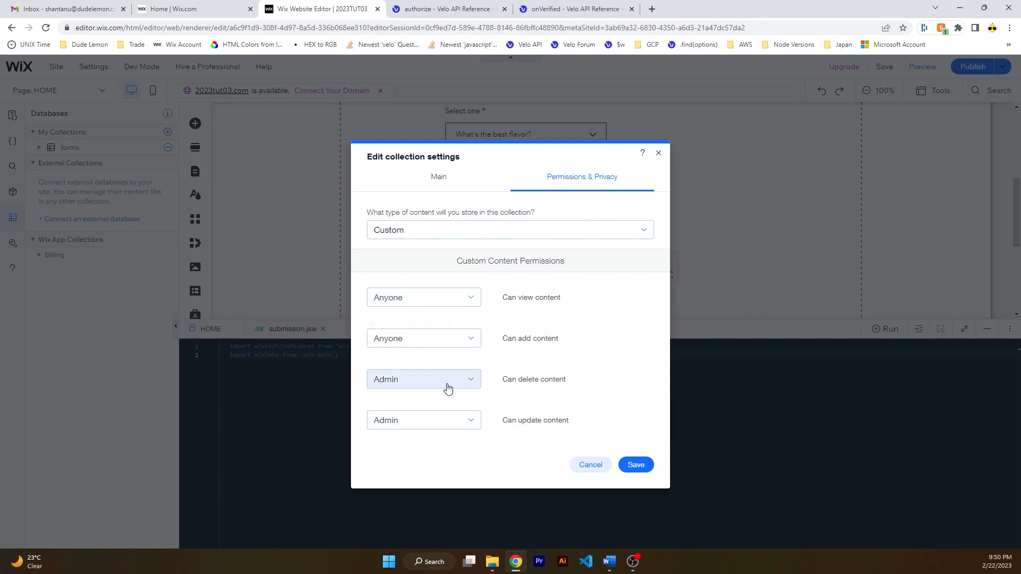
pyautogui.click(636, 465)
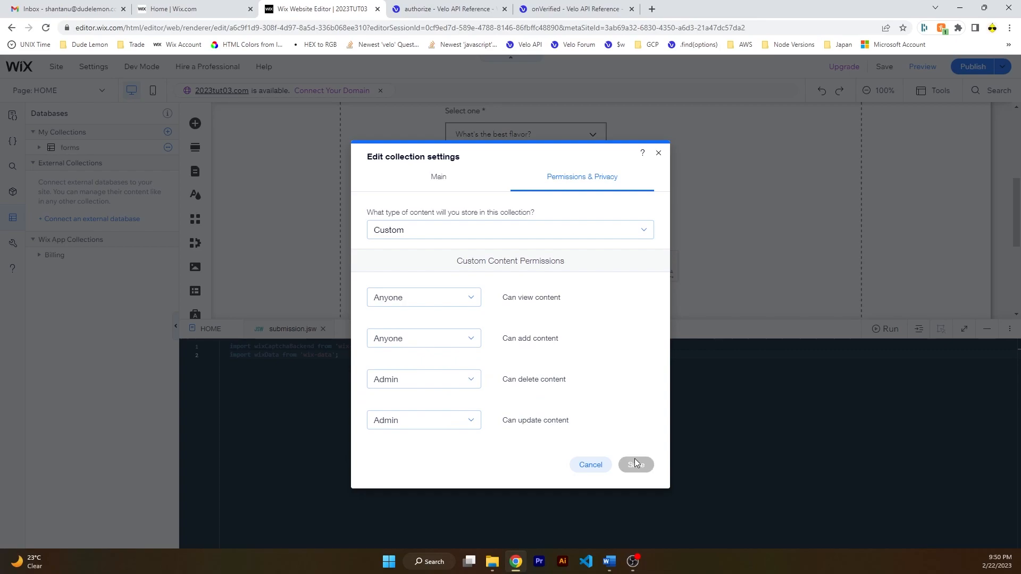
pyautogui.click(636, 464)
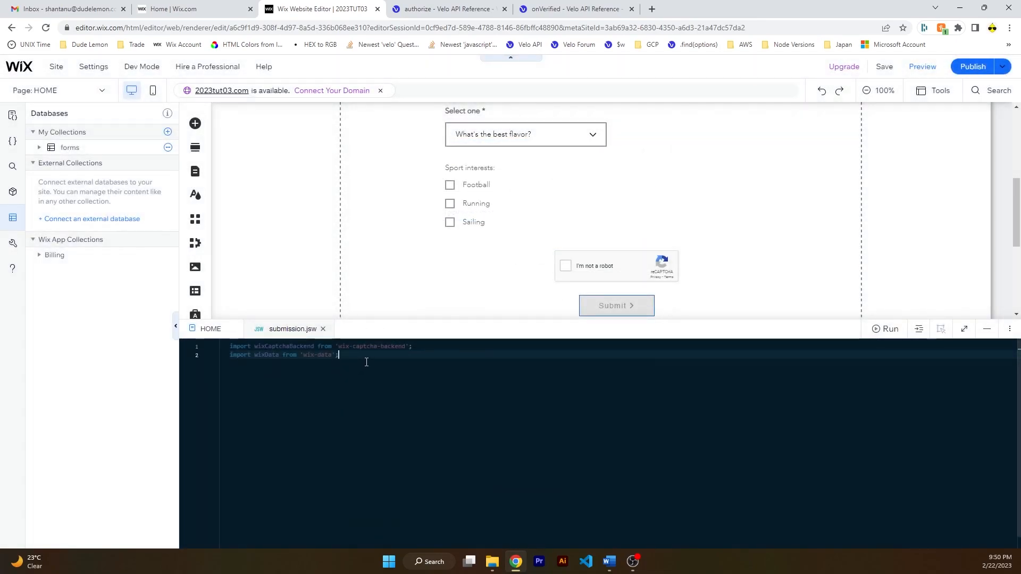
# Step: Below the imports, write an empty export function process(obj) { } stub
pyautogui.press('Enter')
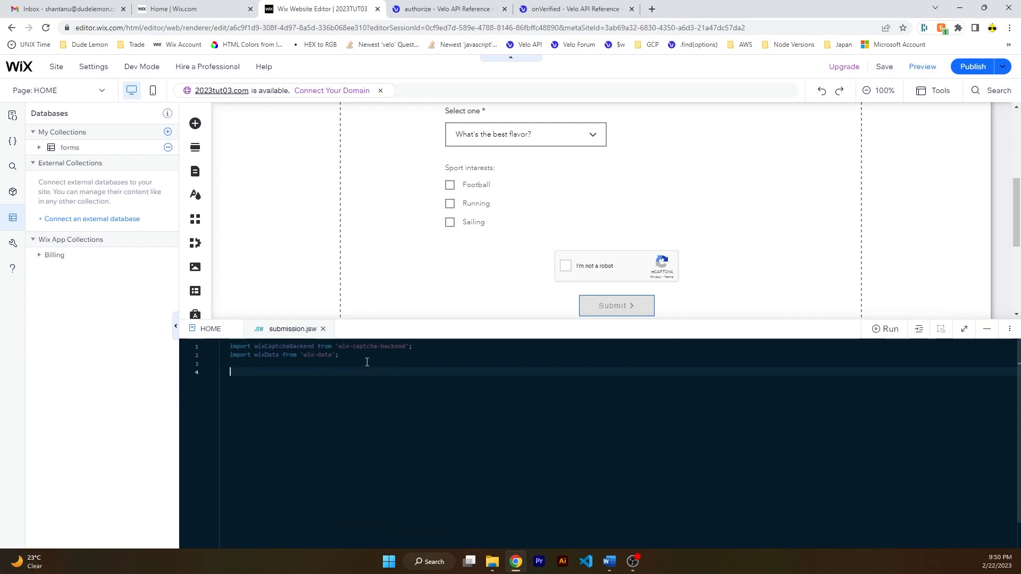
pyautogui.write('export func')
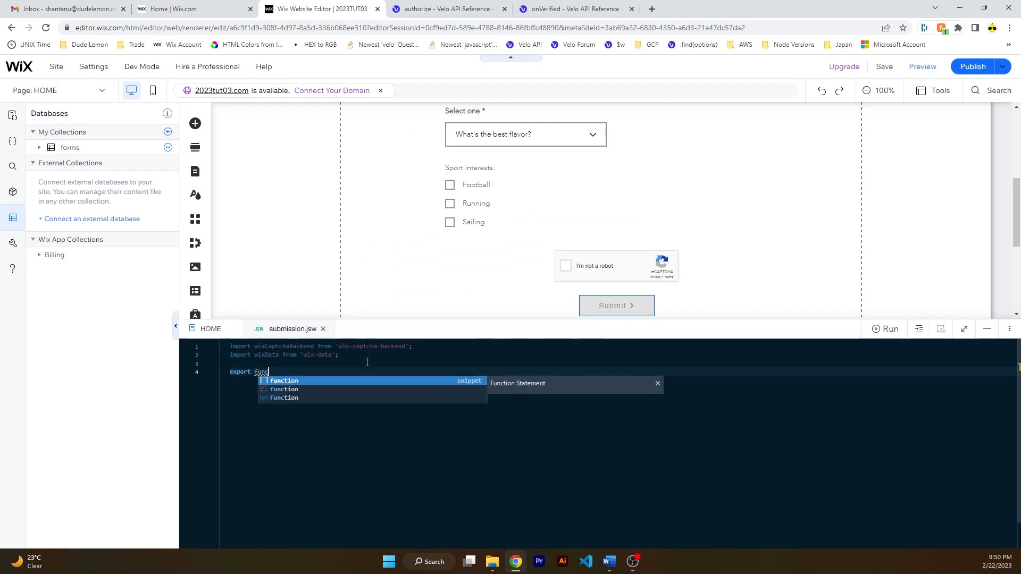
pyautogui.press('Tab')
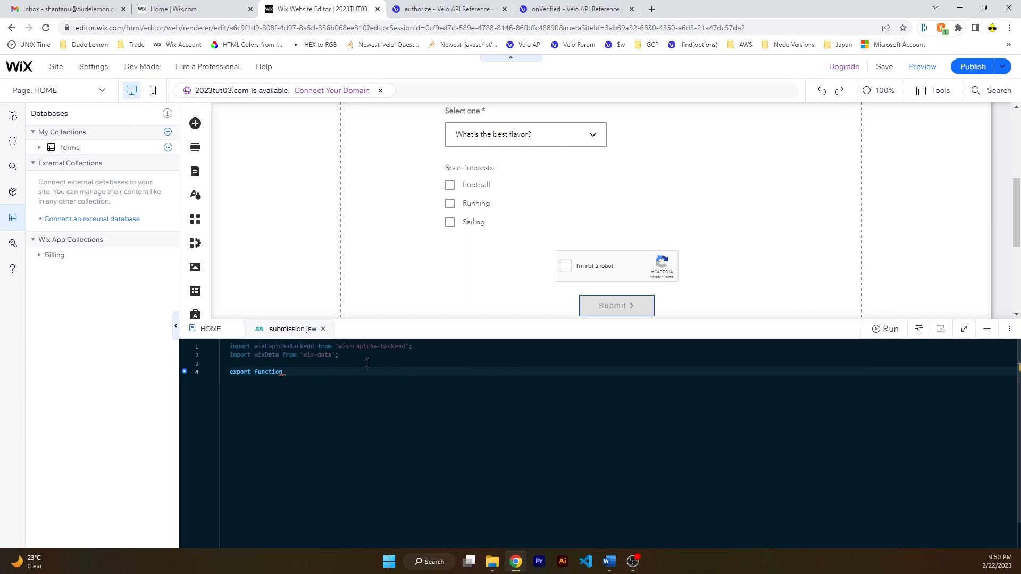
pyautogui.write('sub')
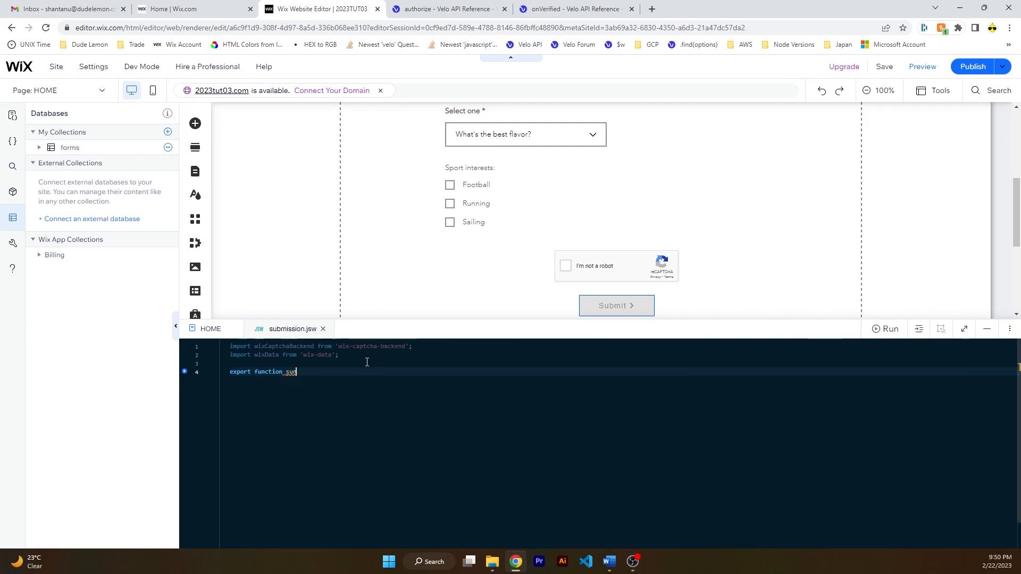
pyautogui.press('Backspace')
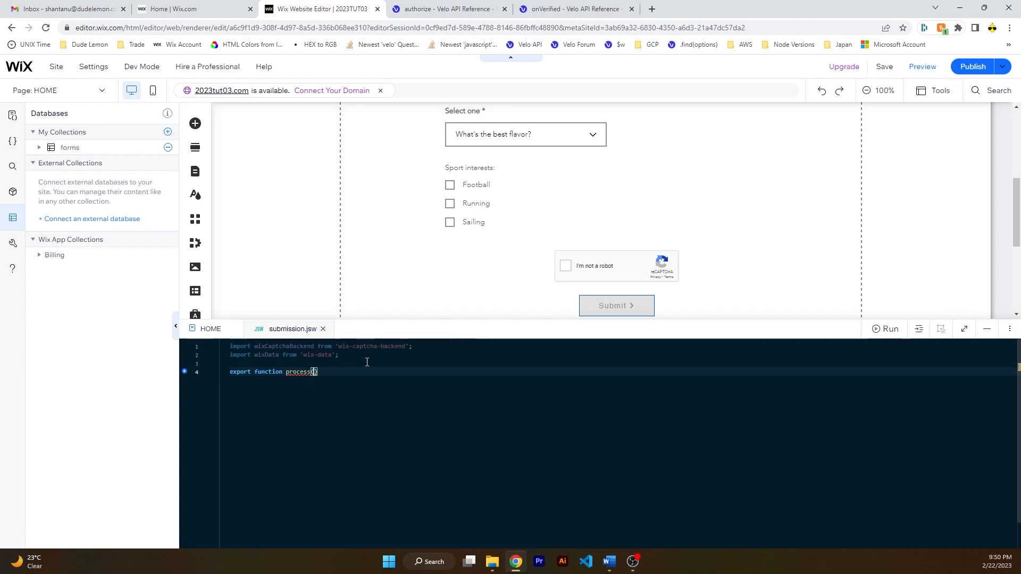
pyautogui.write('obj')
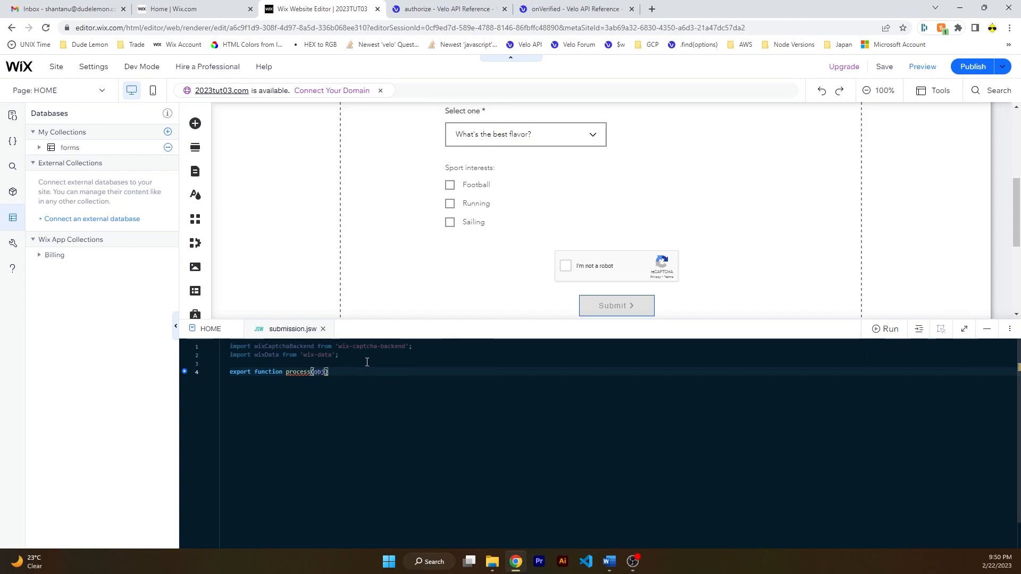
pyautogui.write('{')
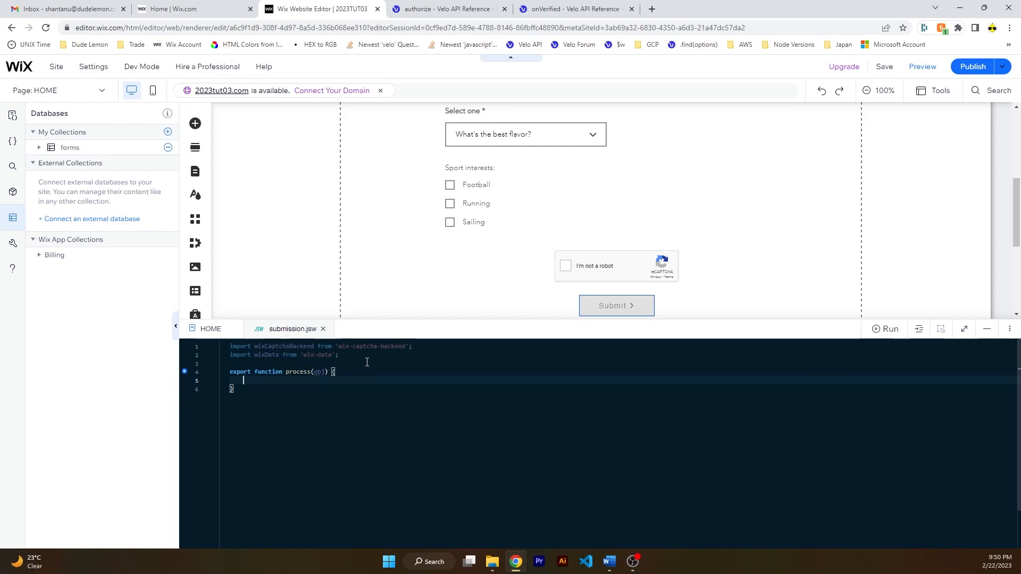
# Step: Copy the backend authorize-then-insert example from the authorize() reference page
pyautogui.click(447, 8)
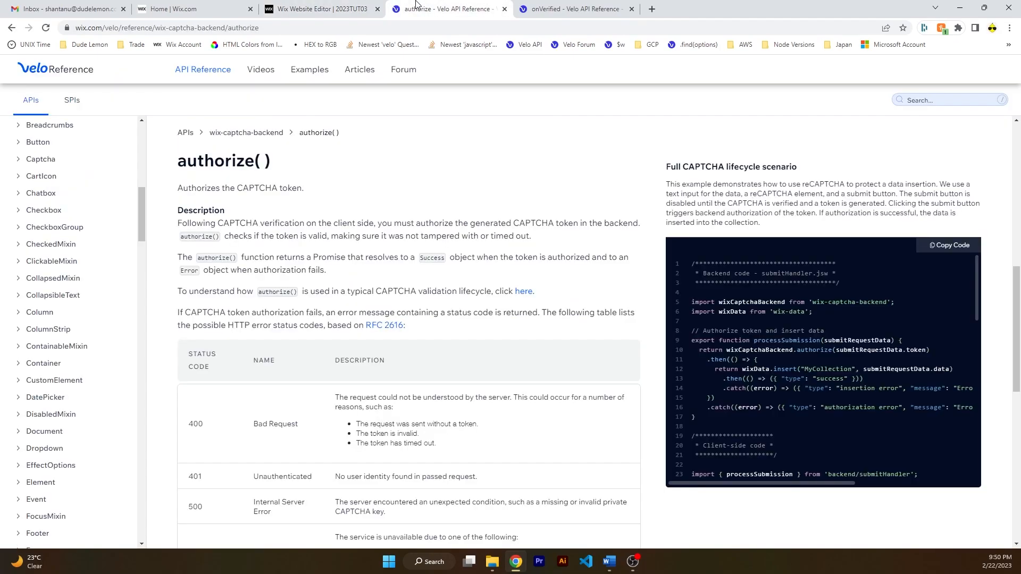
pyautogui.moveTo(698, 349)
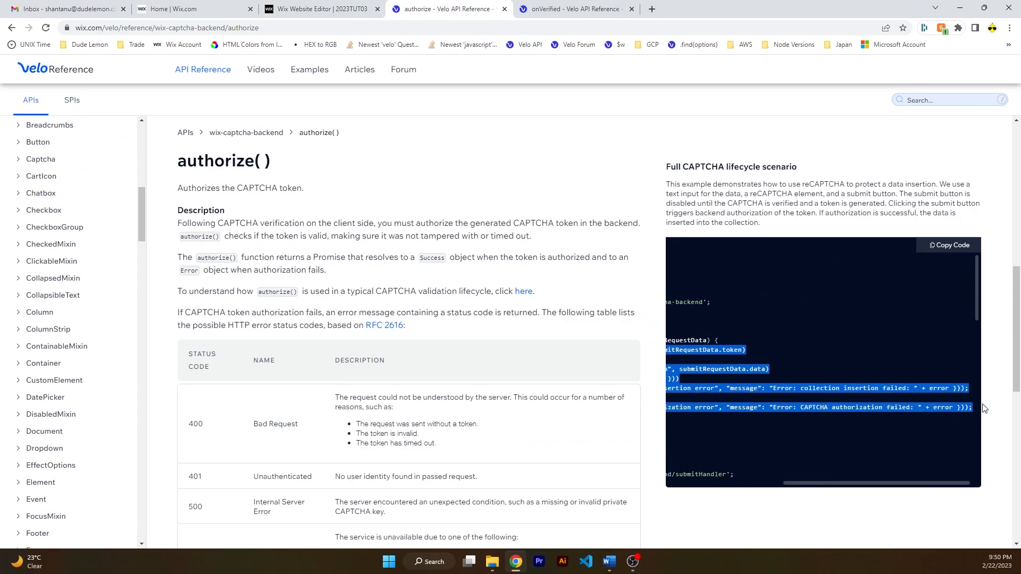
pyautogui.click(320, 9)
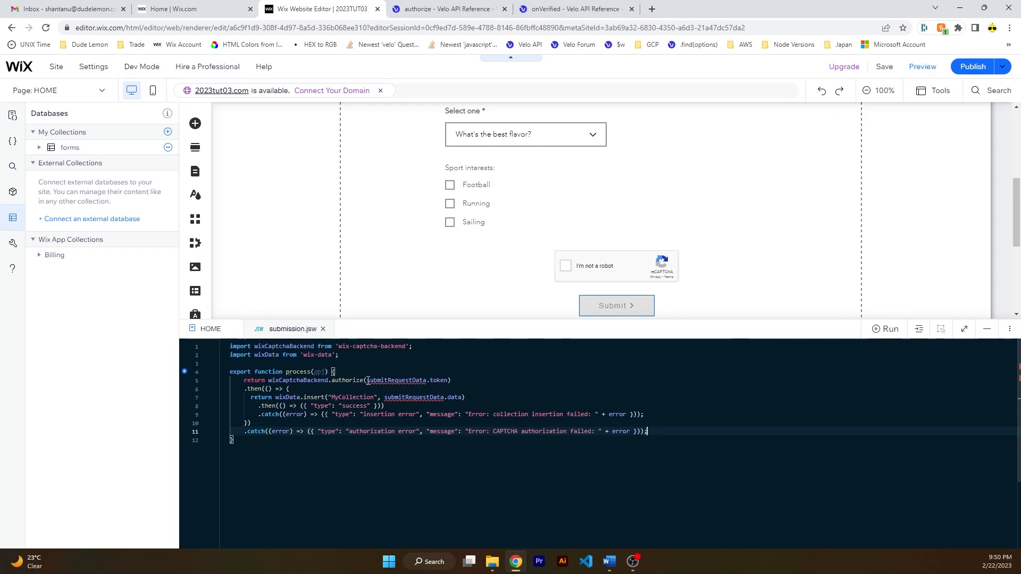
# Step: Replace submitRequestData with obj and MyCollection with "forms" in the pasted code
pyautogui.doubleClick(396, 379)
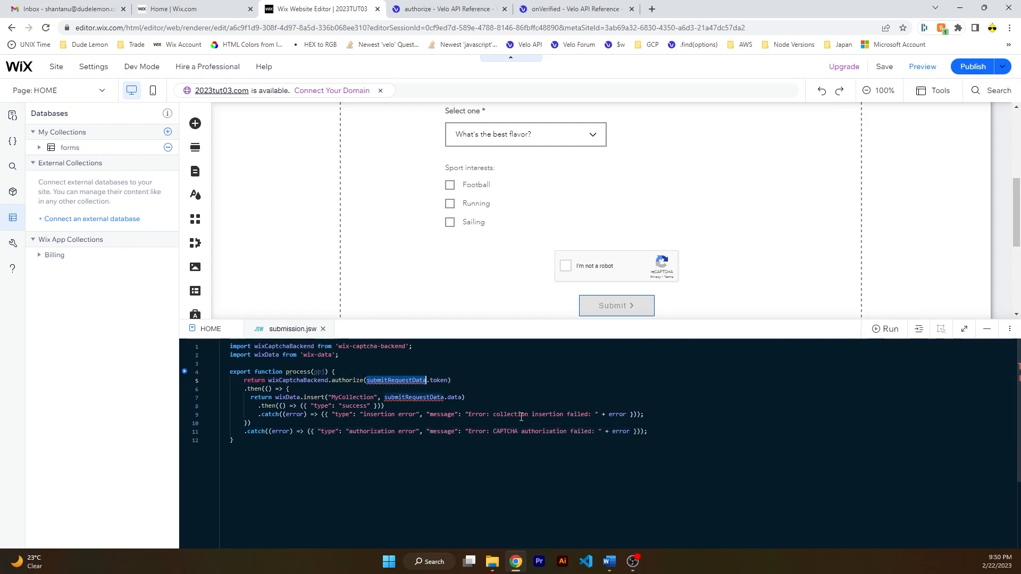
pyautogui.write('obj')
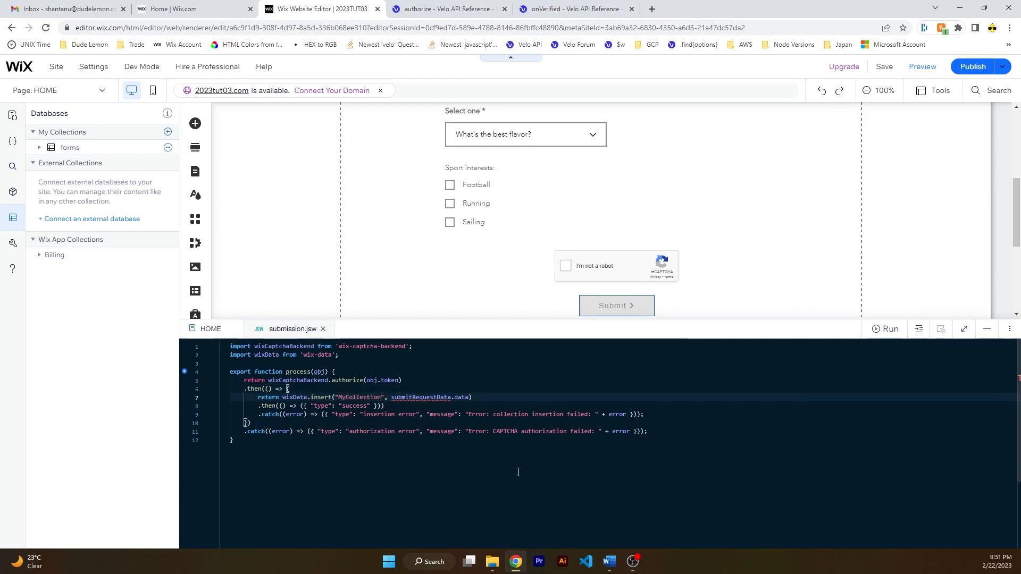
pyautogui.doubleClick(358, 397)
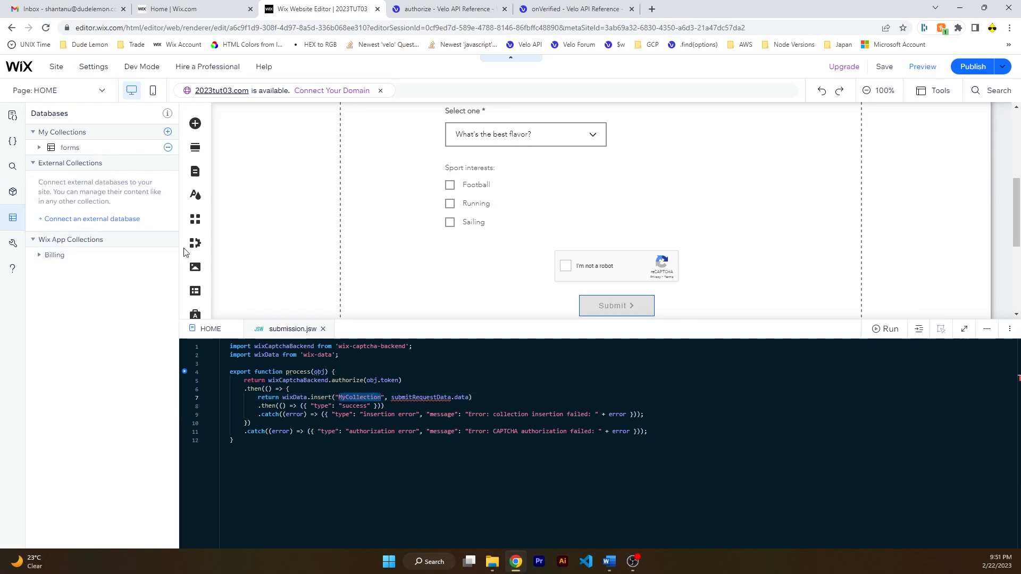
pyautogui.write('forms')
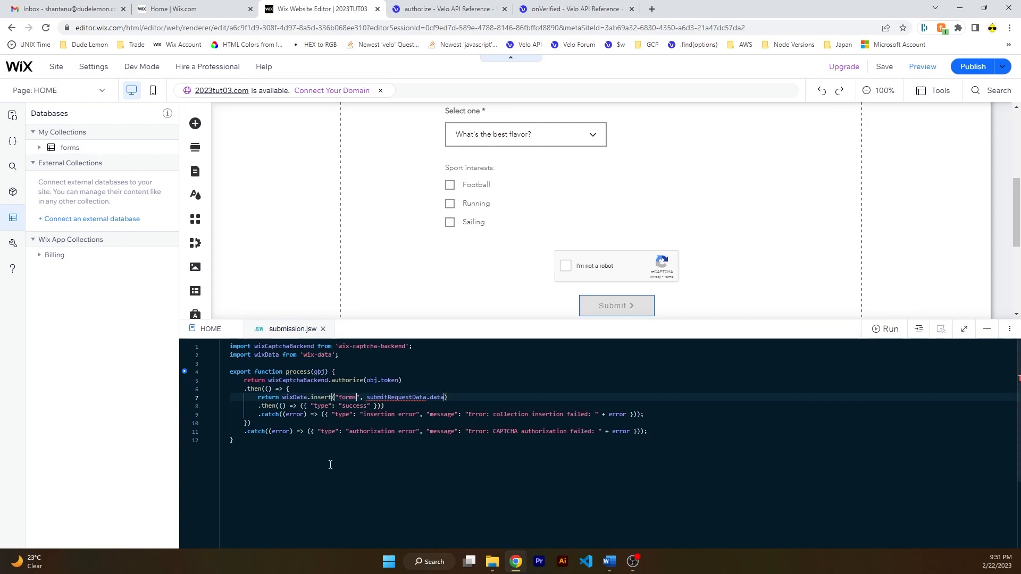
# Step: Replace the inserted data argument with obj.wix_data_obj taken from the page code
pyautogui.doubleClick(395, 398)
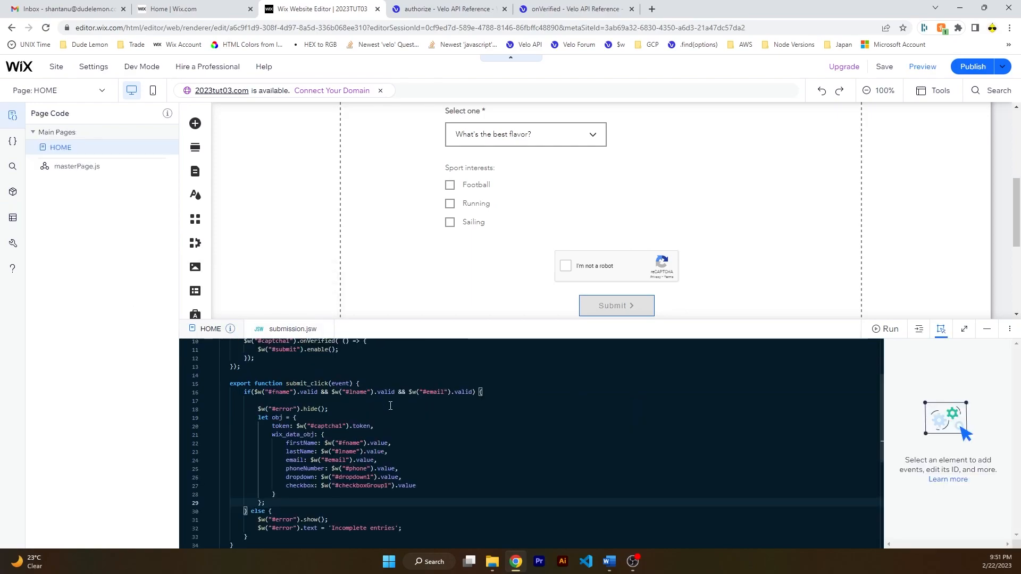
pyautogui.doubleClick(285, 434)
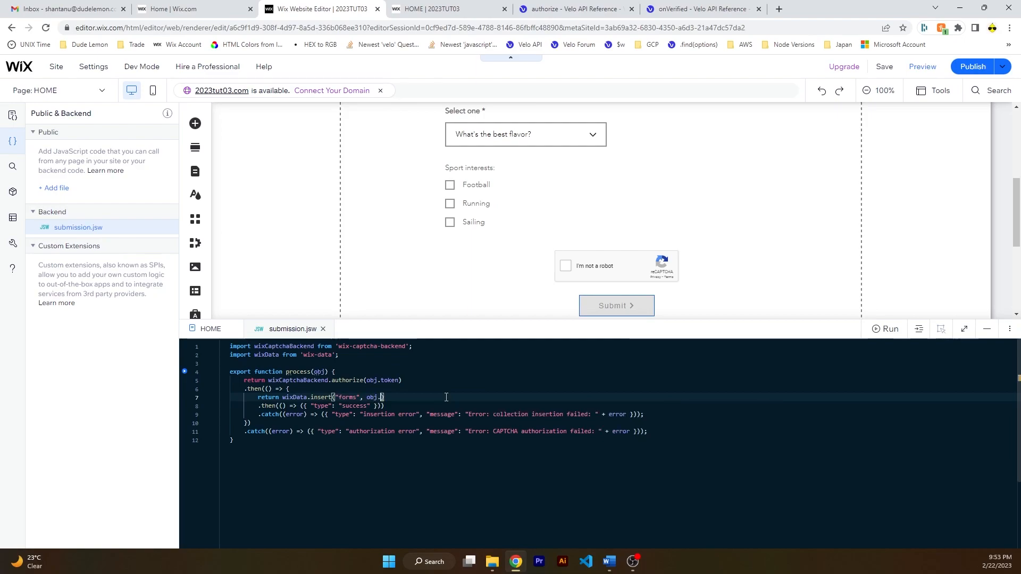
pyautogui.write('wix_data_obj: {')
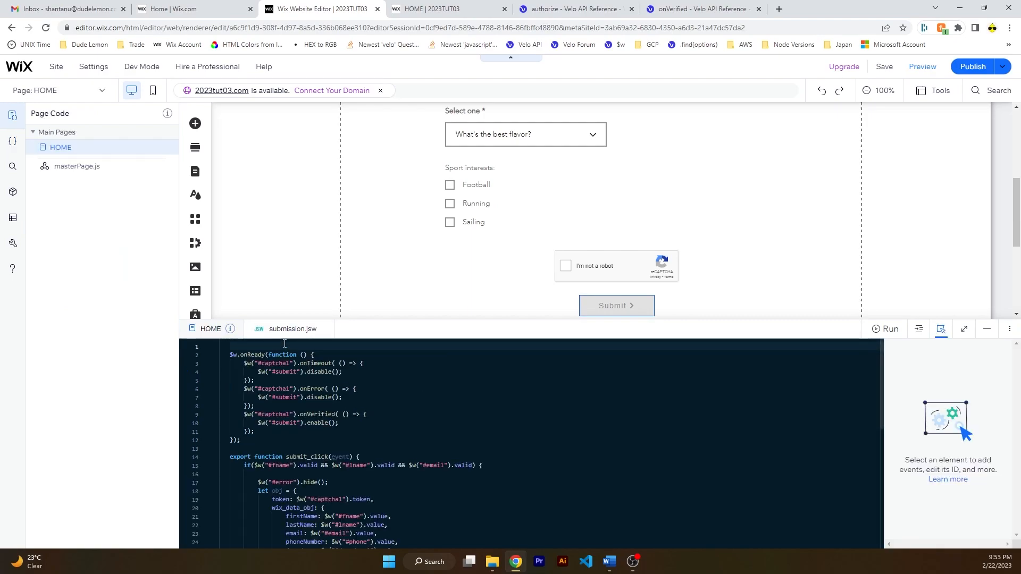
# Step: Import process from the backend and call process(obj).then((res) => { }) in HOME page code
pyautogui.write("import {process} from 'backend/submission.jsw';")
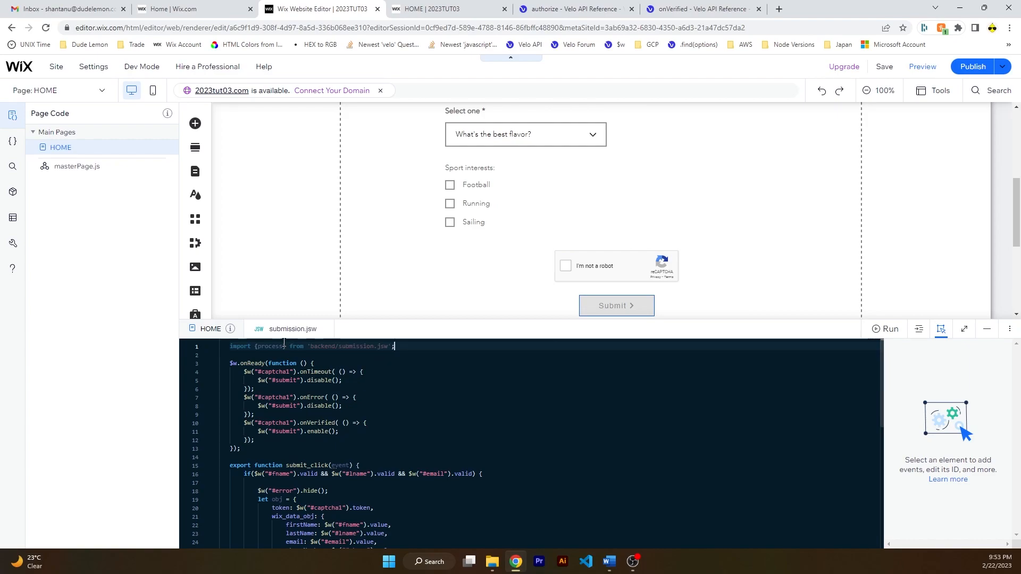
pyautogui.scroll(-3)
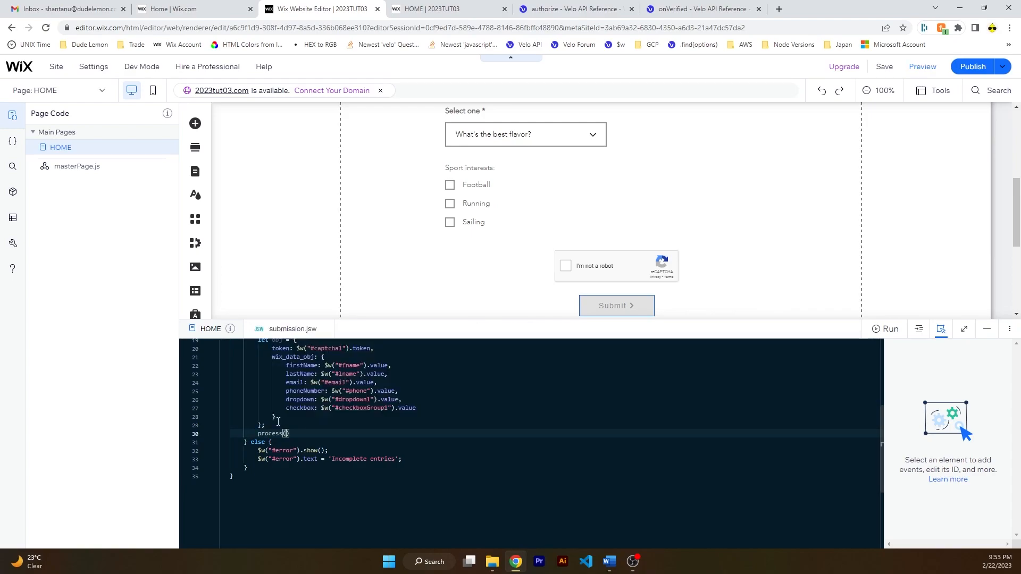
pyautogui.write('obj')
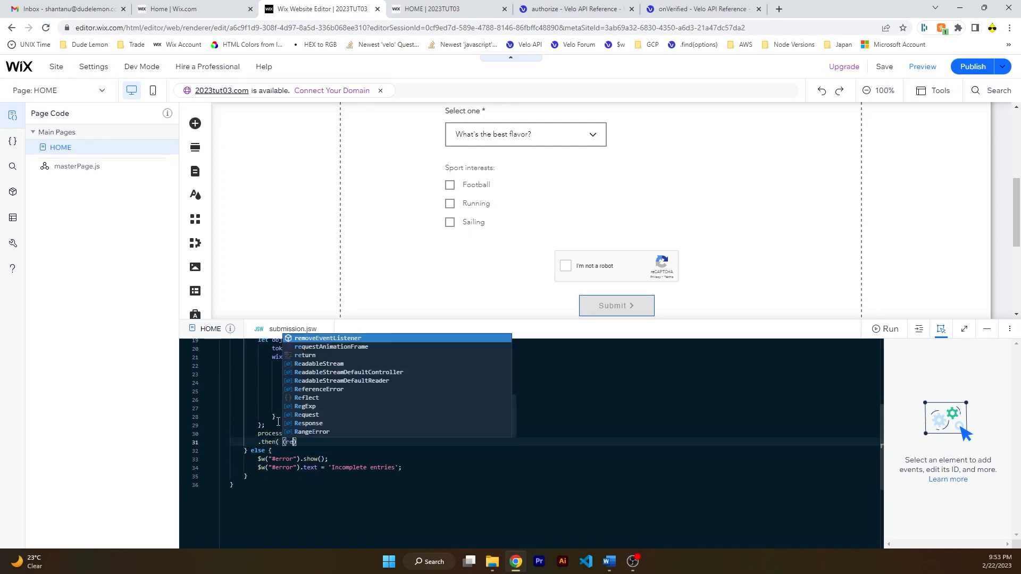
pyautogui.write('res) => {')
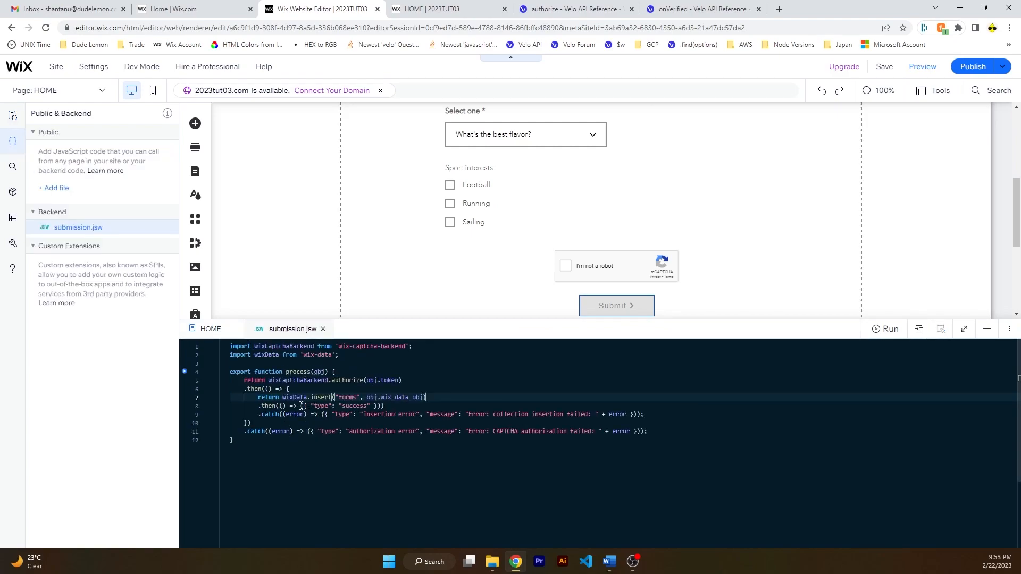
# Step: Return { sucess: true } after insert and { sucess: false } on failure in submission.jsw
pyautogui.moveTo(311, 405); pyautogui.dragTo(373, 405)
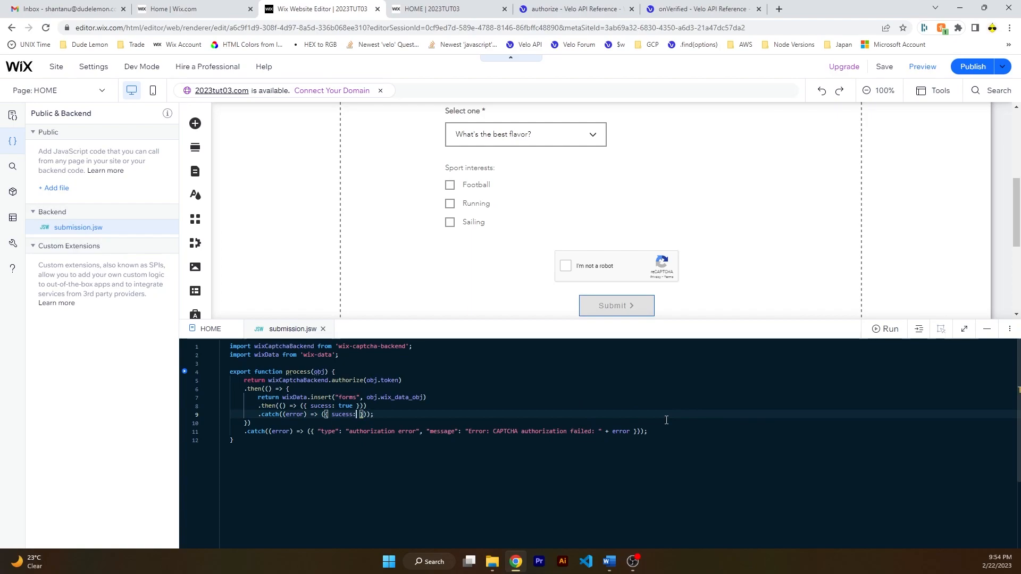
pyautogui.write('false')
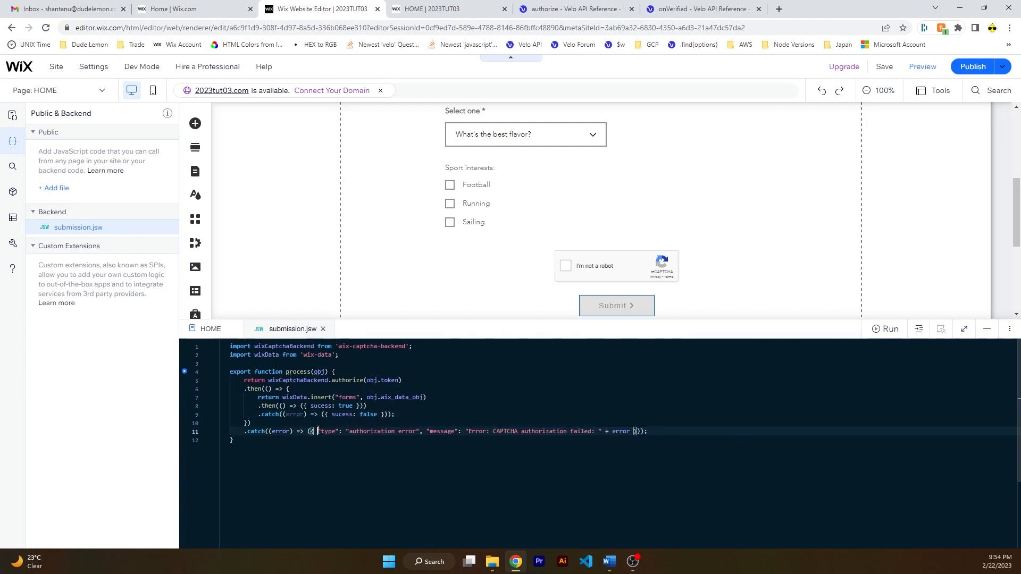
pyautogui.moveTo(317, 431); pyautogui.dragTo(630, 434)
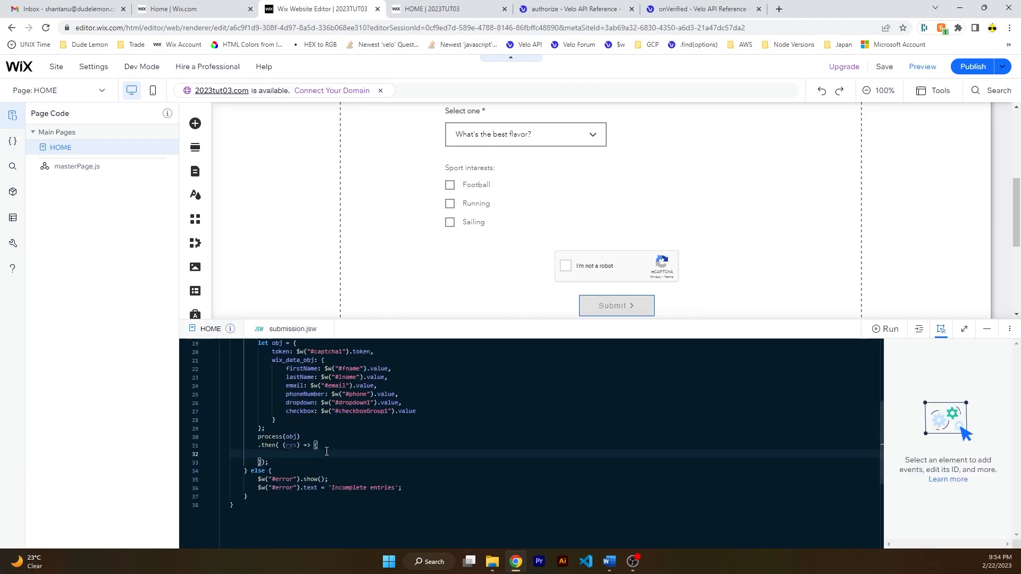
# Step: Add if(res.sucess) in the then handler and import wixLocation from 'wix-location'
pyautogui.write('if(res.suc')
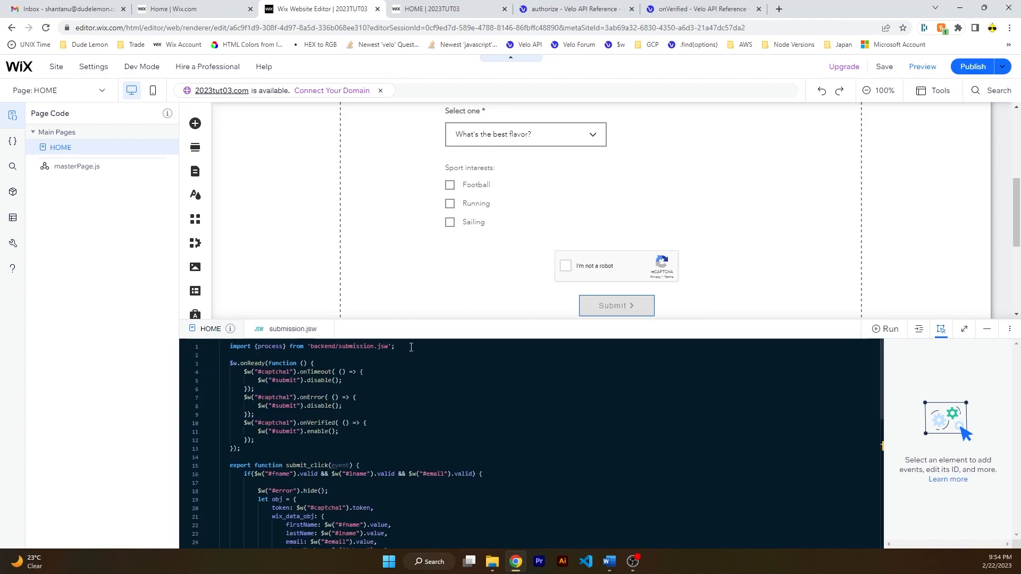
pyautogui.write('imp')
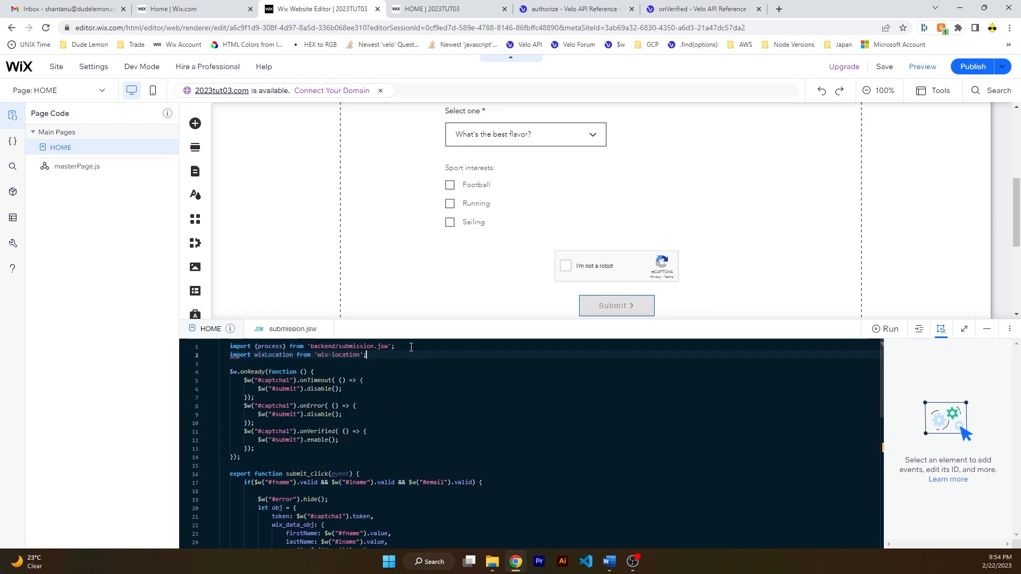
pyautogui.scroll(-3)
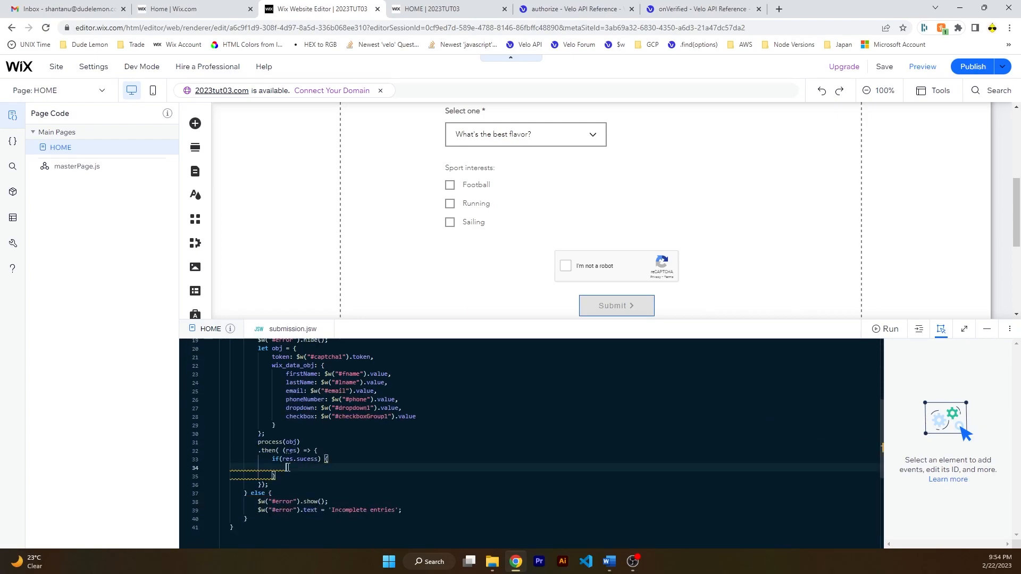
# Step: Reload the page on success with wixLocation.to(`${wixLocation.url}`)
pyautogui.write('wixLocation.to')
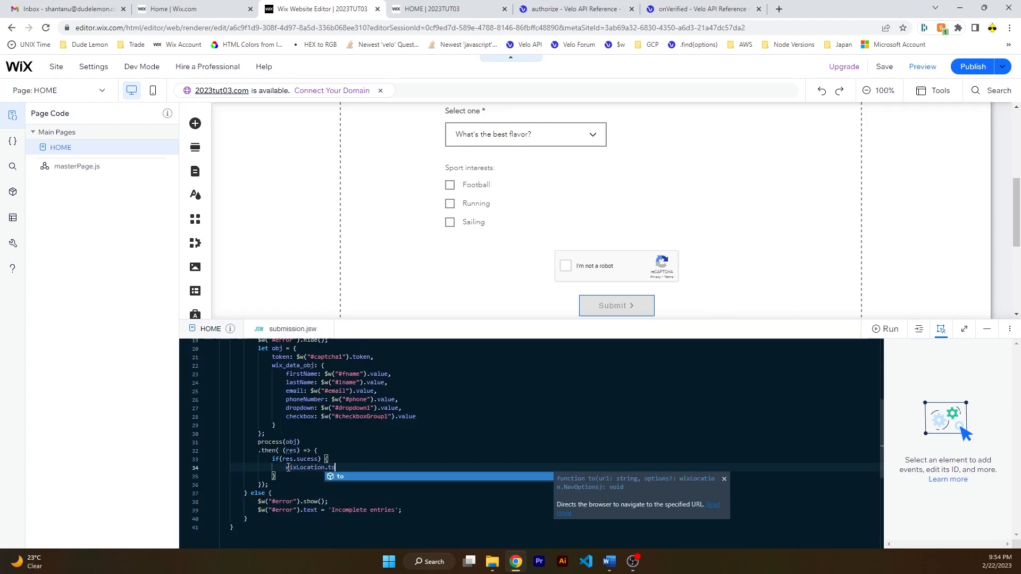
pyautogui.write('(`$`)')
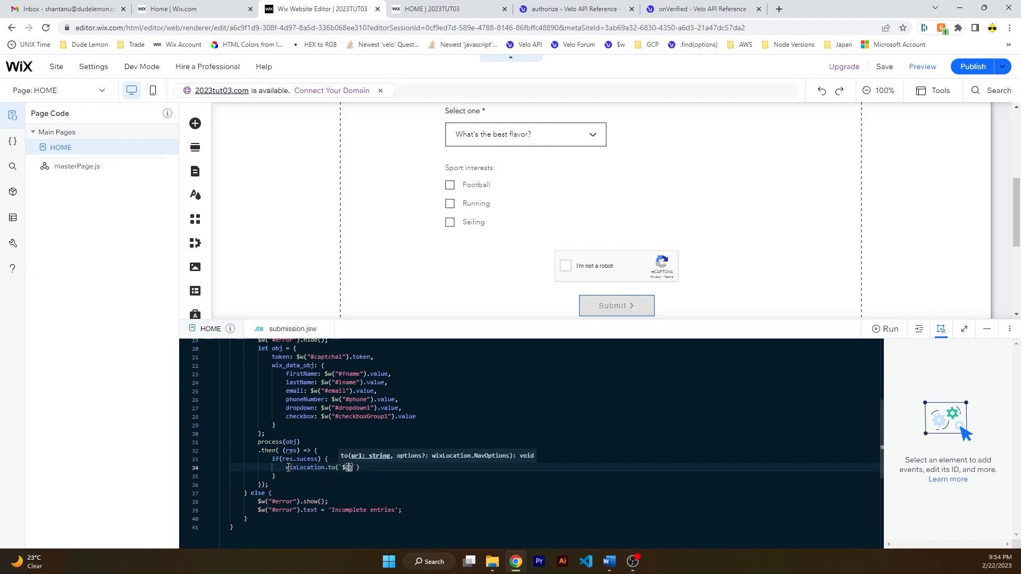
pyautogui.write('wixLocation')
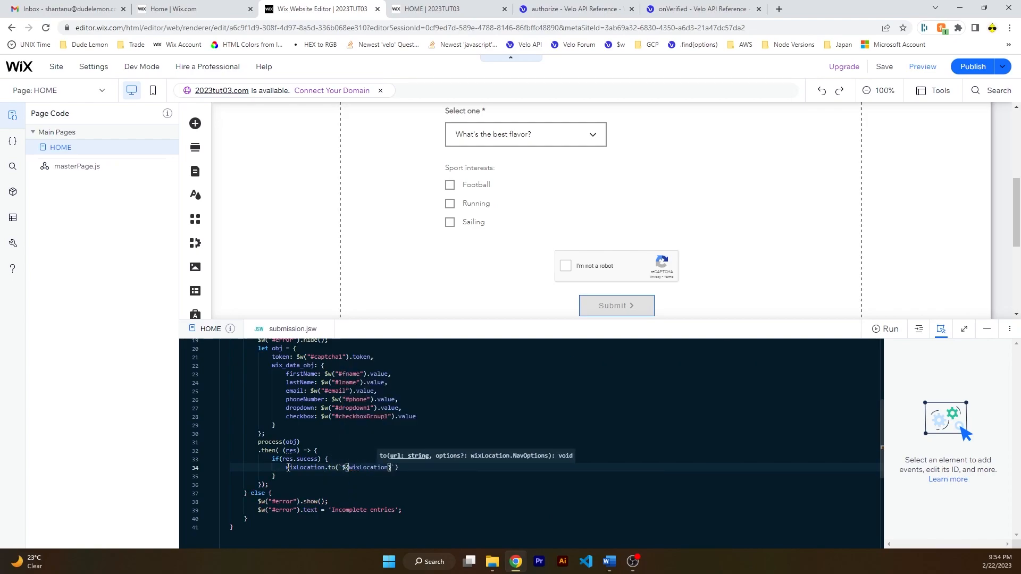
pyautogui.write('url')
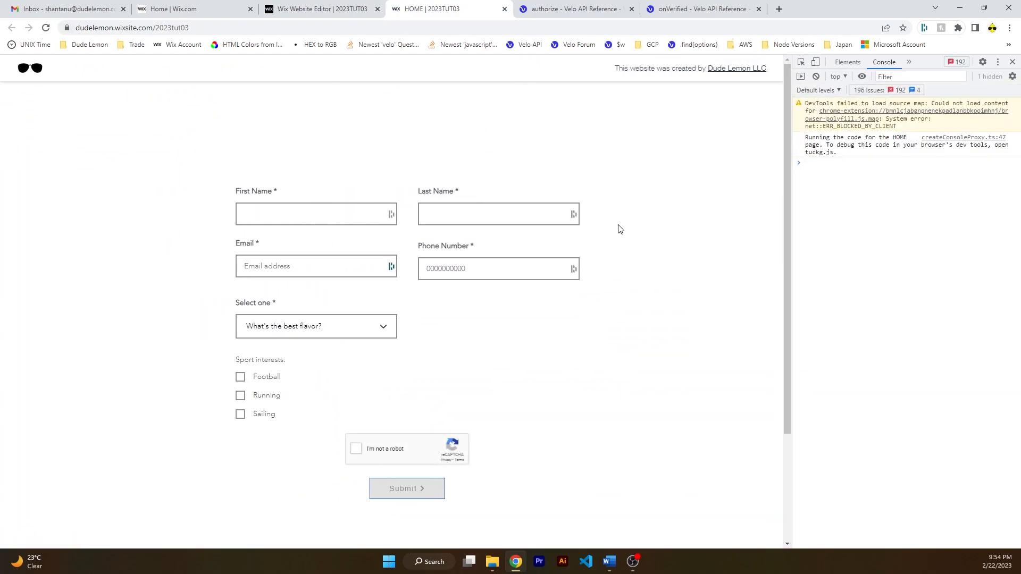
pyautogui.click(317, 214)
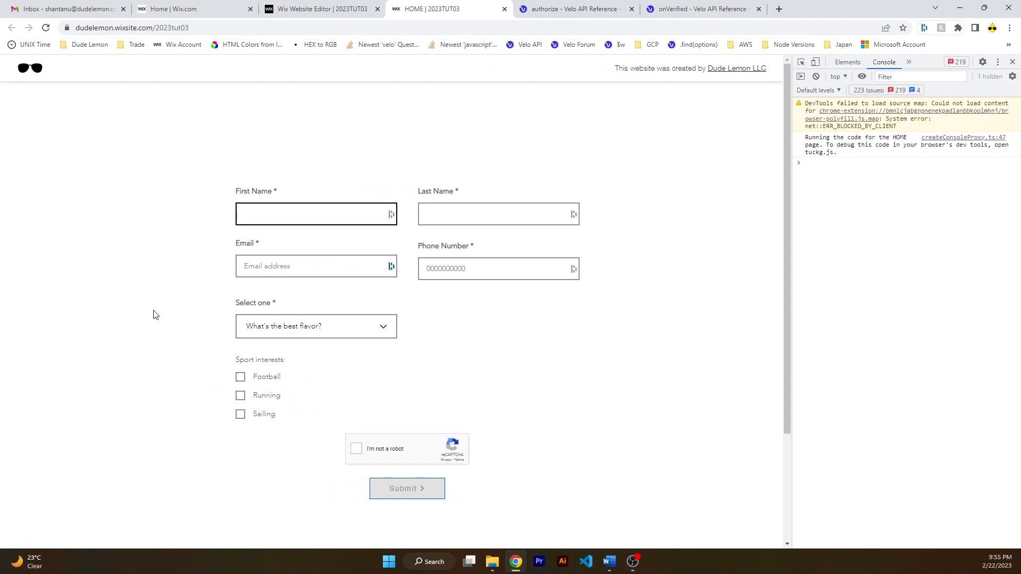
pyautogui.write('Shantanu')
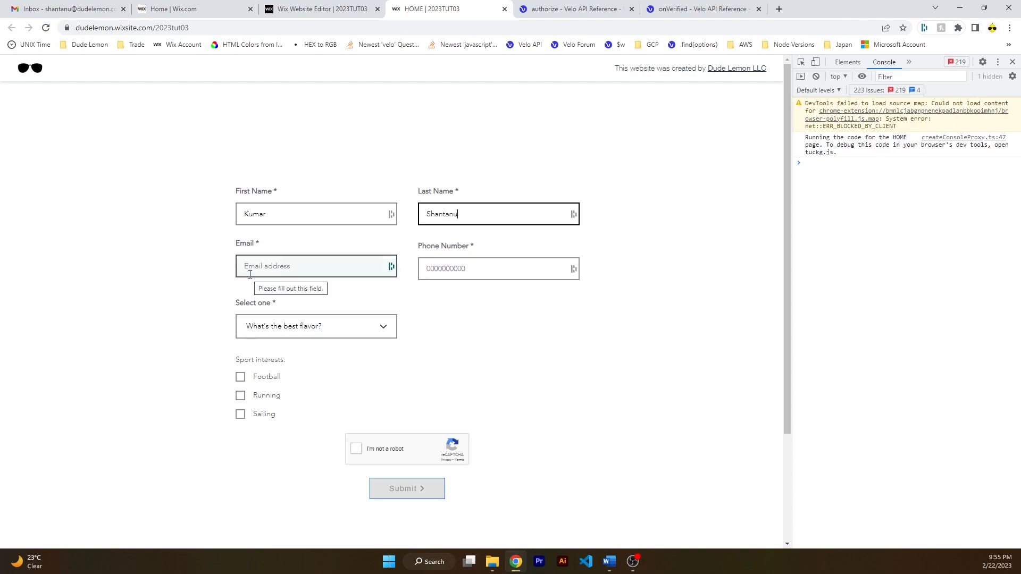
pyautogui.click(314, 266)
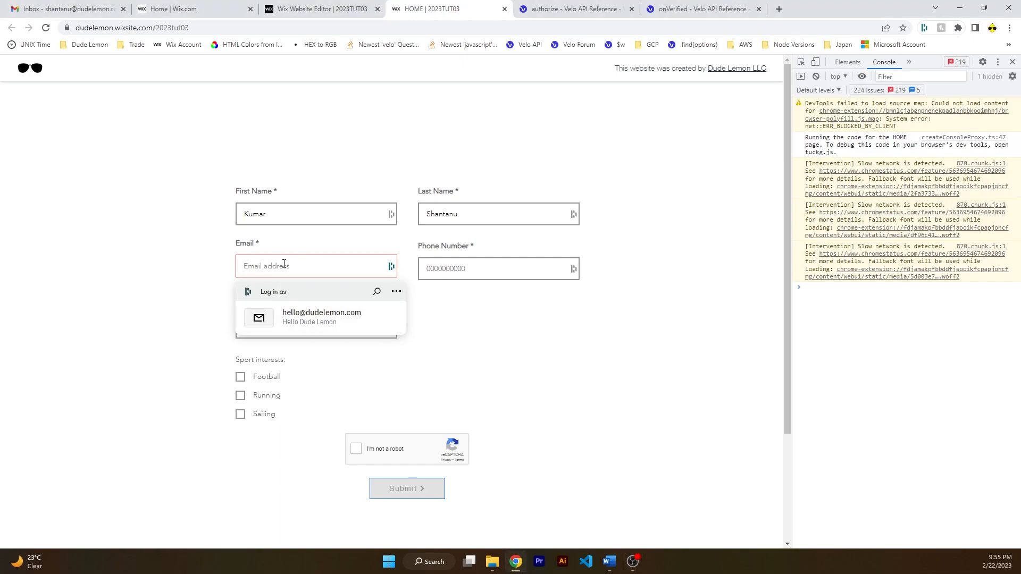
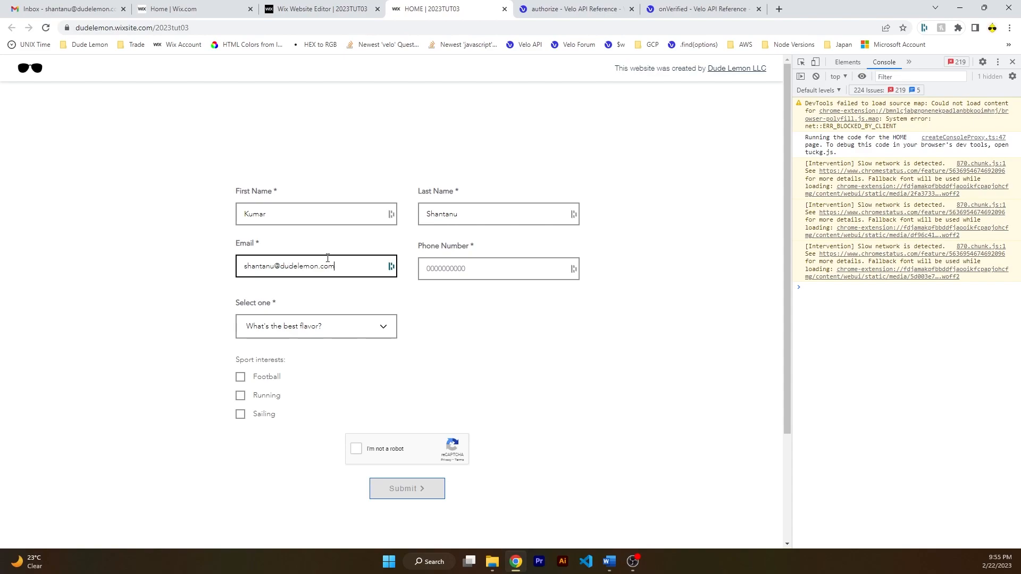
pyautogui.click(498, 268)
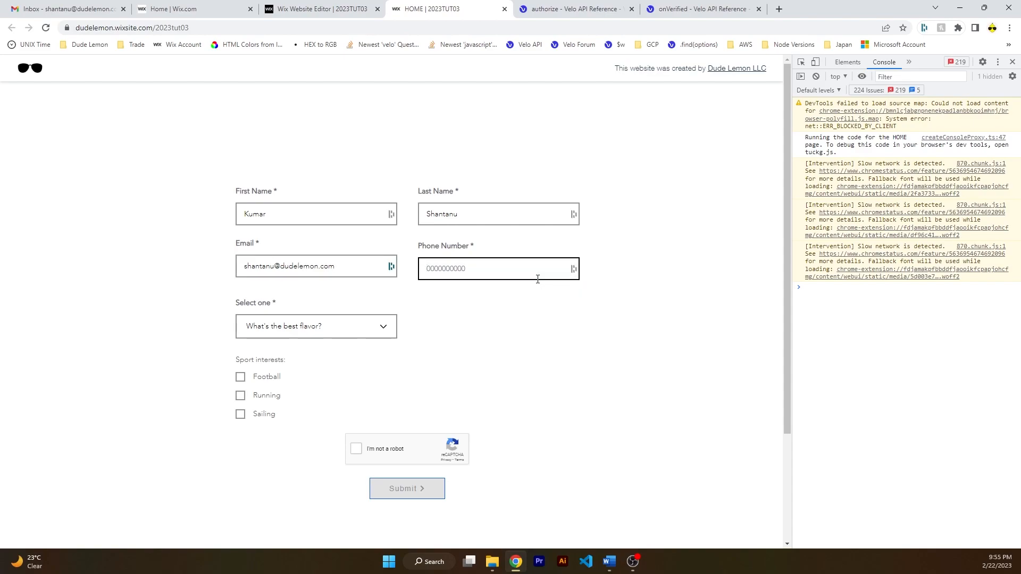
pyautogui.write('1234567890')
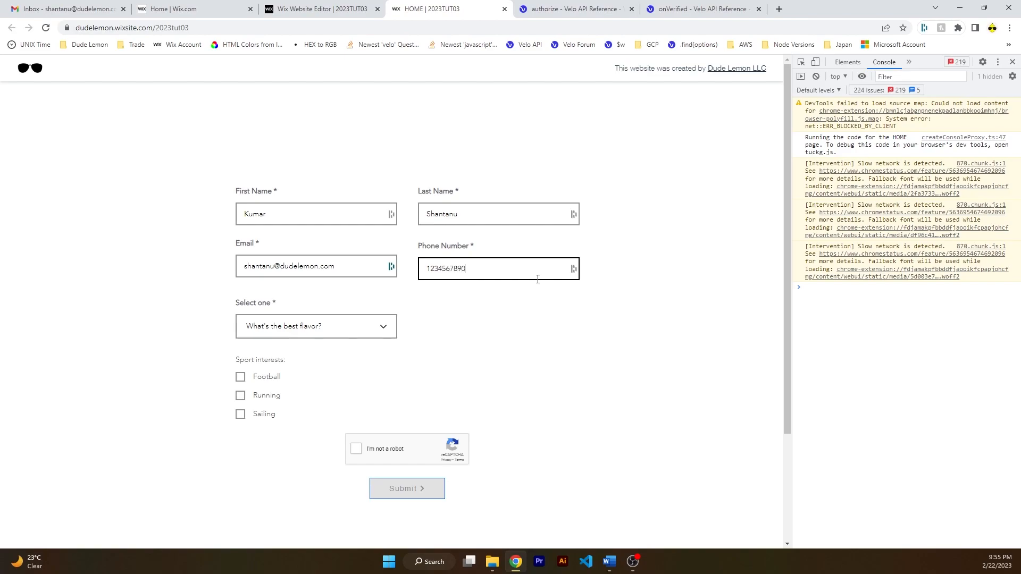
# Step: Choose Chocolate, pass the reCAPTCHA and submit the test entry so the form resets empty
pyautogui.click(316, 327)
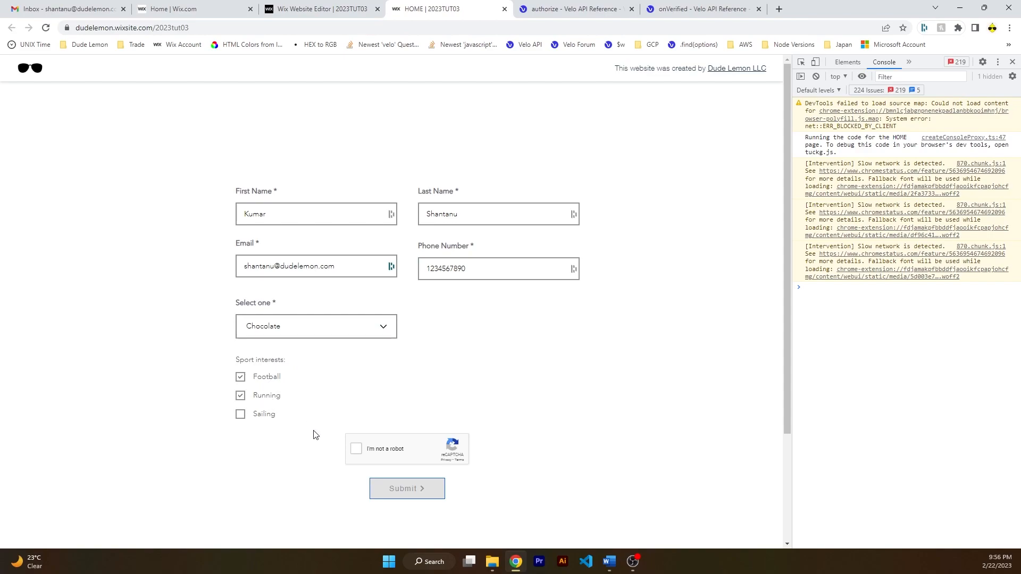
pyautogui.scroll(-3)
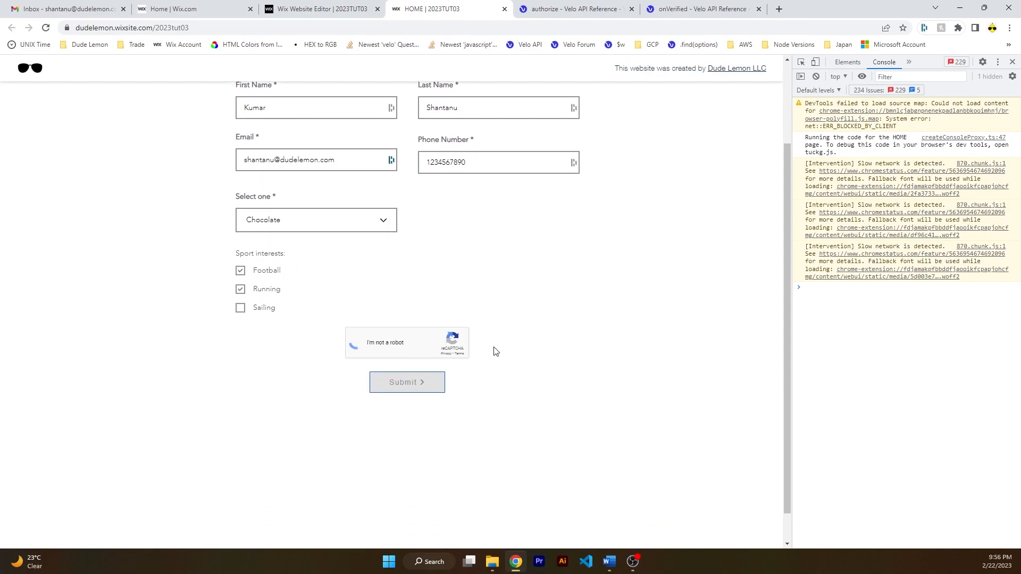
pyautogui.click(355, 343)
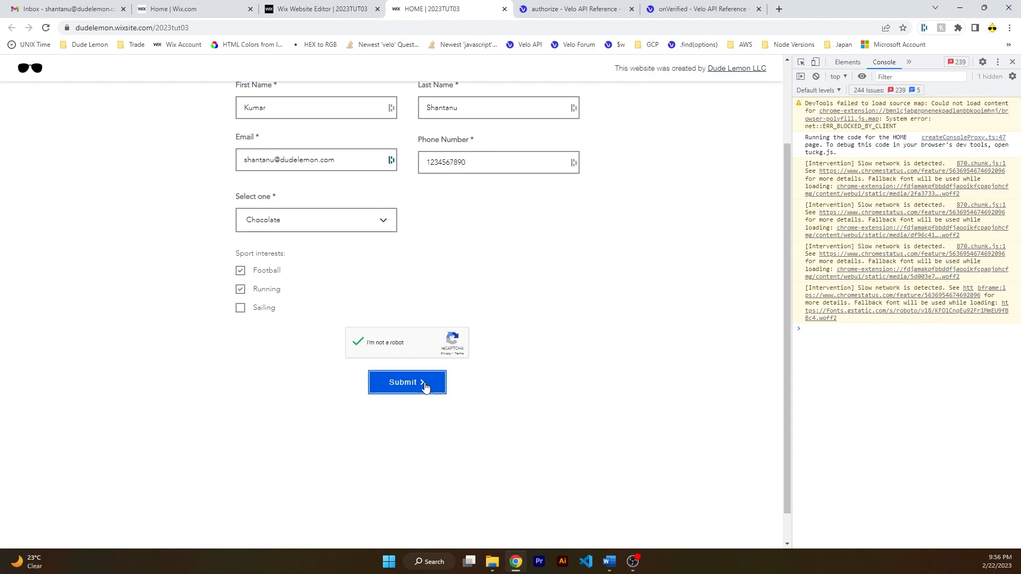
pyautogui.click(406, 382)
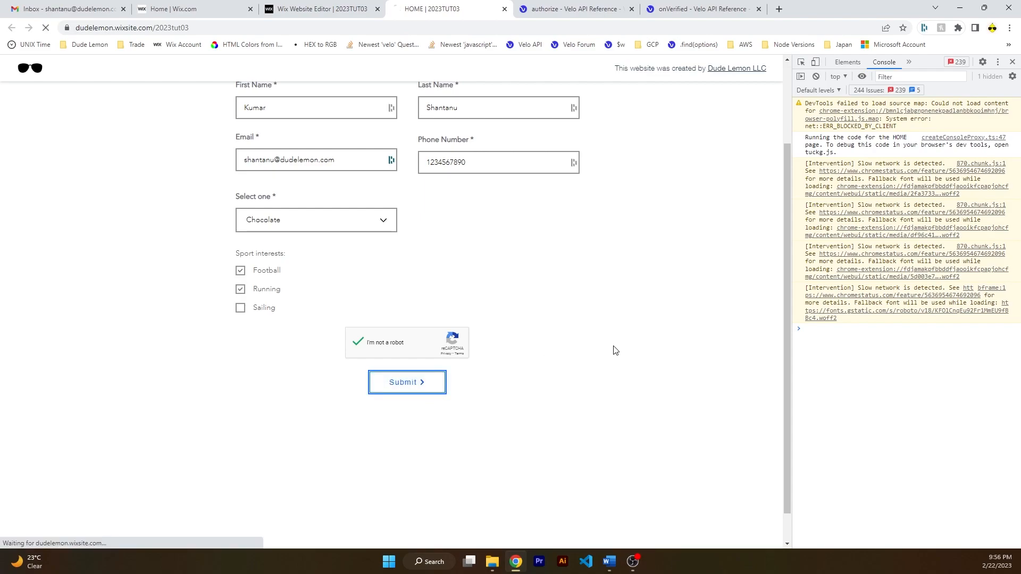
pyautogui.click(406, 382)
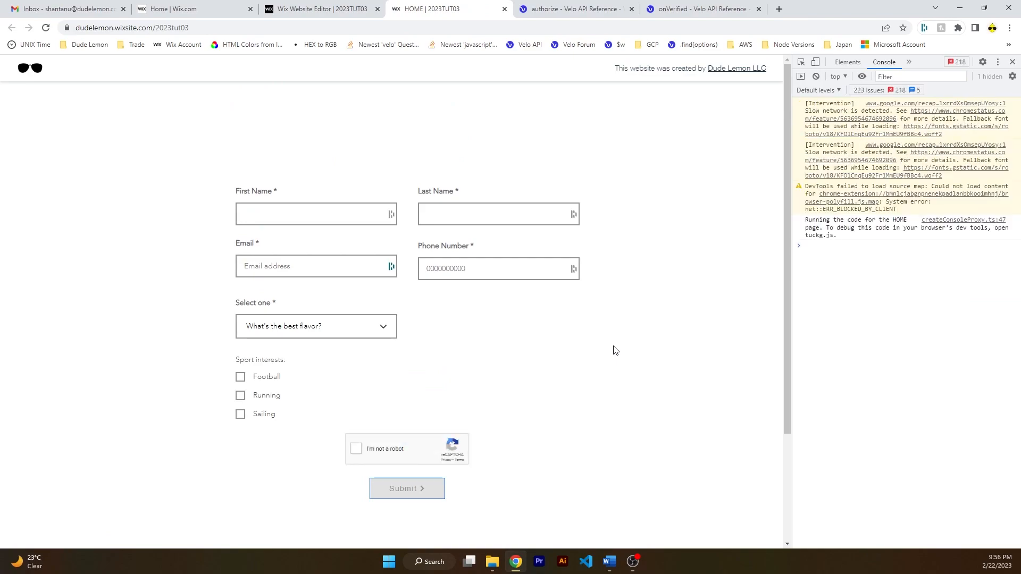
pyautogui.moveTo(447, 376)
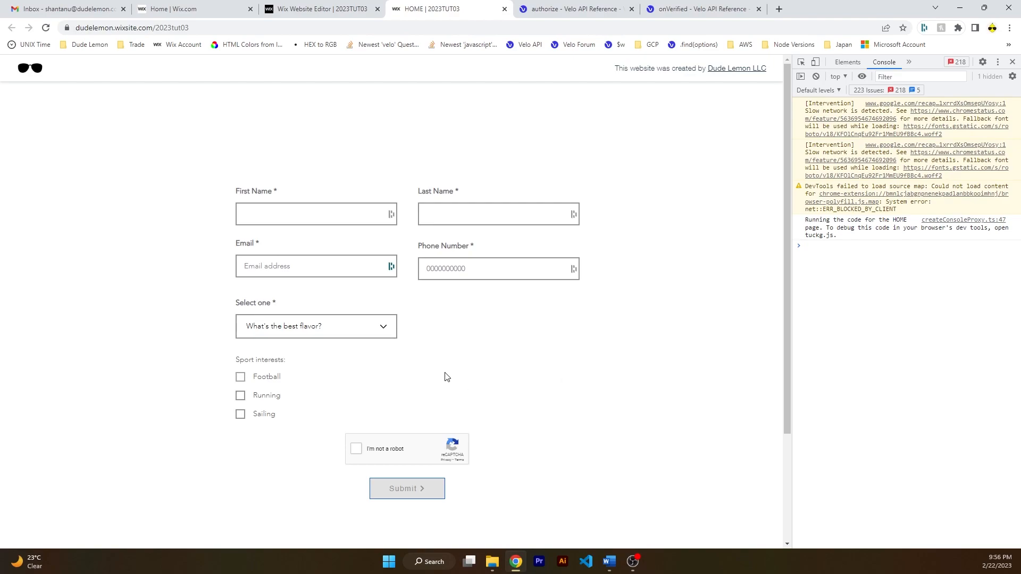
# Step: Confirm the test submission row in the forms collection via Content Manager, then view Contacts
pyautogui.click(190, 9)
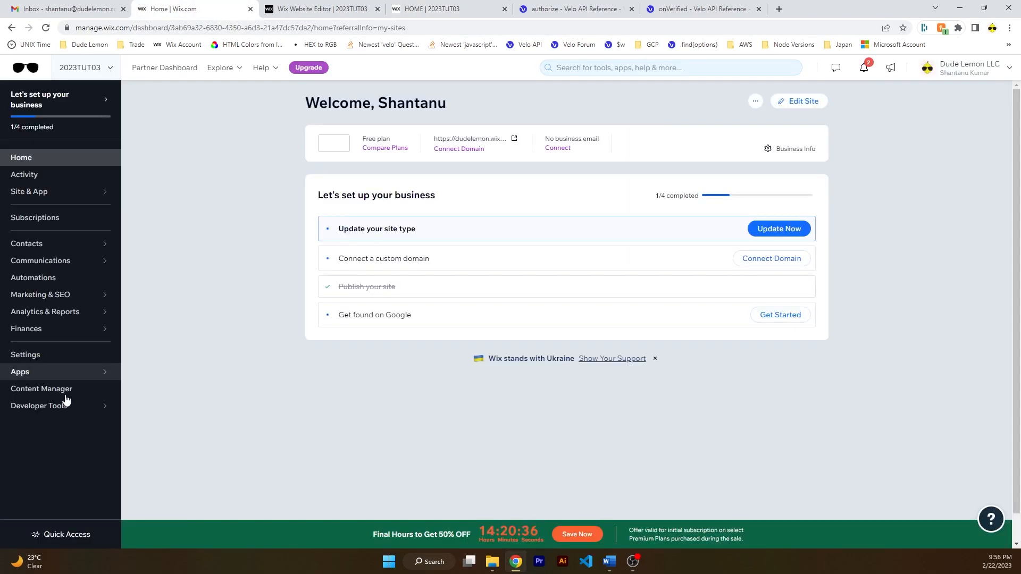
pyautogui.click(41, 389)
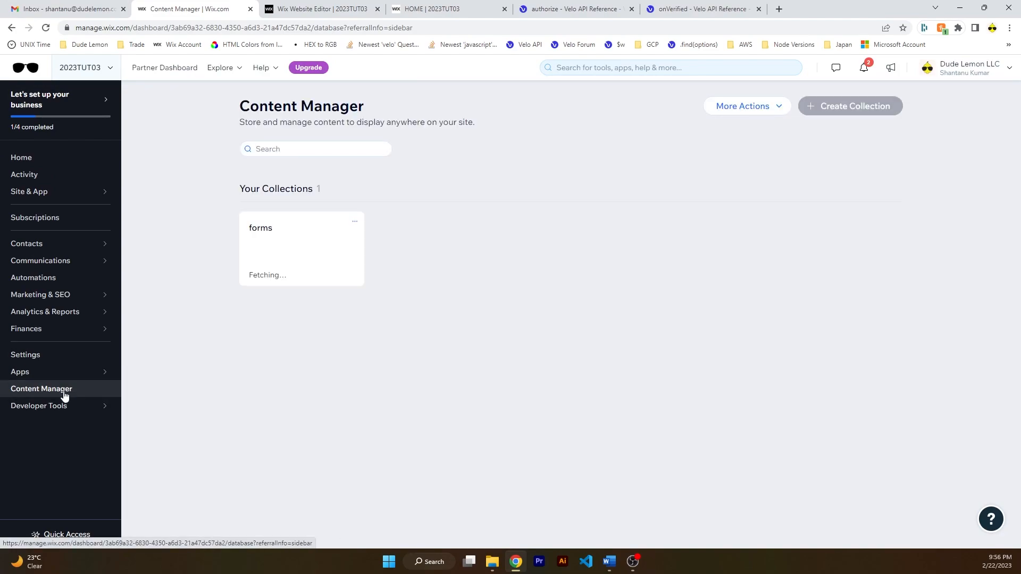
pyautogui.click(260, 228)
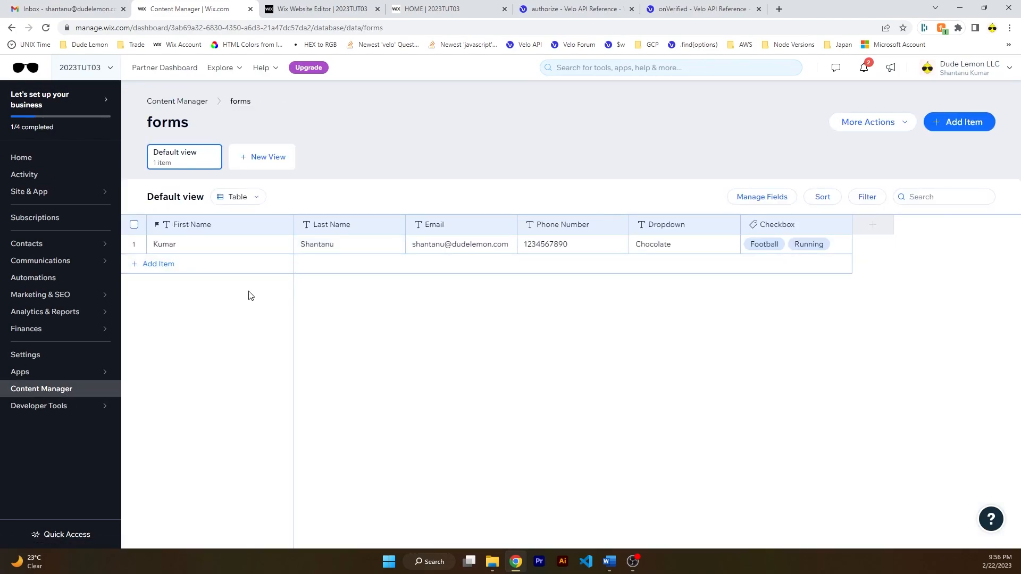
pyautogui.moveTo(436, 252)
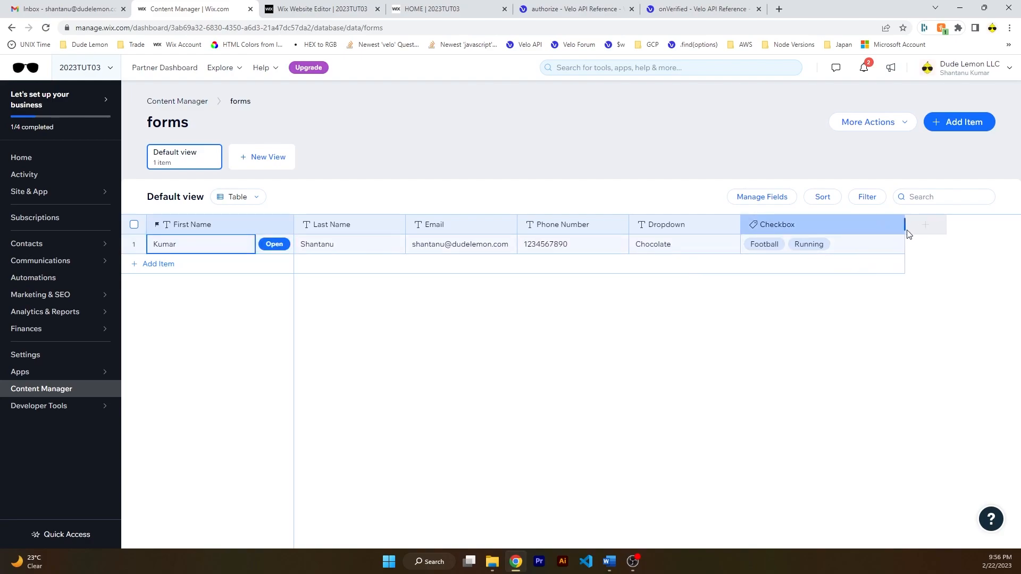
pyautogui.click(396, 359)
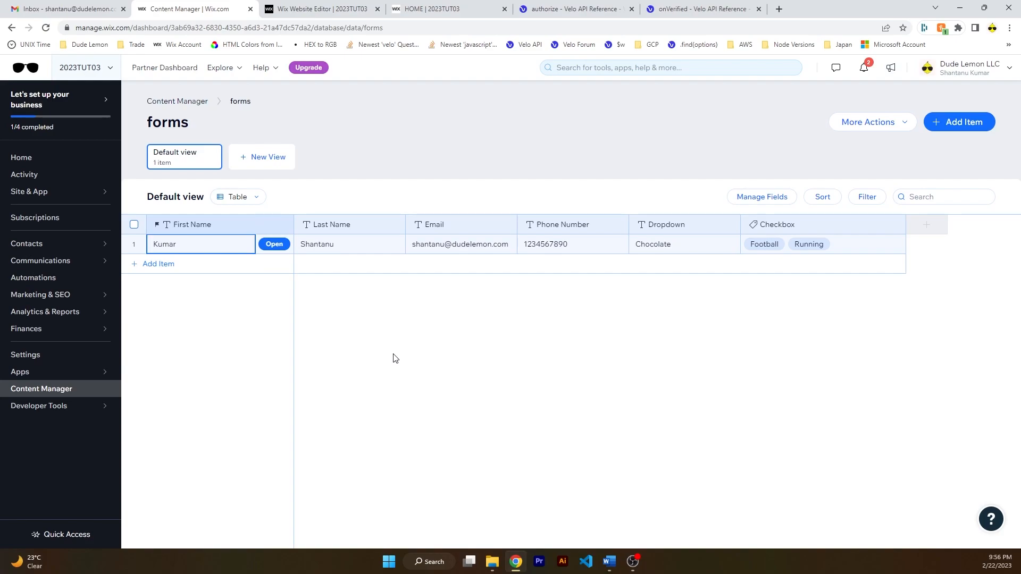
pyautogui.click(26, 243)
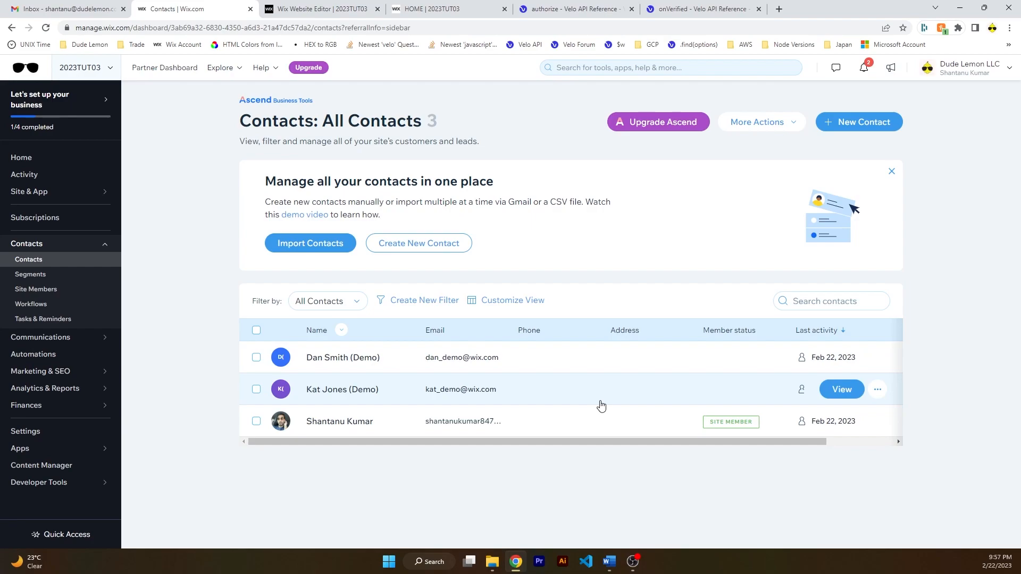
pyautogui.moveTo(606, 414)
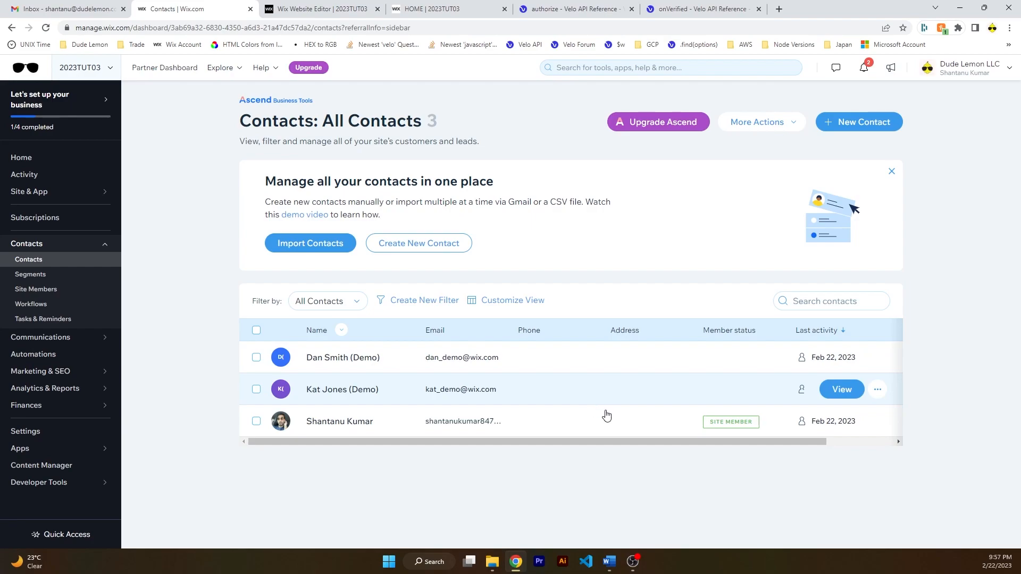